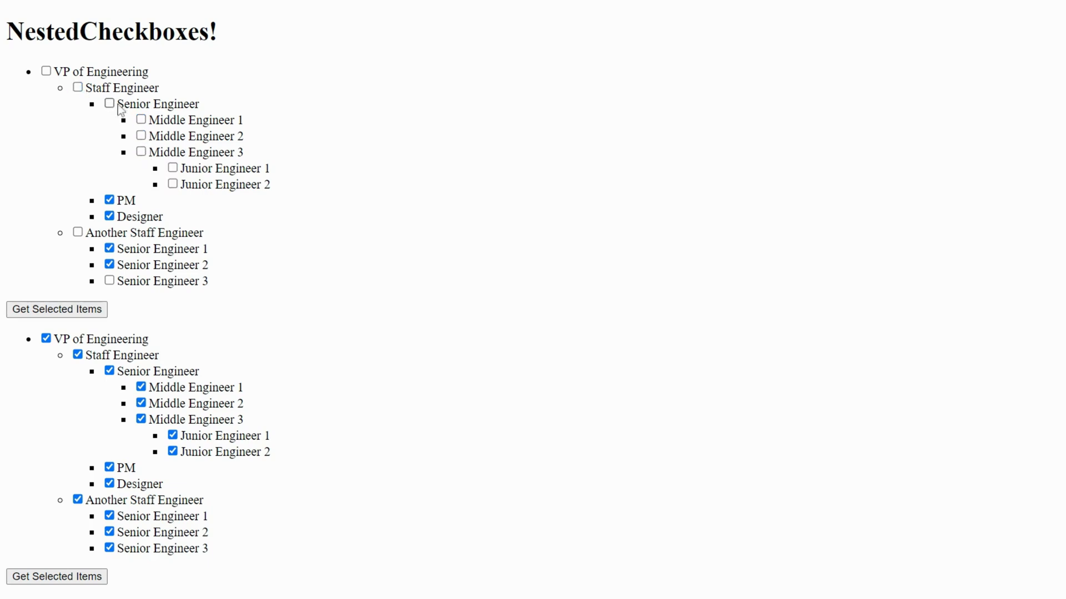
# Check Senior Engineer in the first tree so its nested engineers become checked
pyautogui.click(109, 103)
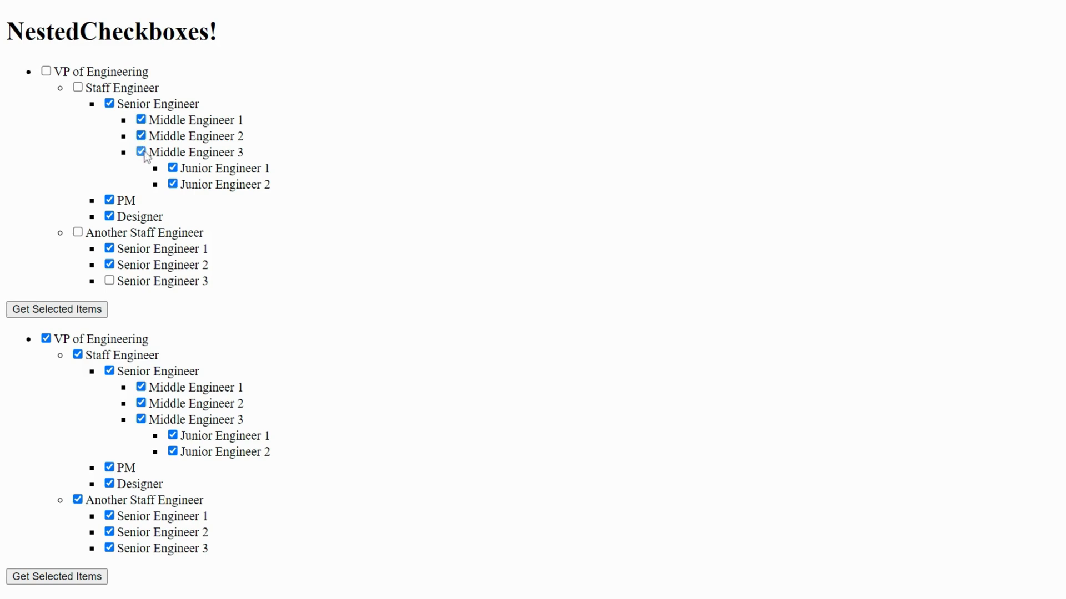
pyautogui.click(141, 152)
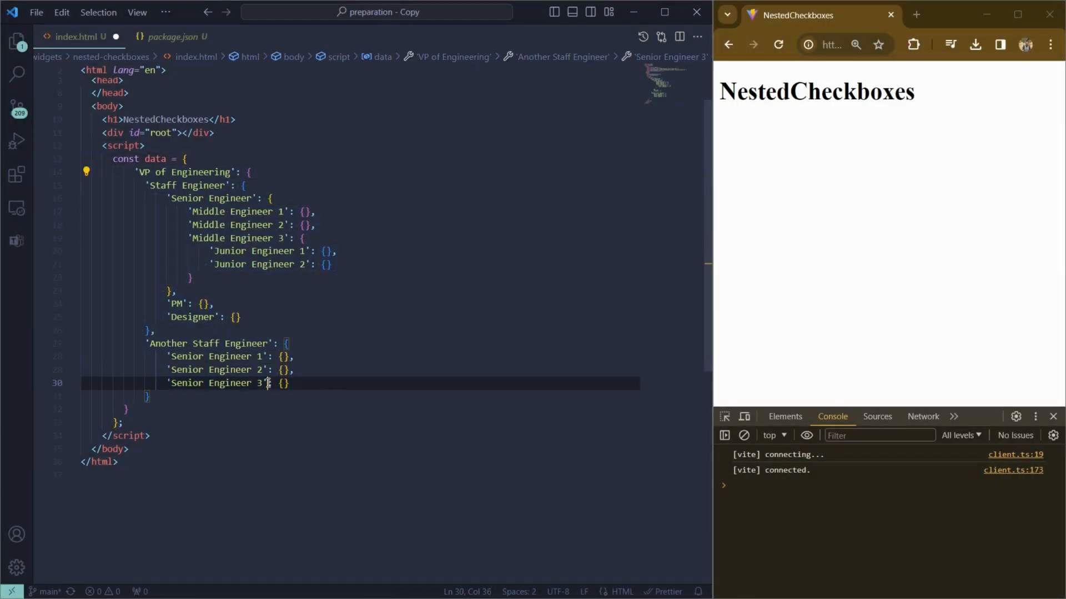
# Define a NestedCheckboxes class whose constructor stores this.data and this.root
pyautogui.click(73, 159)
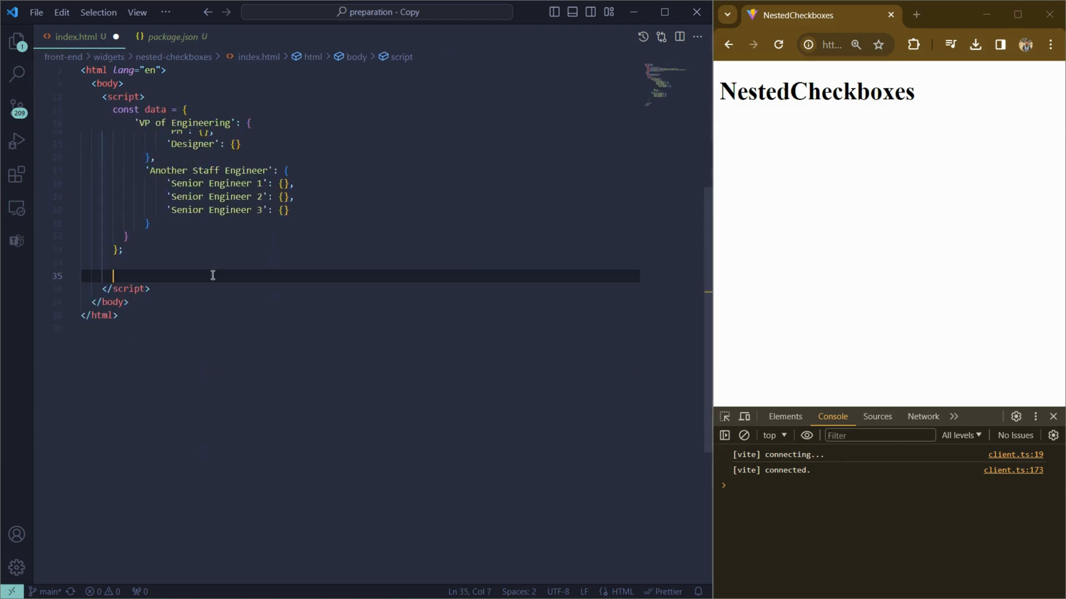
pyautogui.write('class NestedCheckboxes {')
pyautogui.write('constructor')
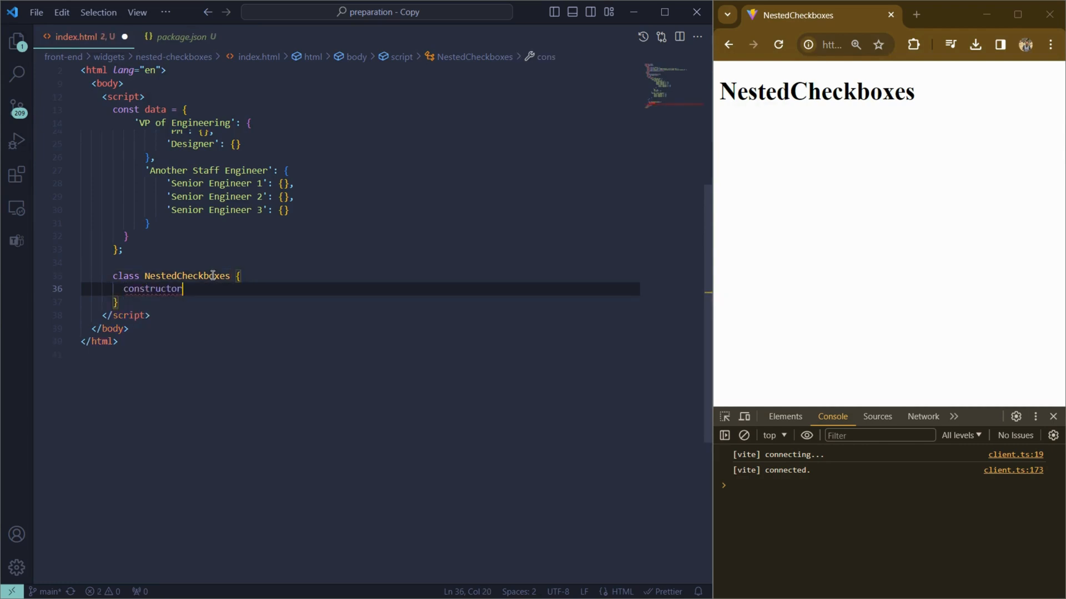
pyautogui.write('(data, root) {')
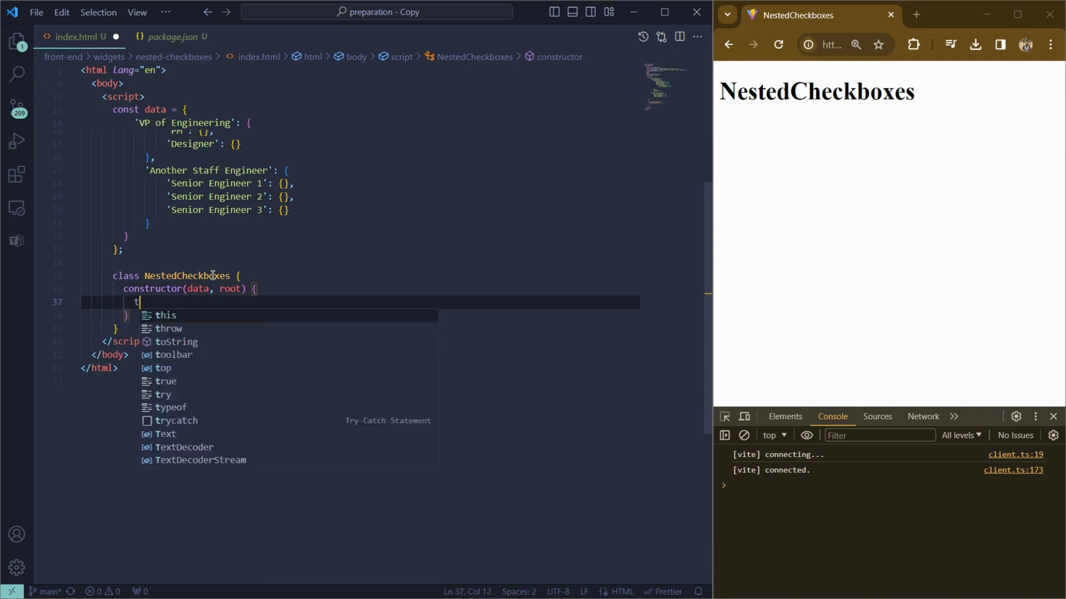
pyautogui.write('his.data = data;')
pyautogui.write('this.')
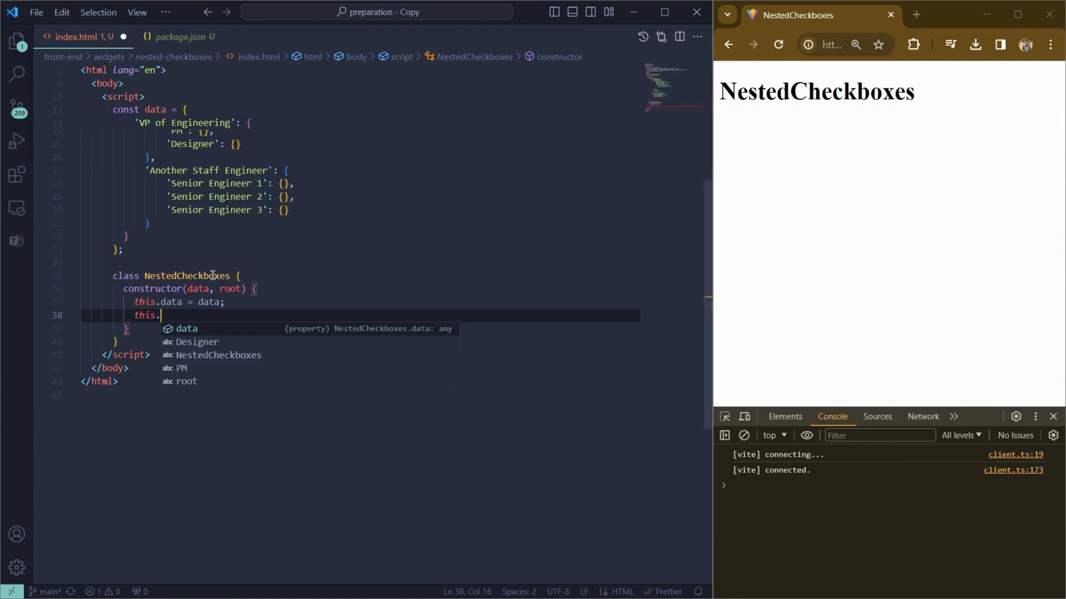
pyautogui.write('root = root;')
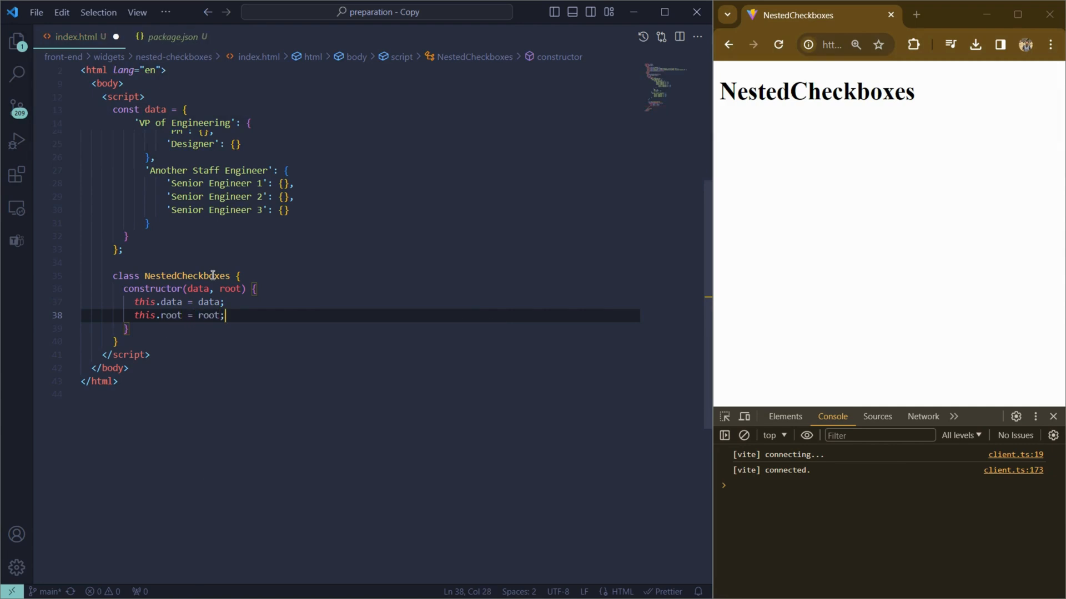
# Create const form = new NestedCheckboxes(data, 'root') below the class
pyautogui.write('const form')
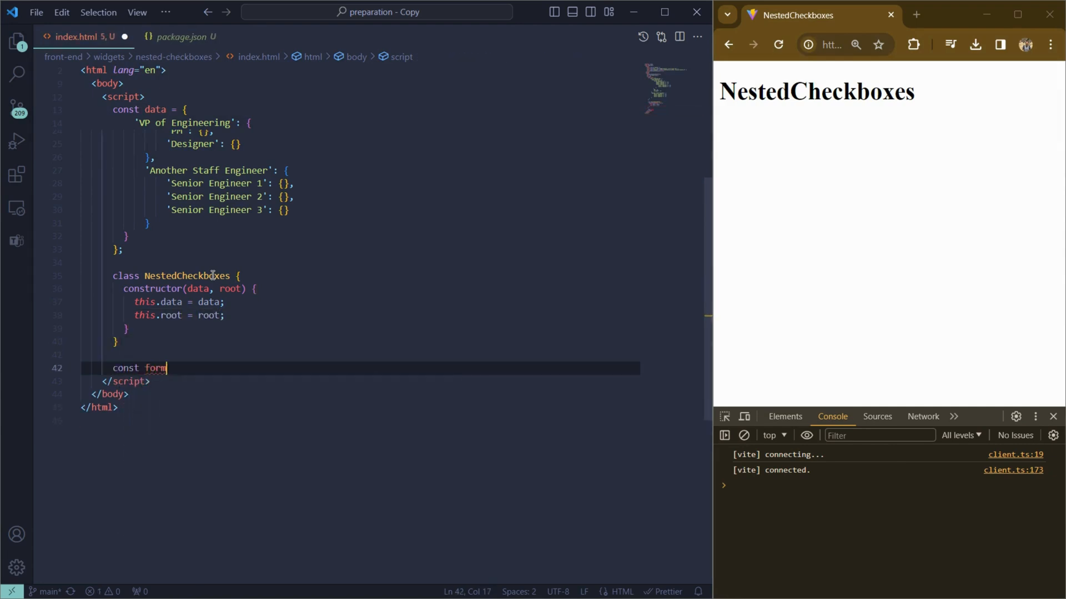
pyautogui.write('= new NestedCheckboxes(')
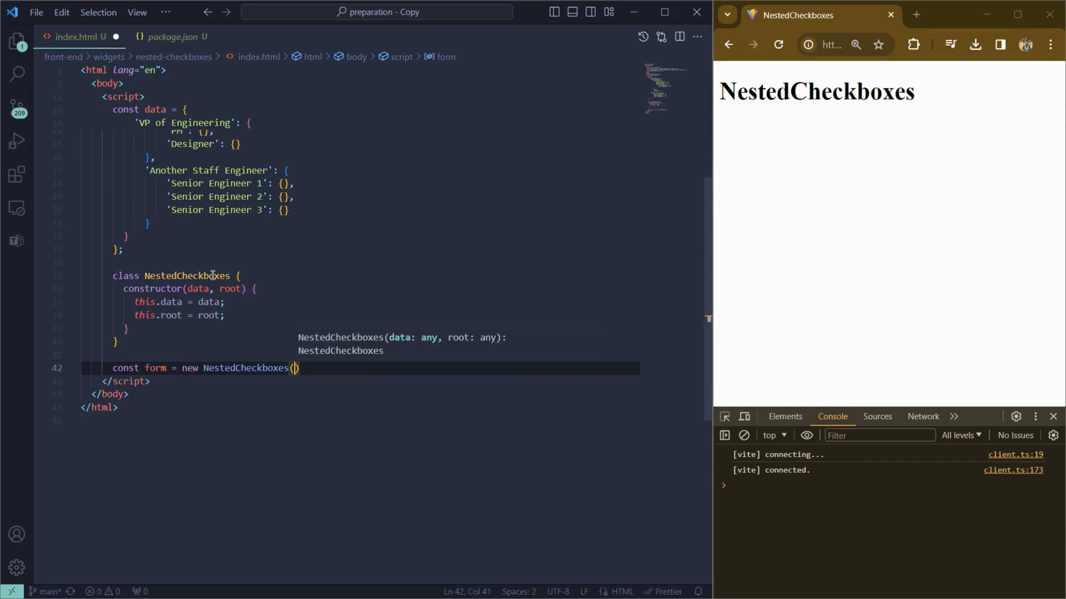
pyautogui.write("data, 'root'")
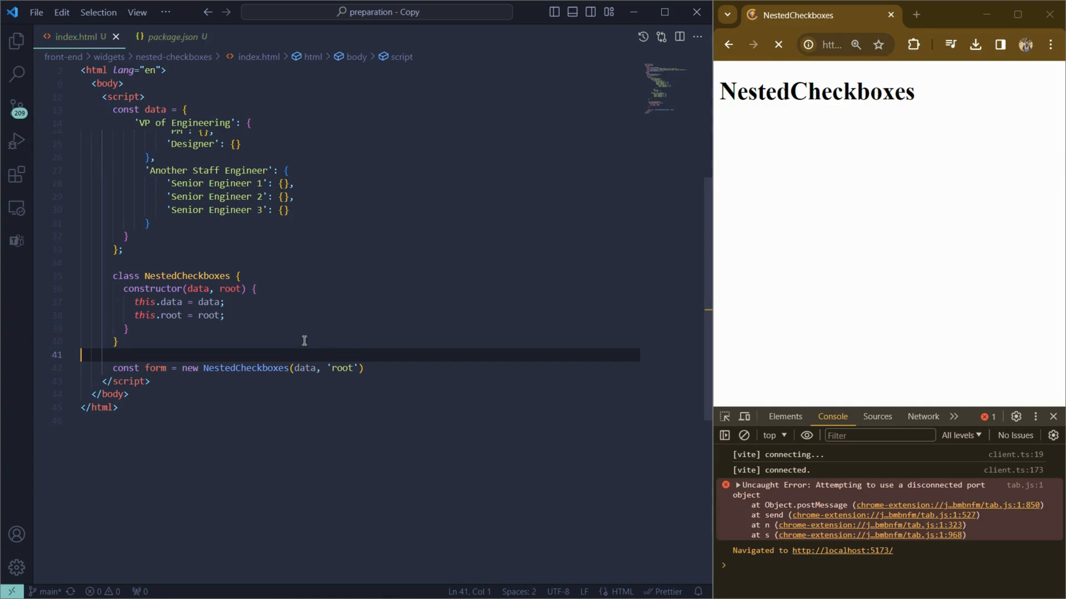
pyautogui.scroll(3)
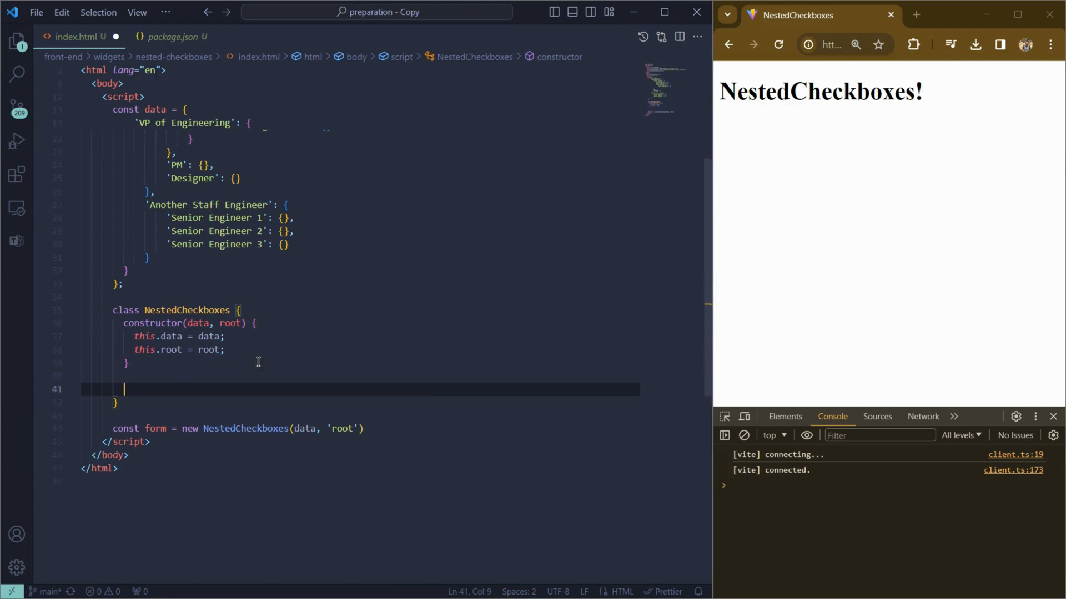
# Add empty createList(data), init and addCheckboxesListeners method stubs to the class
pyautogui.write('createList()')
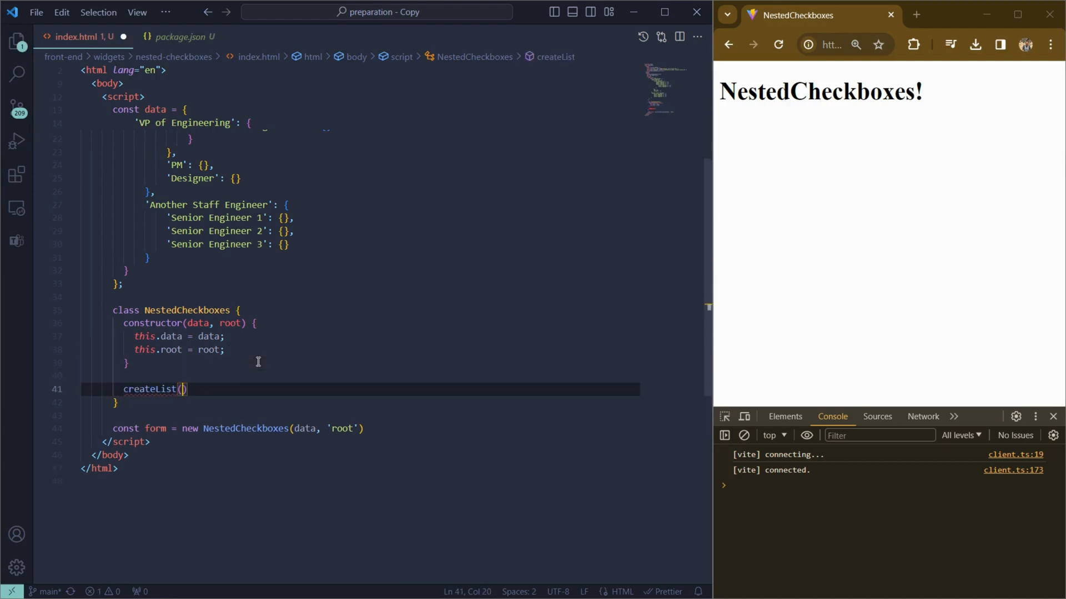
pyautogui.write('data) {};')
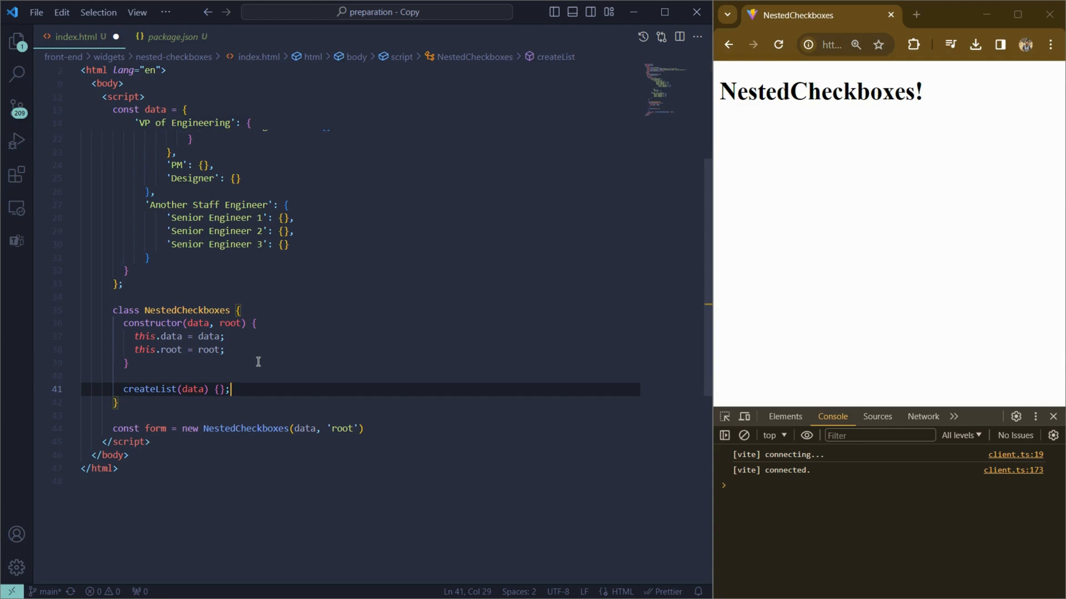
pyautogui.write('c')
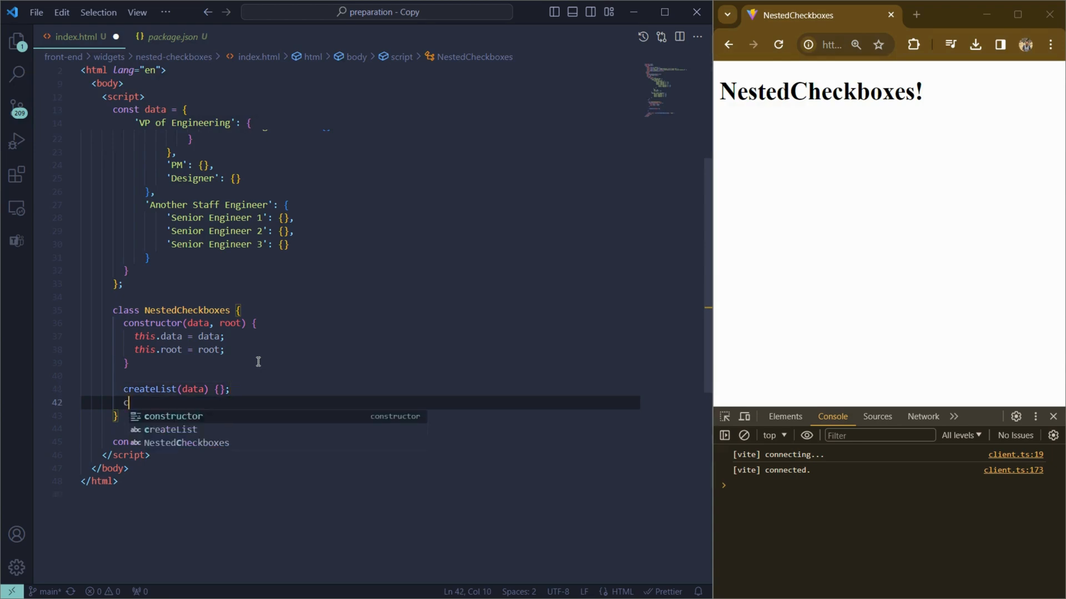
pyautogui.write('init(){')
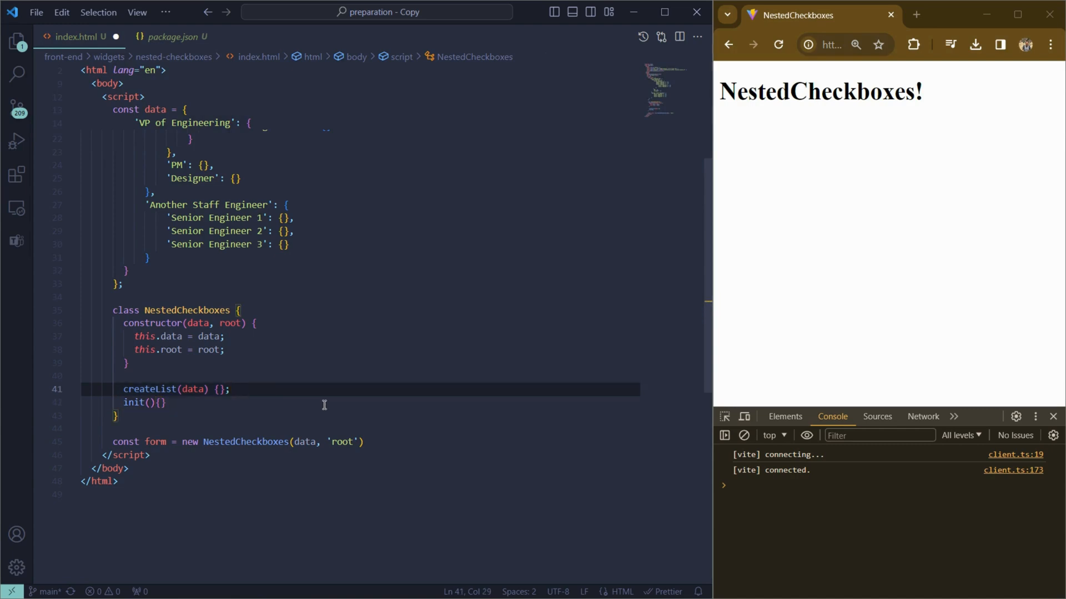
pyautogui.write('add')
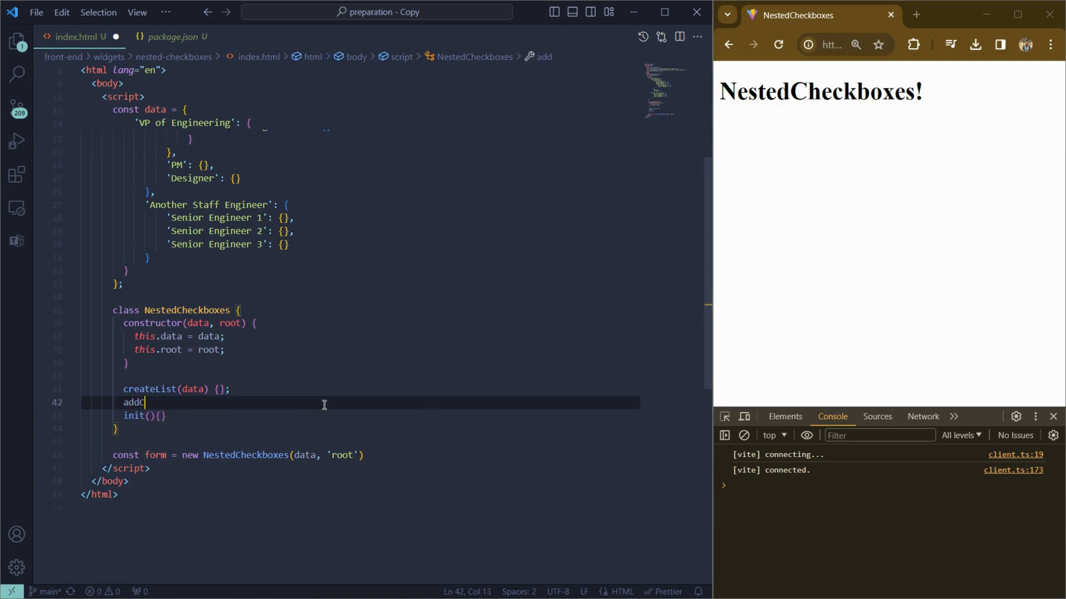
pyautogui.write('Check')
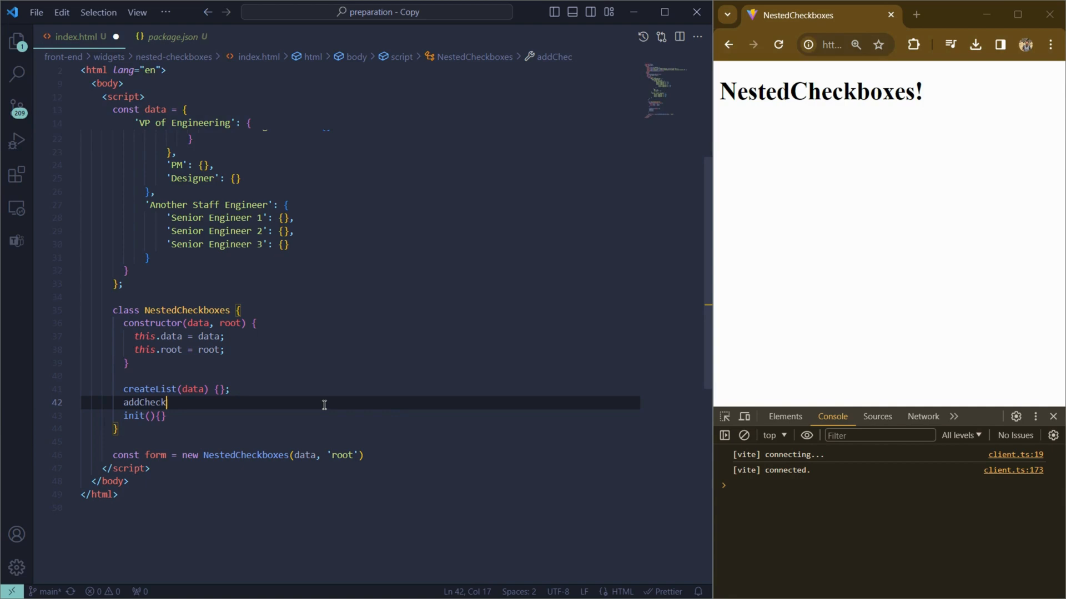
pyautogui.write('boxesListeners()')
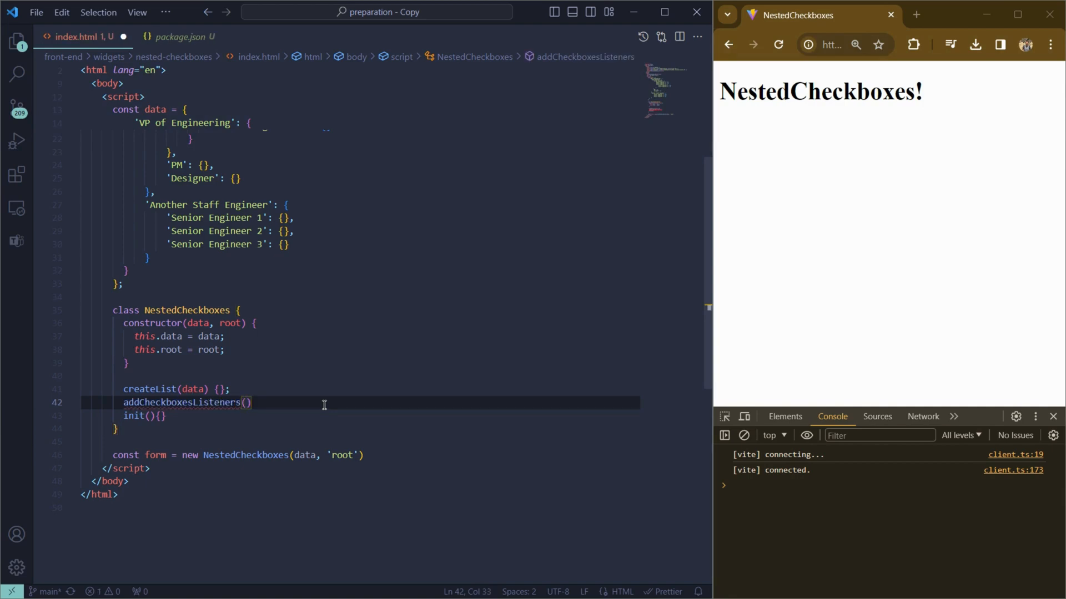
pyautogui.write('{}')
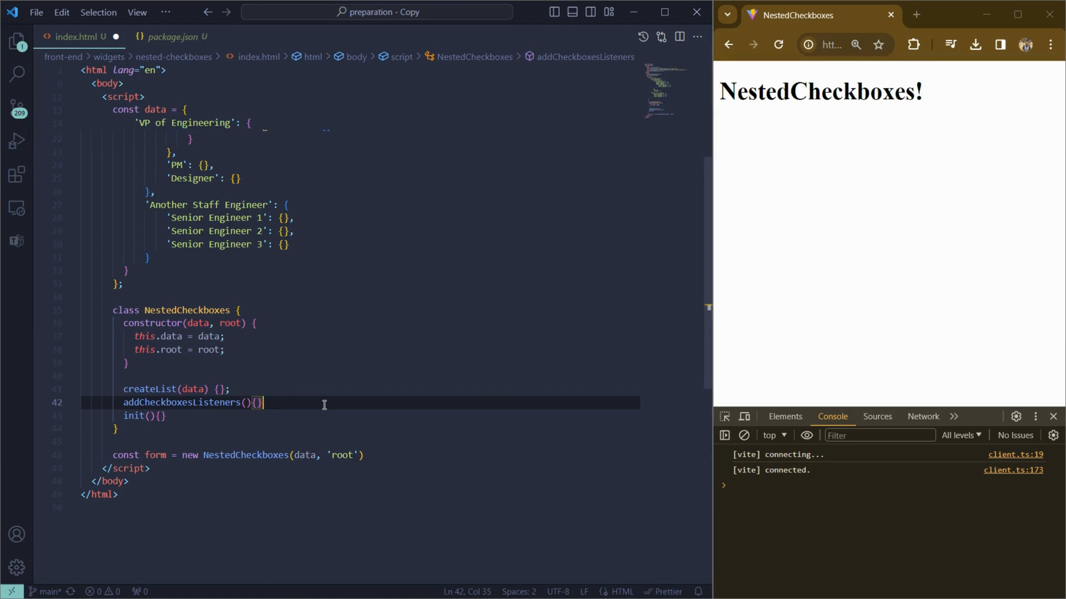
# Add updateParentCheckboxes(childCheckbox) and getSelectionOptions stubs and begin init's container constant
pyautogui.write('updateParen')
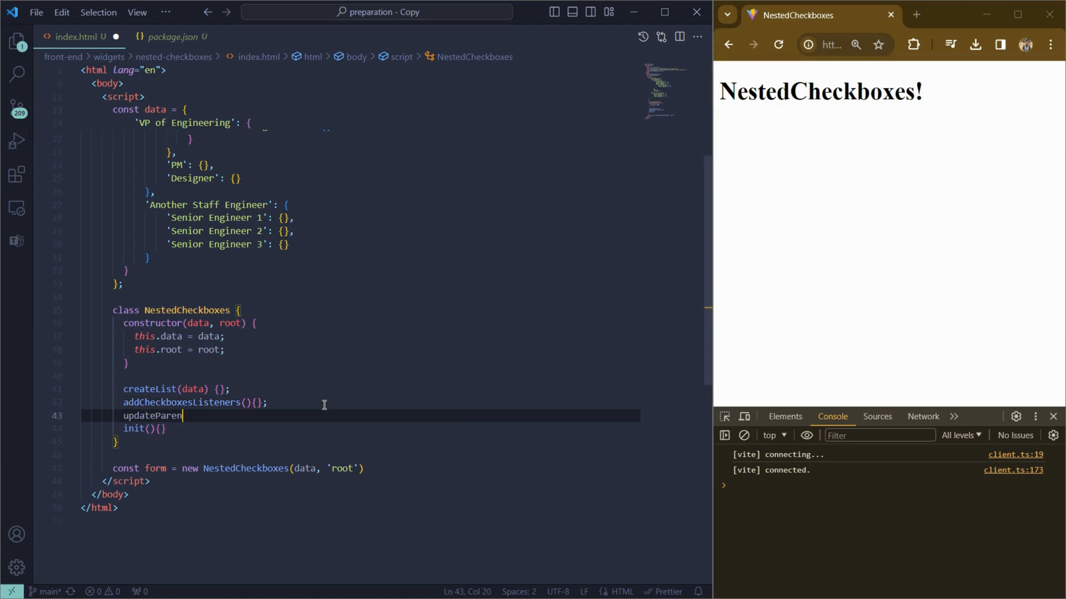
pyautogui.write('tCheckboxes()')
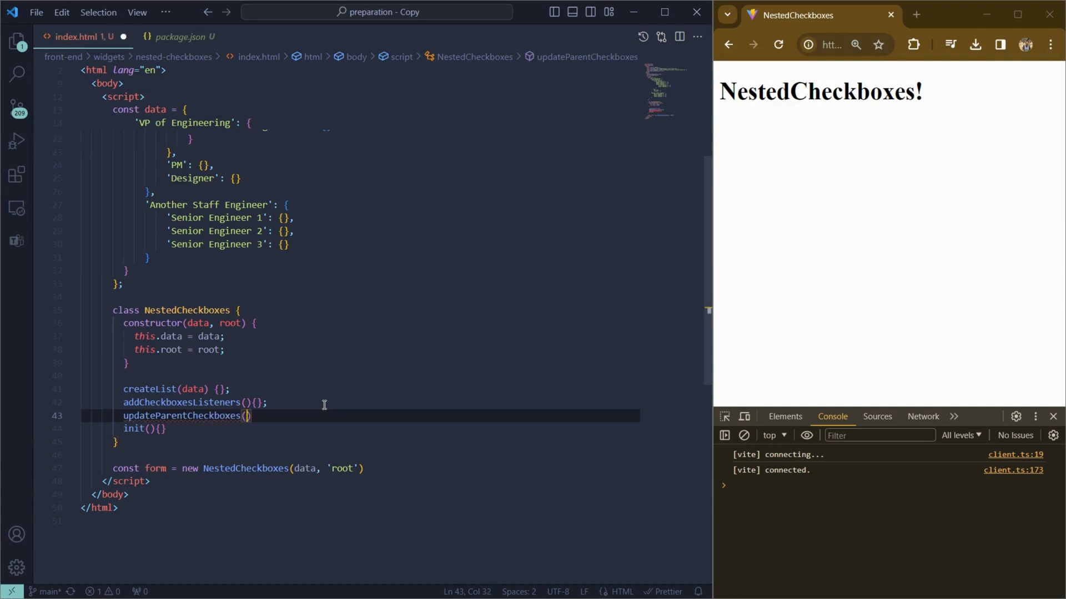
pyautogui.write('child')
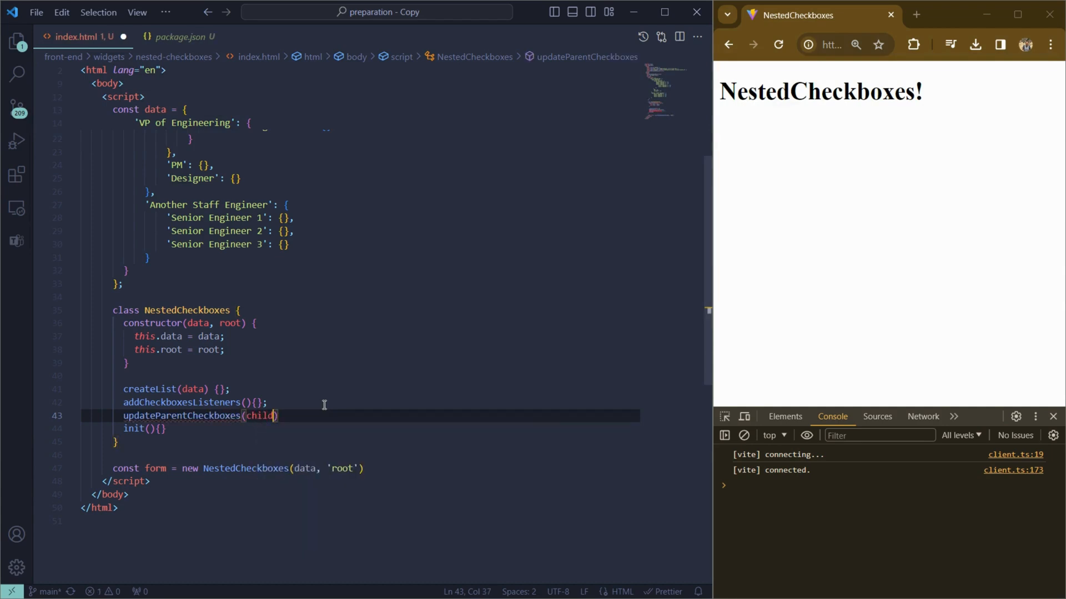
pyautogui.write('Checkbox')
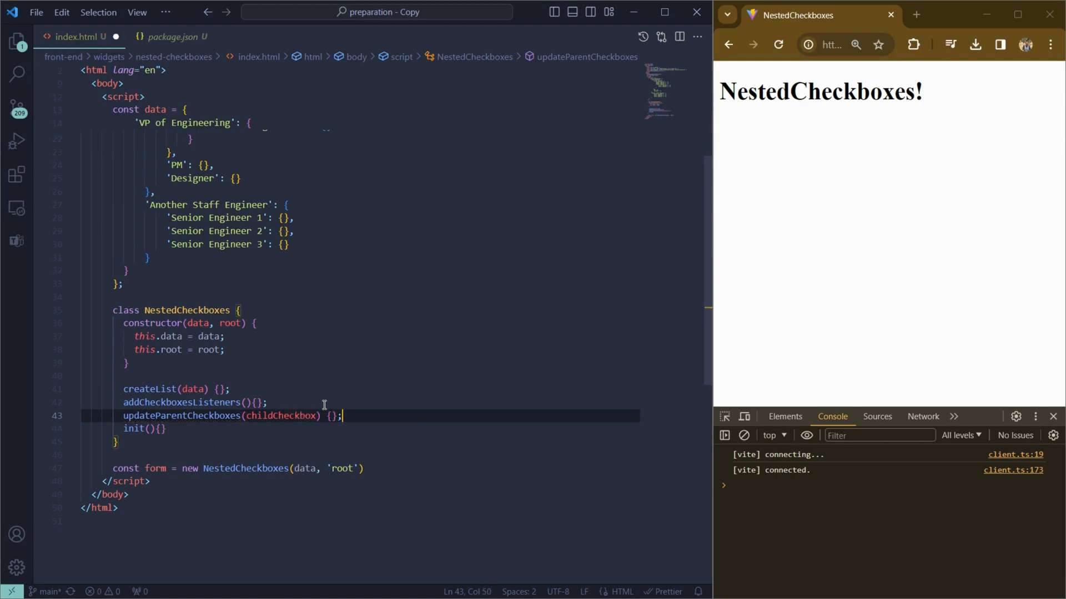
pyautogui.write('get')
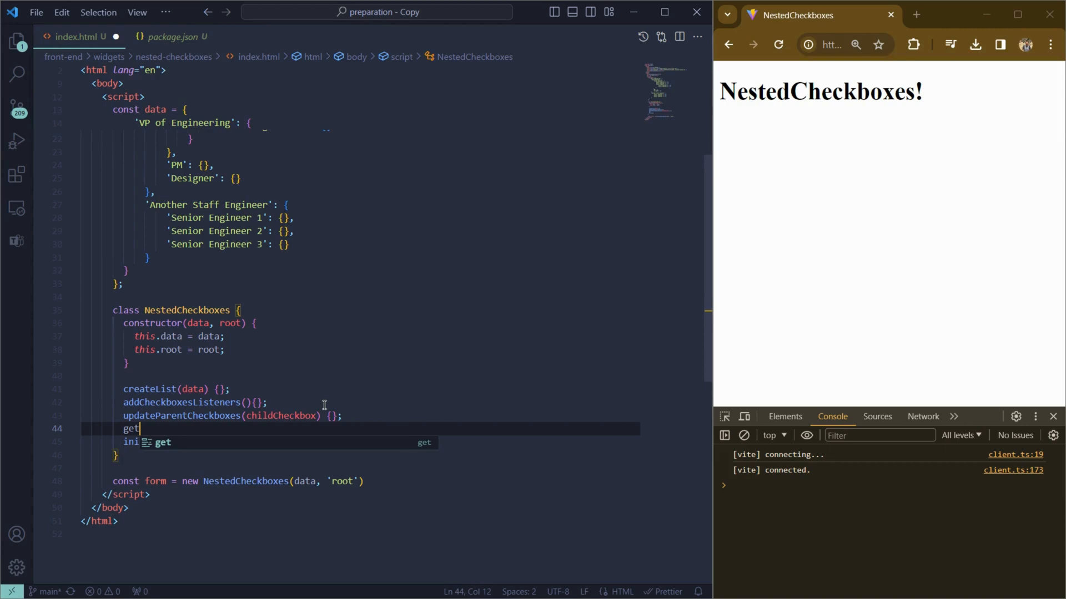
pyautogui.write('Selection')
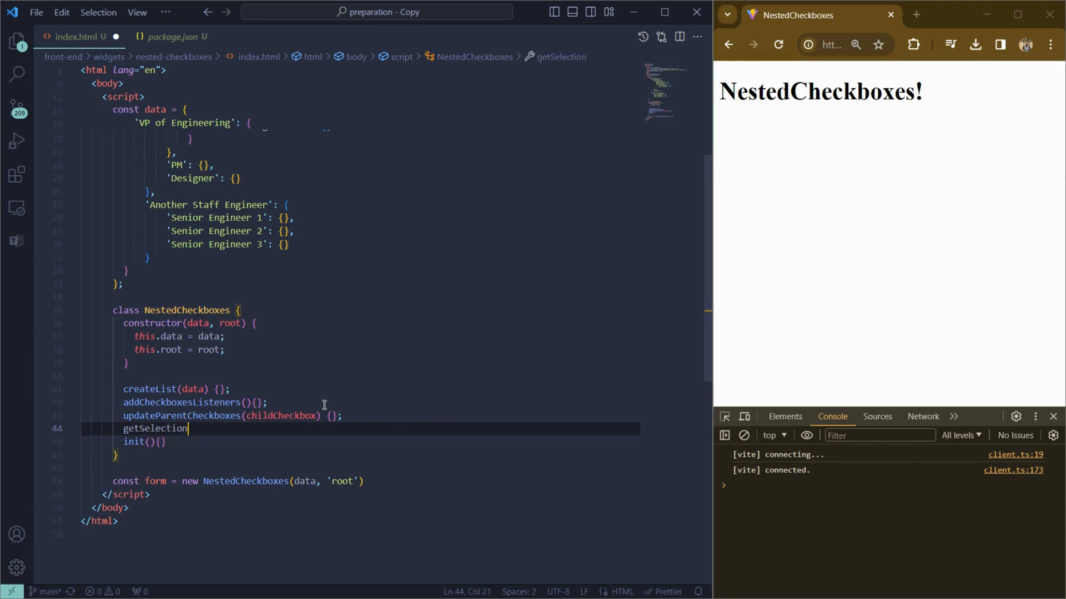
pyautogui.write('Options(){}')
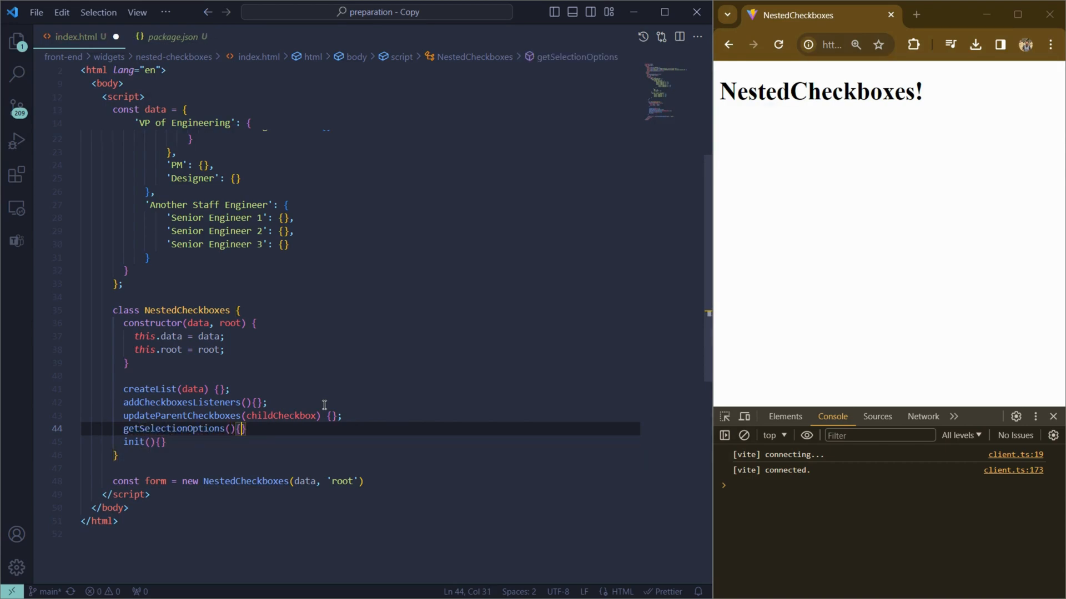
pyautogui.write('const container = document.querySelector(`)')
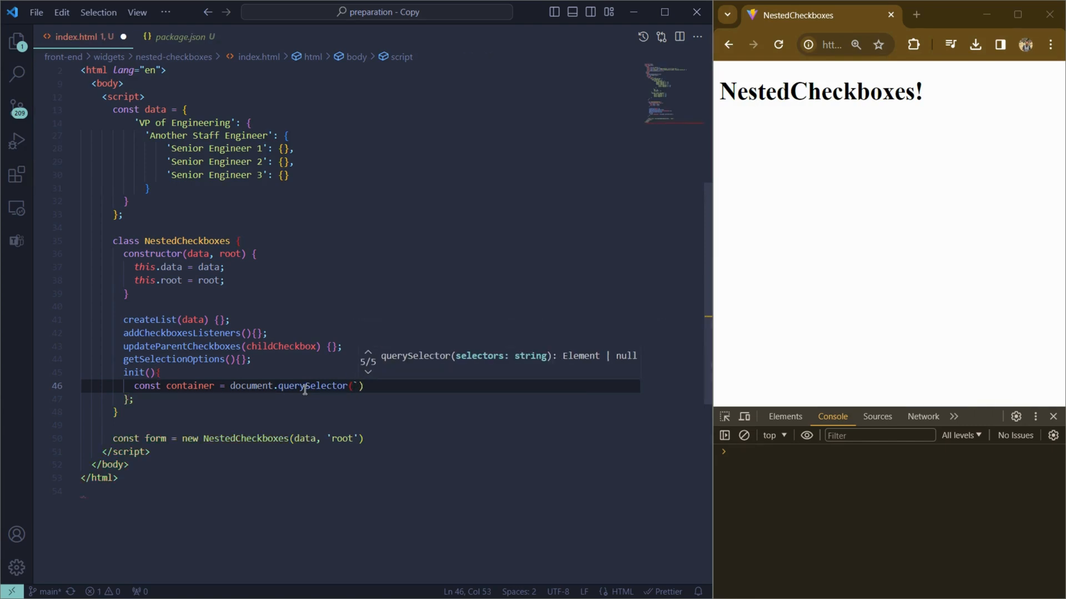
# Look up the root container with a #${this.root} selector and guard with if (container)
pyautogui.write('#{t')
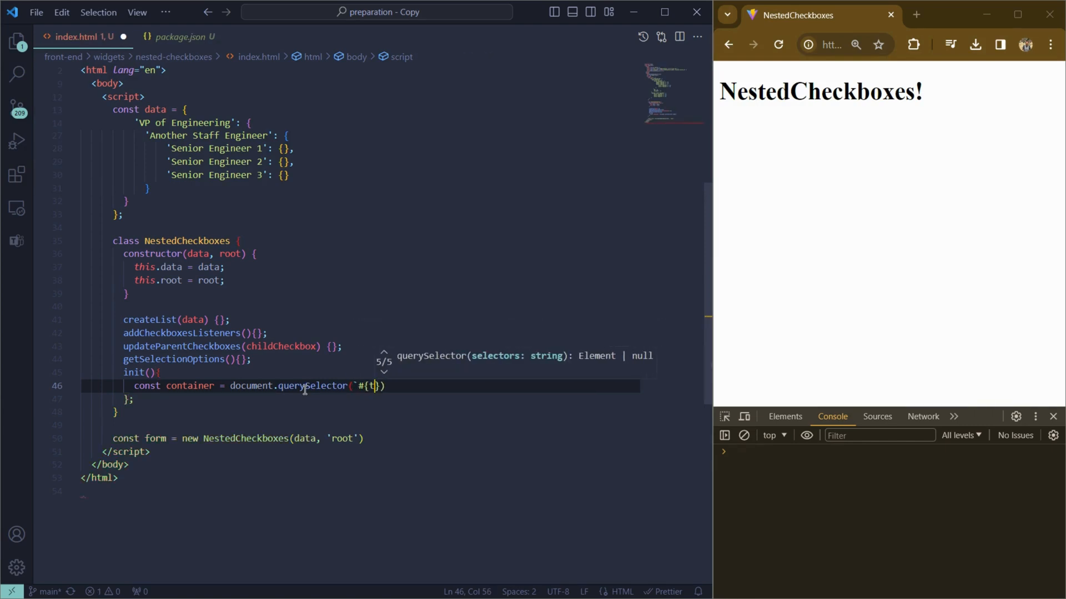
pyautogui.press('Backspace')
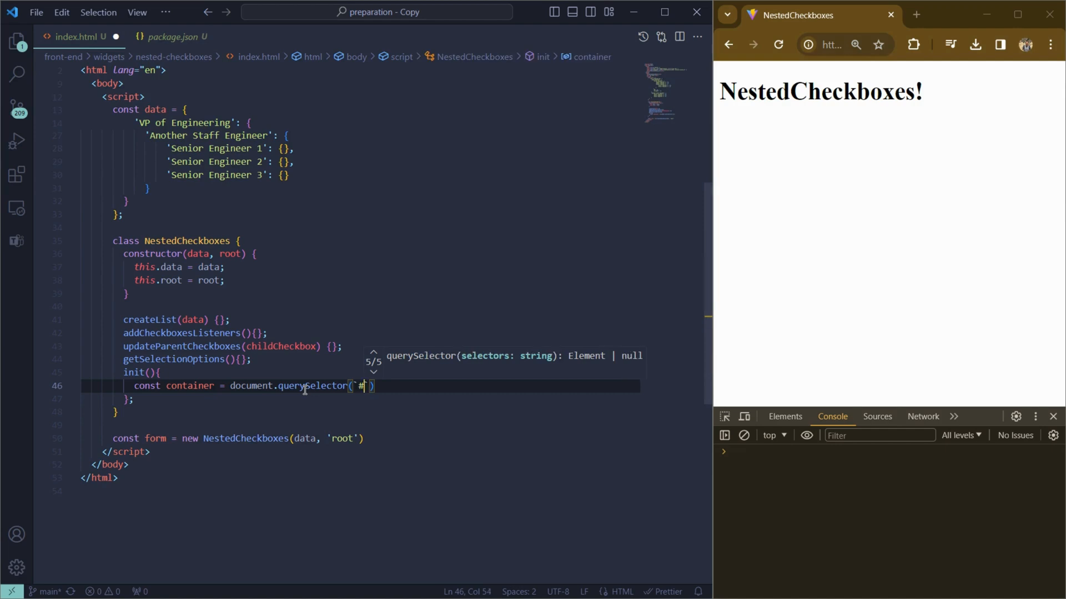
pyautogui.write('${this.co')
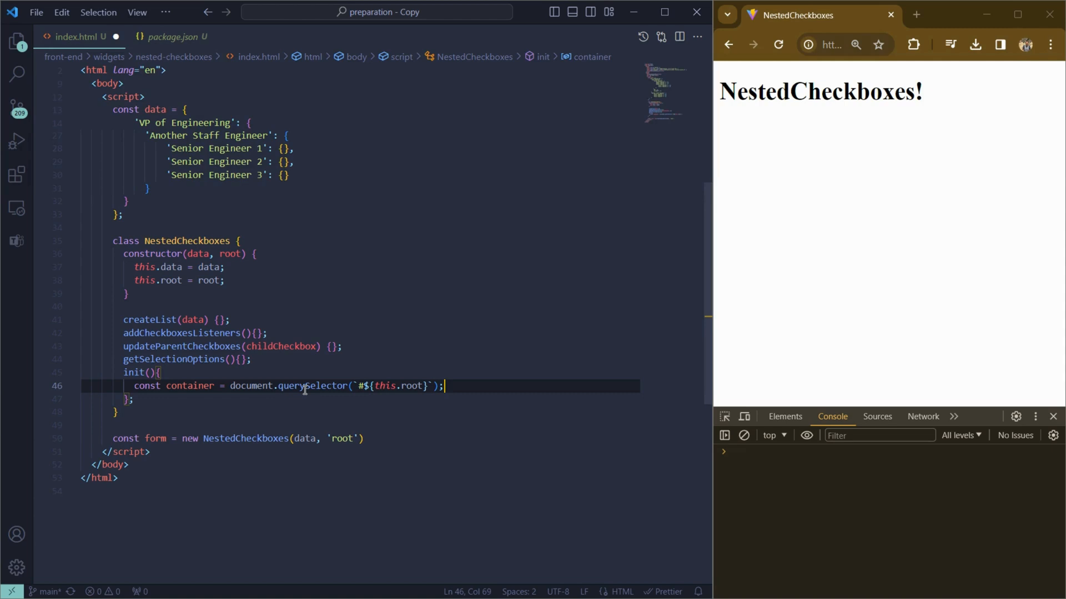
pyautogui.write('if (container) {')
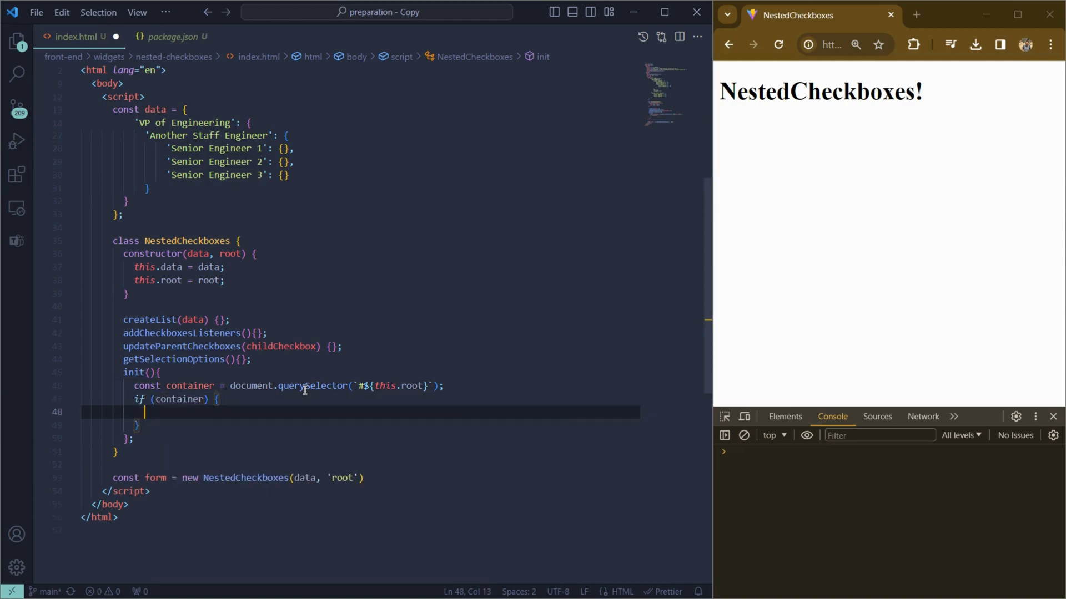
# Append this.createList(this.data) to the container and call this.addCheckboxesListeners()
pyautogui.write('container.a')
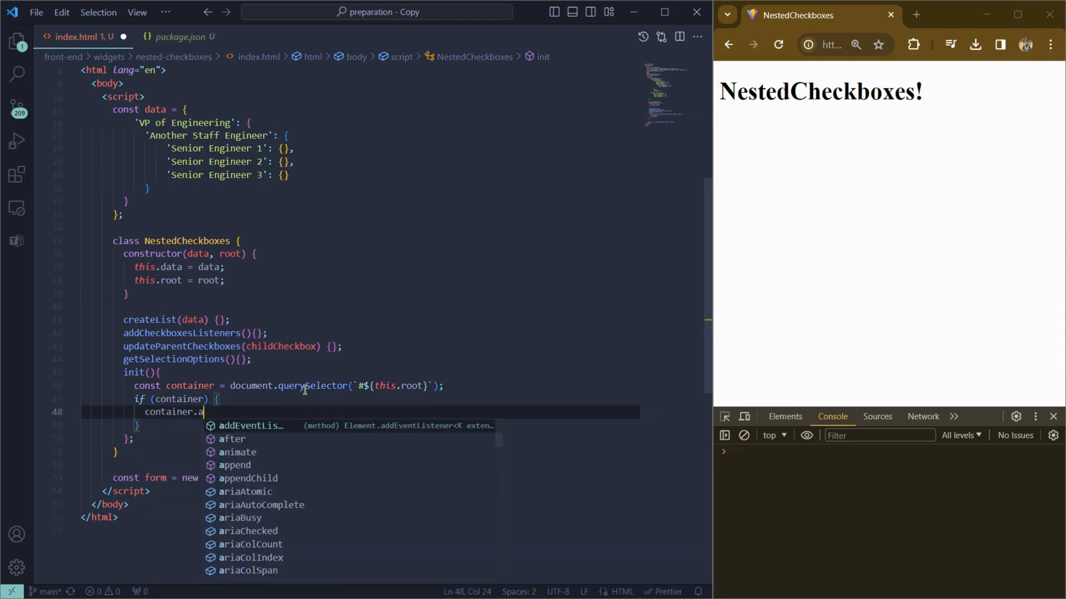
pyautogui.write('ppendChild(this')
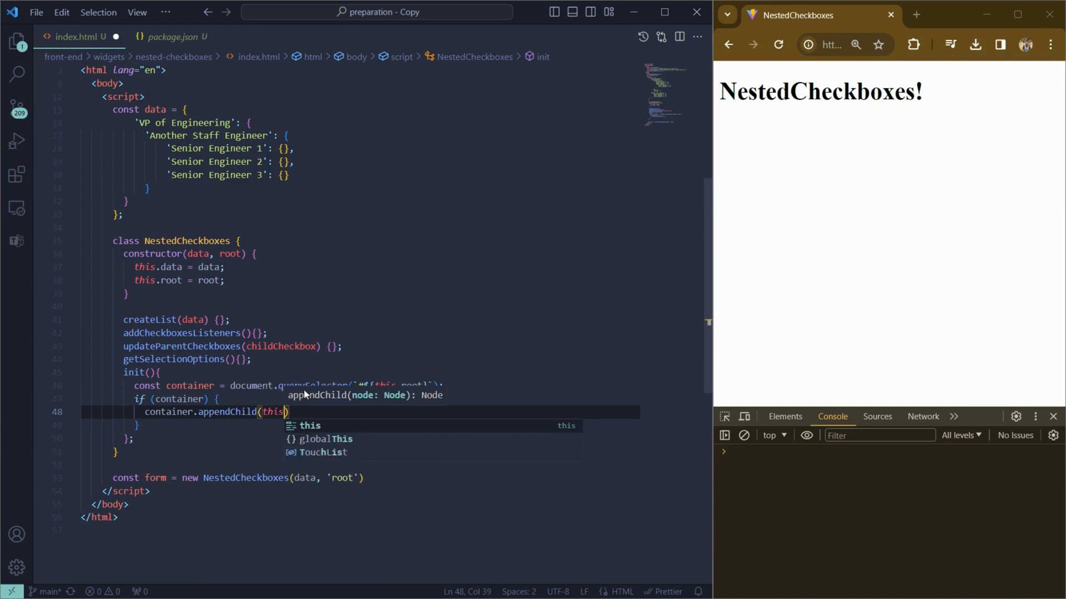
pyautogui.write('.createList(this.data')
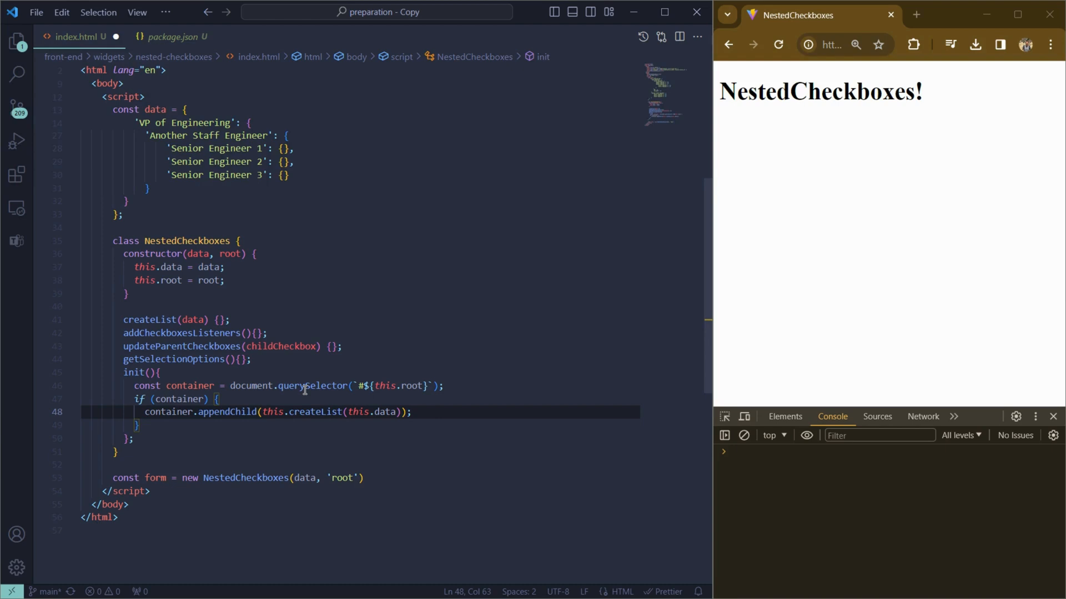
pyautogui.write('this.addCheckboxesListeners(')
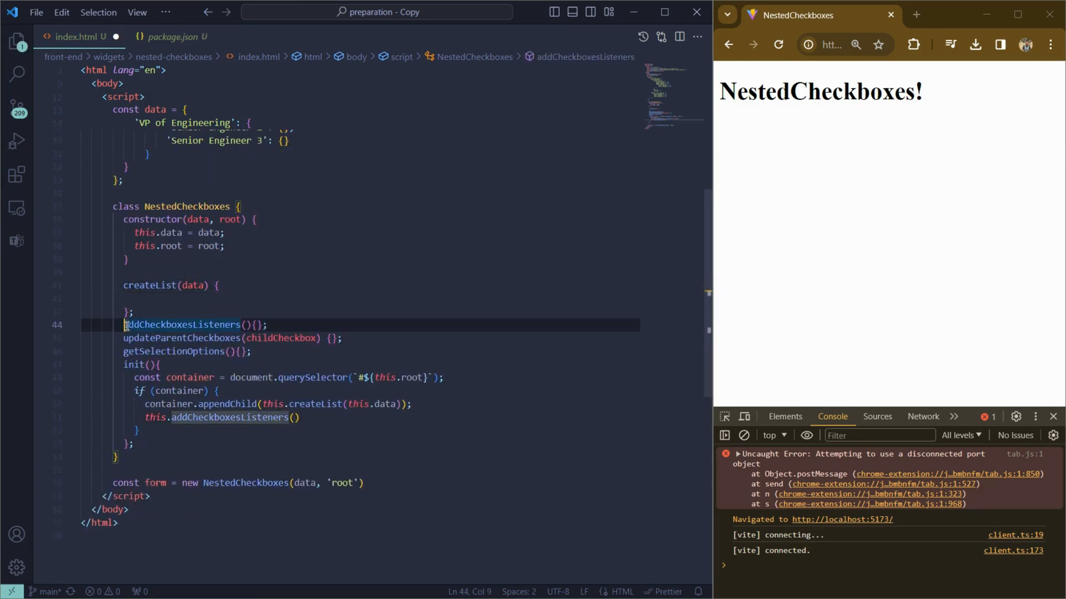
# In createList, create a ul element and start a for...in loop over the data keys
pyautogui.write('l')
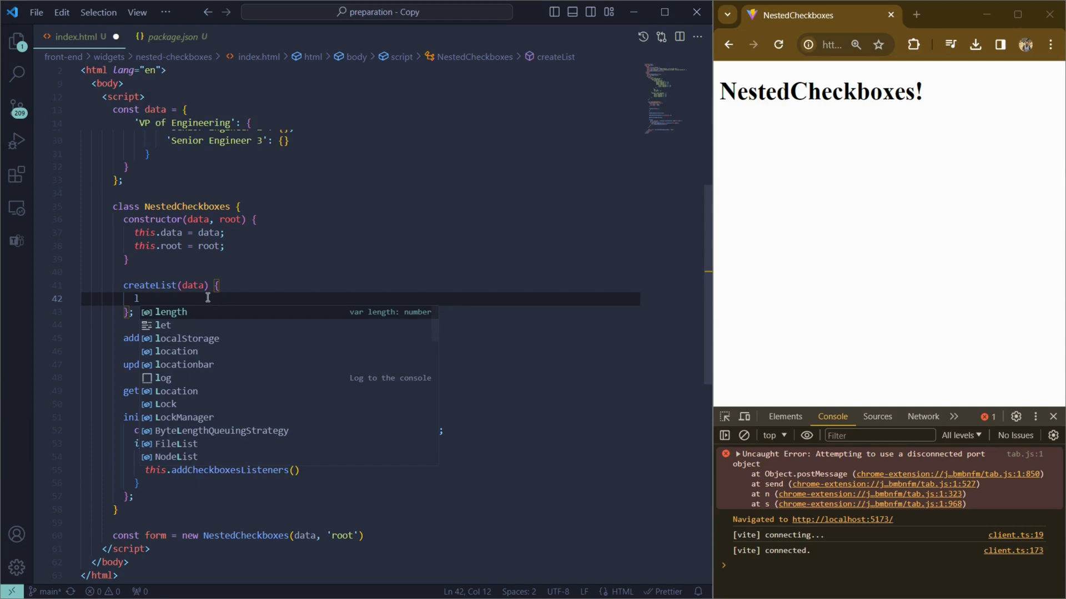
pyautogui.write('const ul -')
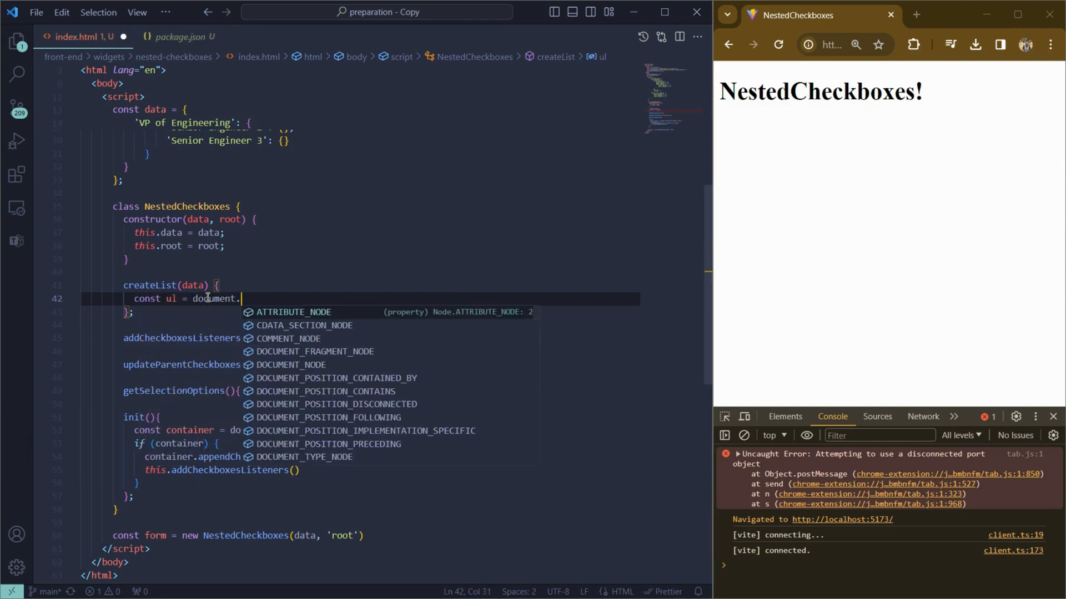
pyautogui.write("createElement('ul');")
pyautogui.write('for(let ')
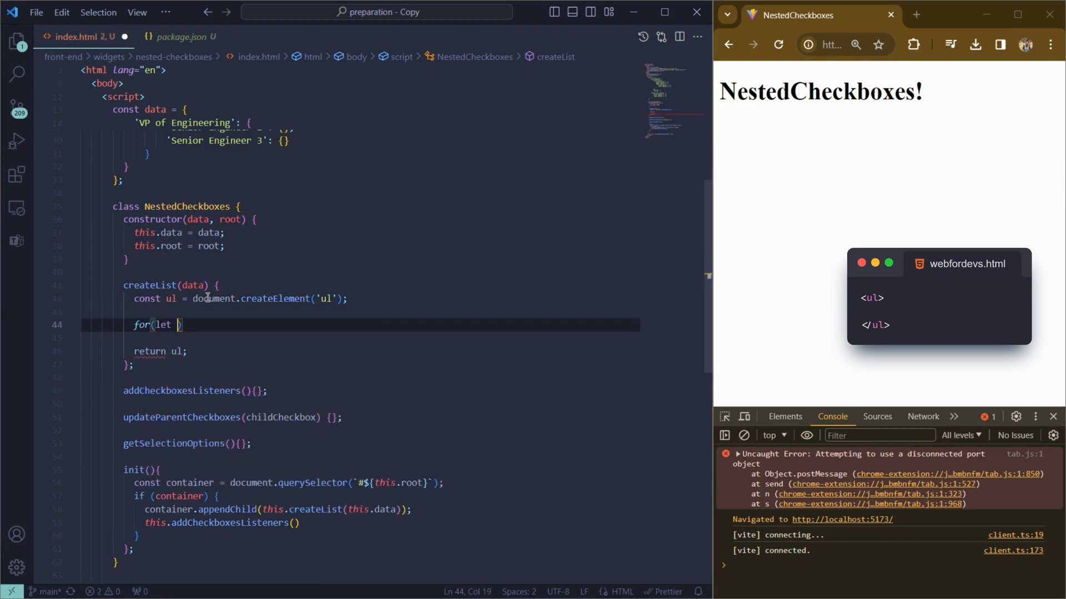
pyautogui.write('key in data')
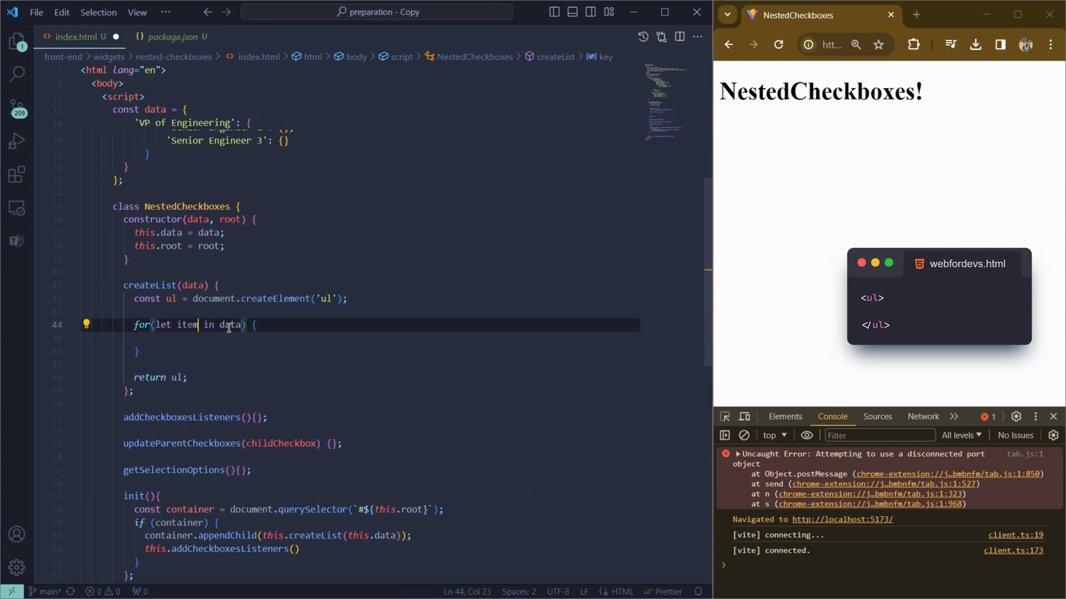
# Inside the loop create an li and label and set label.textContent to the item
pyautogui.write('let')
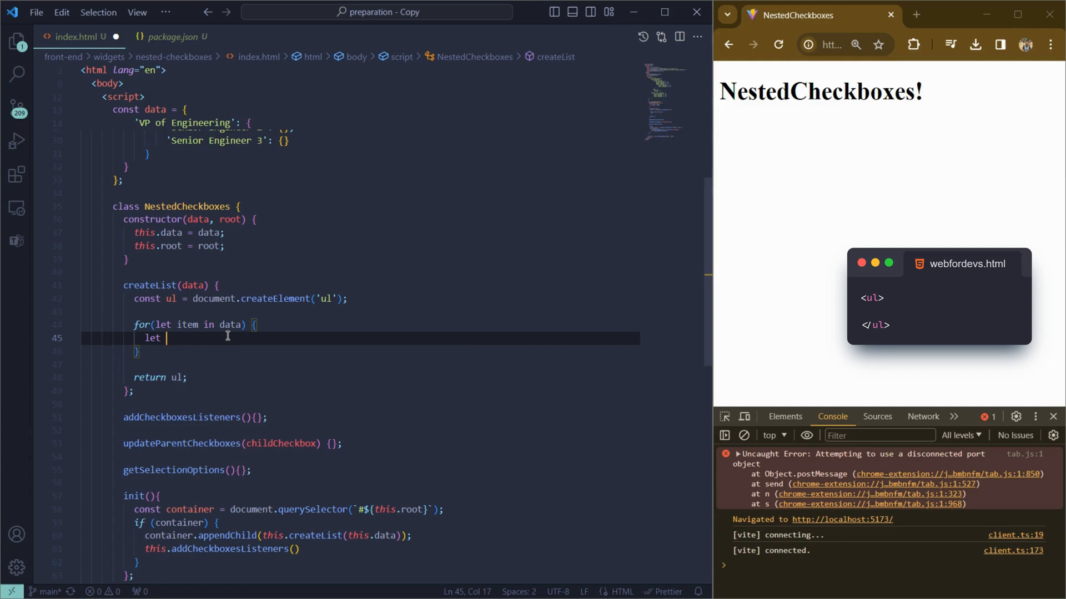
pyautogui.write("li = document.createElement('li');")
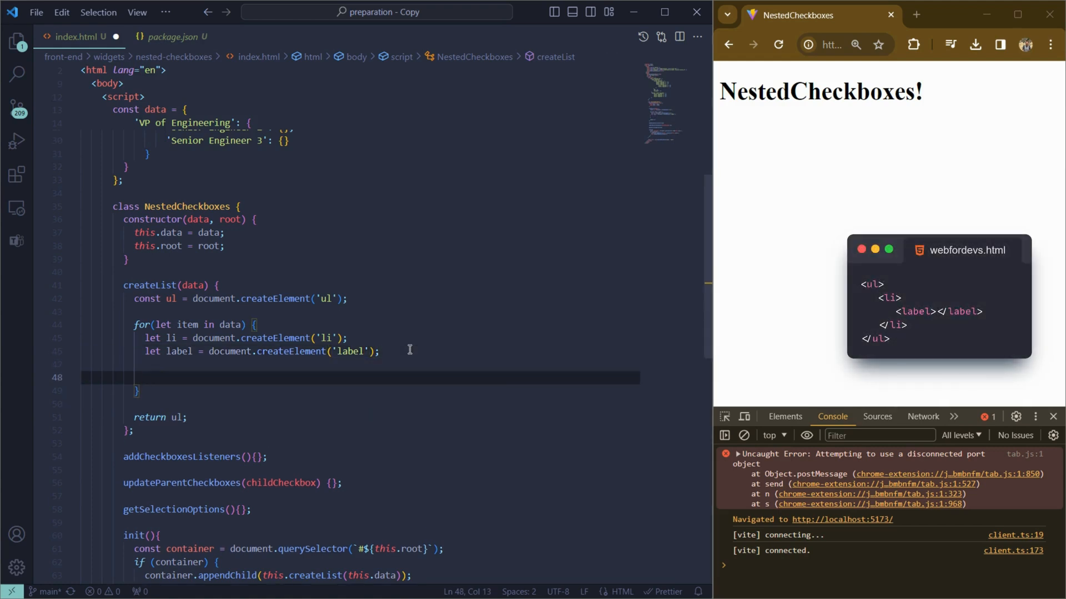
pyautogui.write('label.textContent')
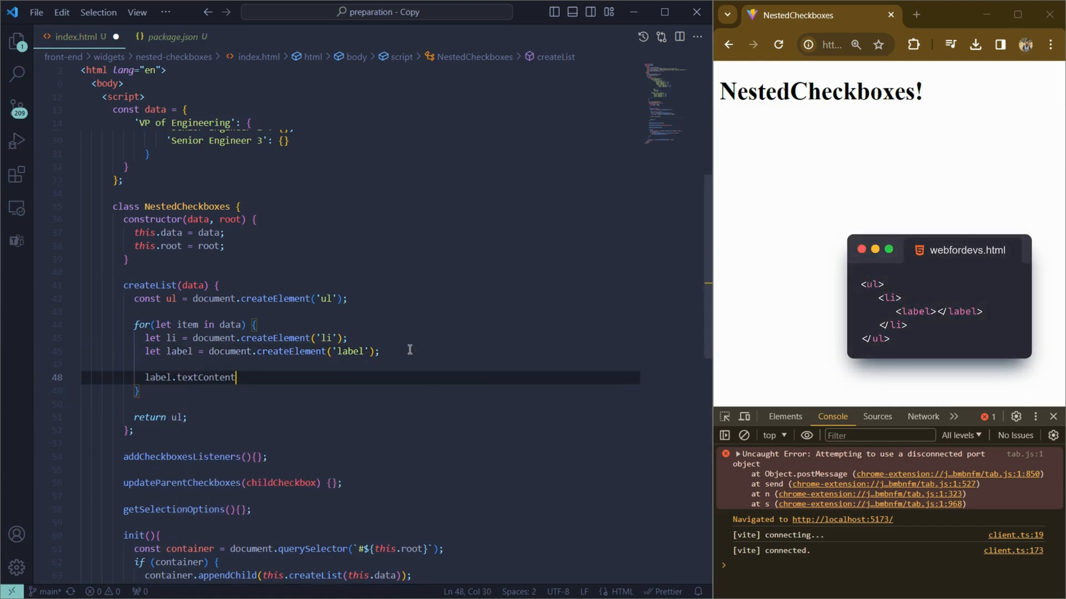
pyautogui.write("= ' ' +")
pyautogui.write('let')
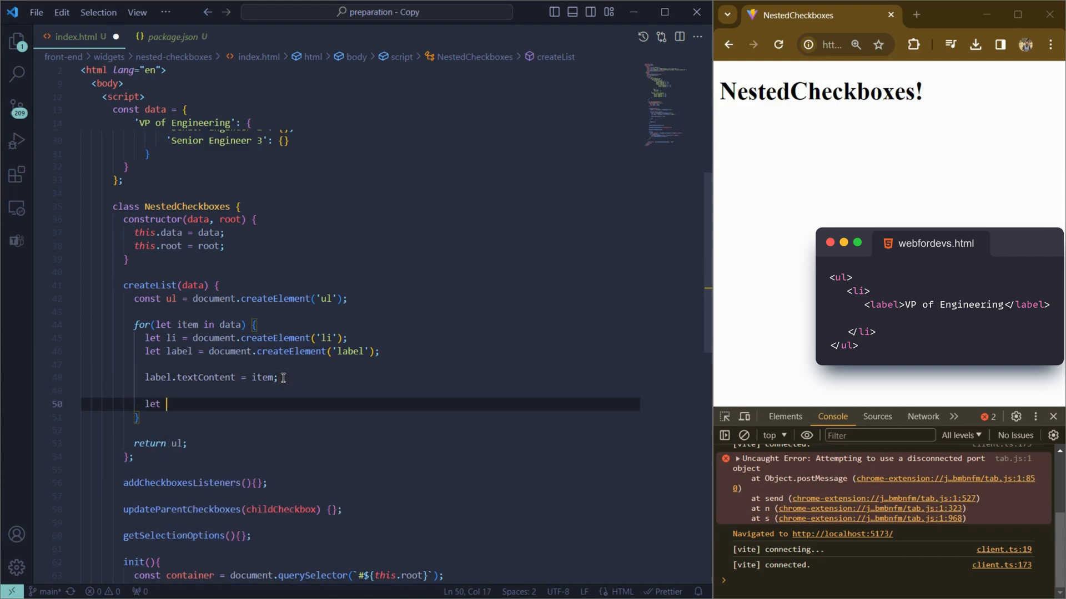
# Create a checkbox input with type 'checkbox', name 'options' and value item
pyautogui.write("checkbox = document.createElement('input');")
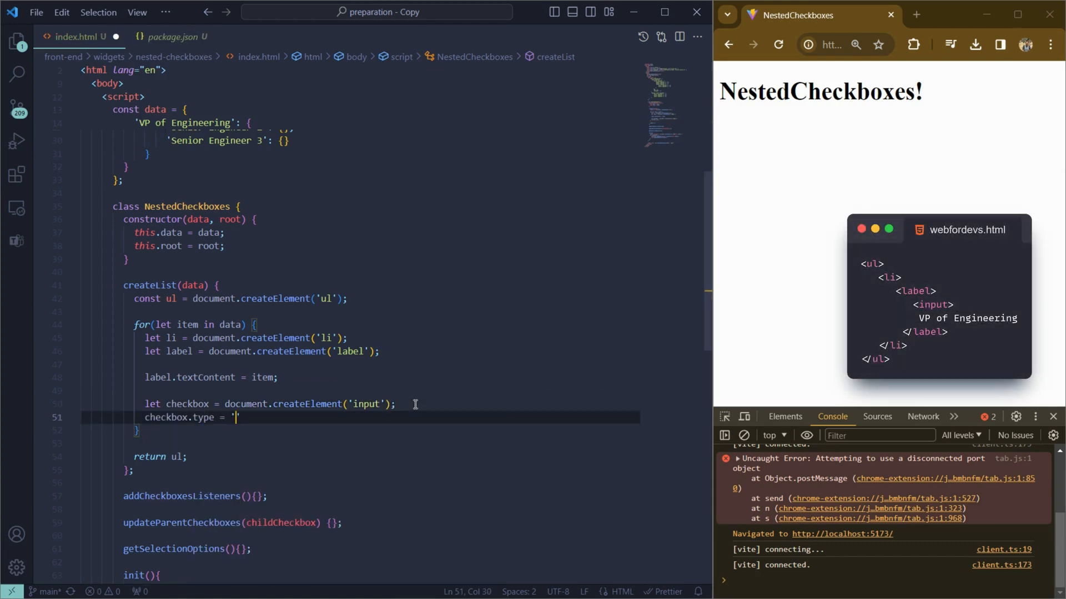
pyautogui.write("checkbox';")
pyautogui.write('checkbox.name')
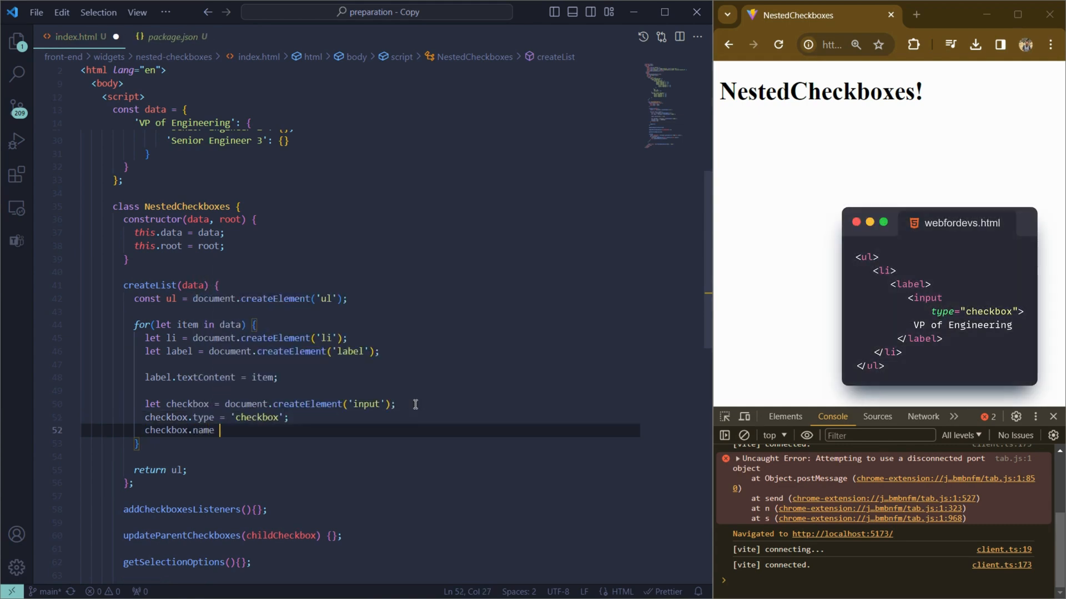
pyautogui.write("= 'options'")
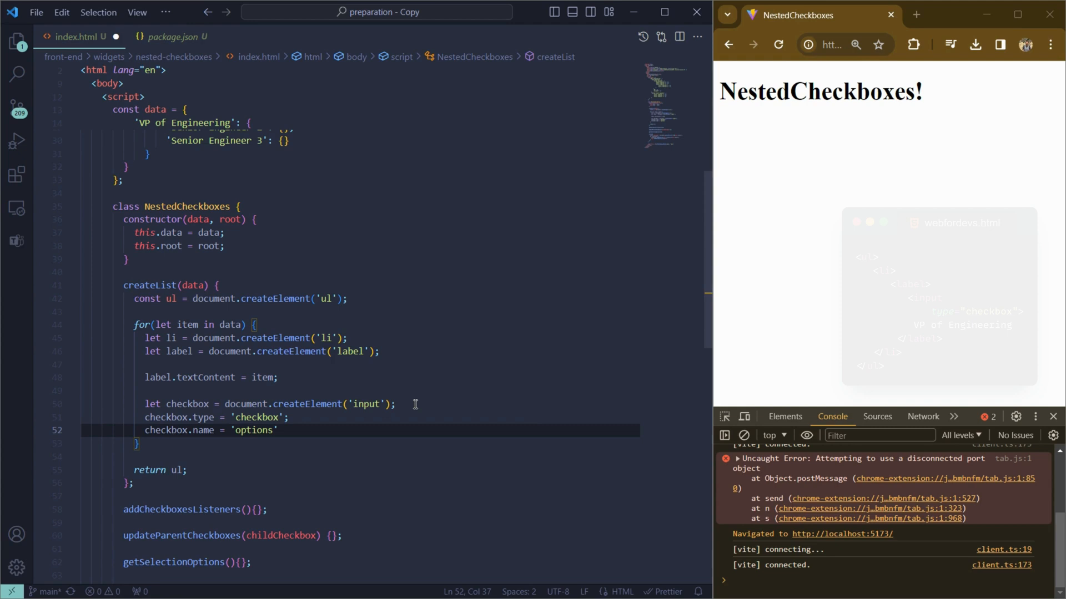
pyautogui.press('Enter')
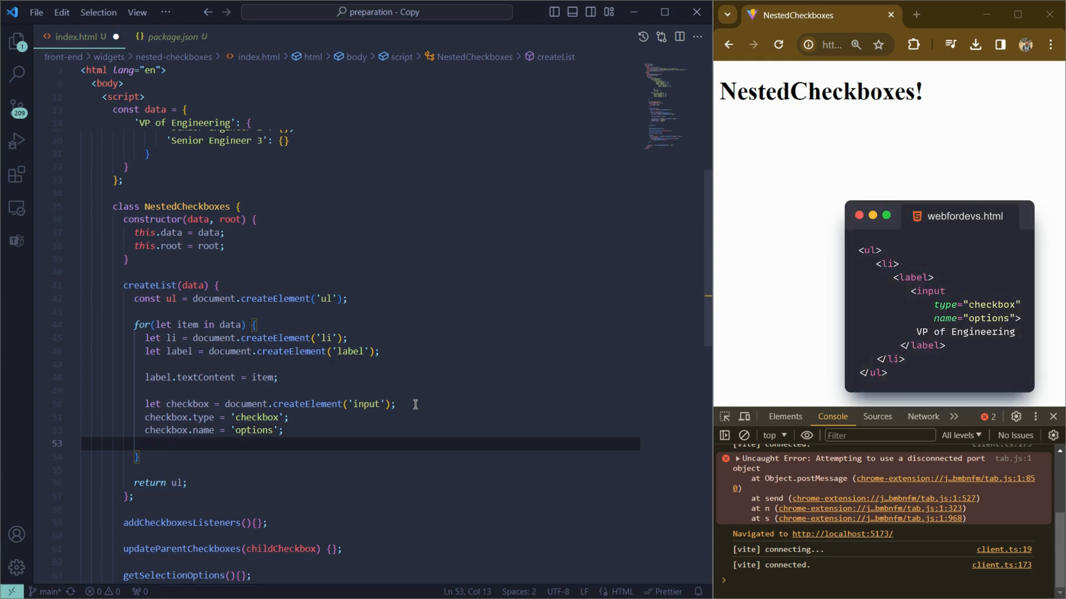
pyautogui.write('checkbox.value =')
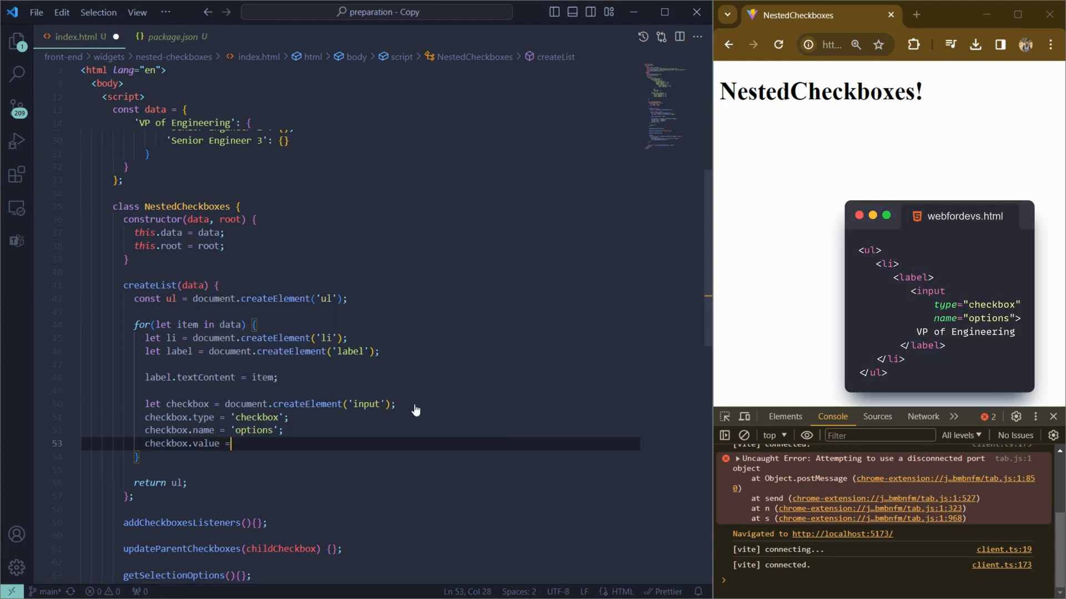
pyautogui.write('item;')
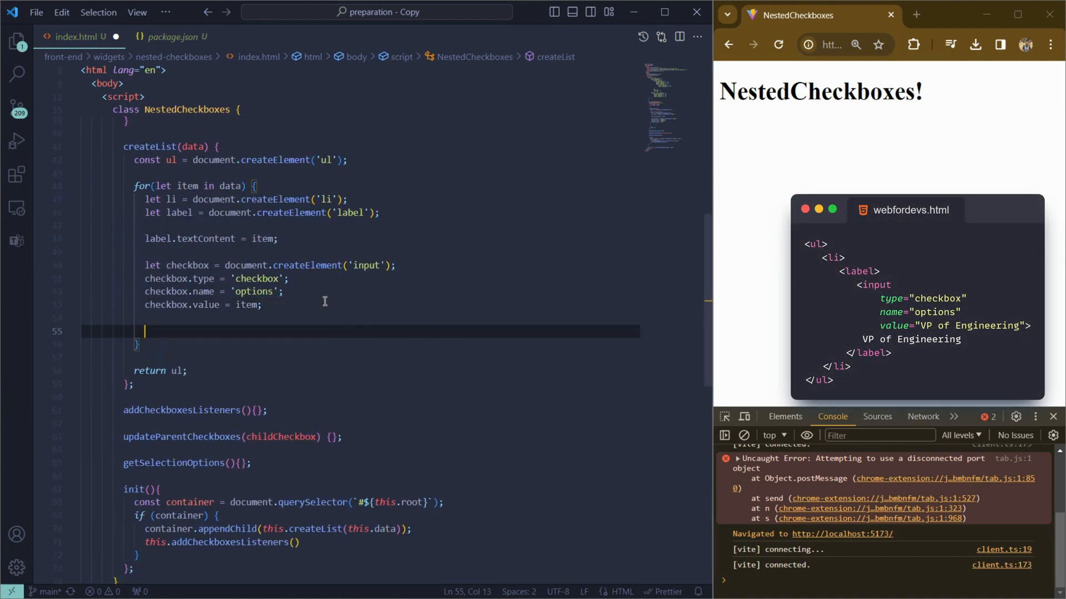
# Insert the checkbox before the label's first child with label.insertBefore
pyautogui.write('label.insertBefore(')
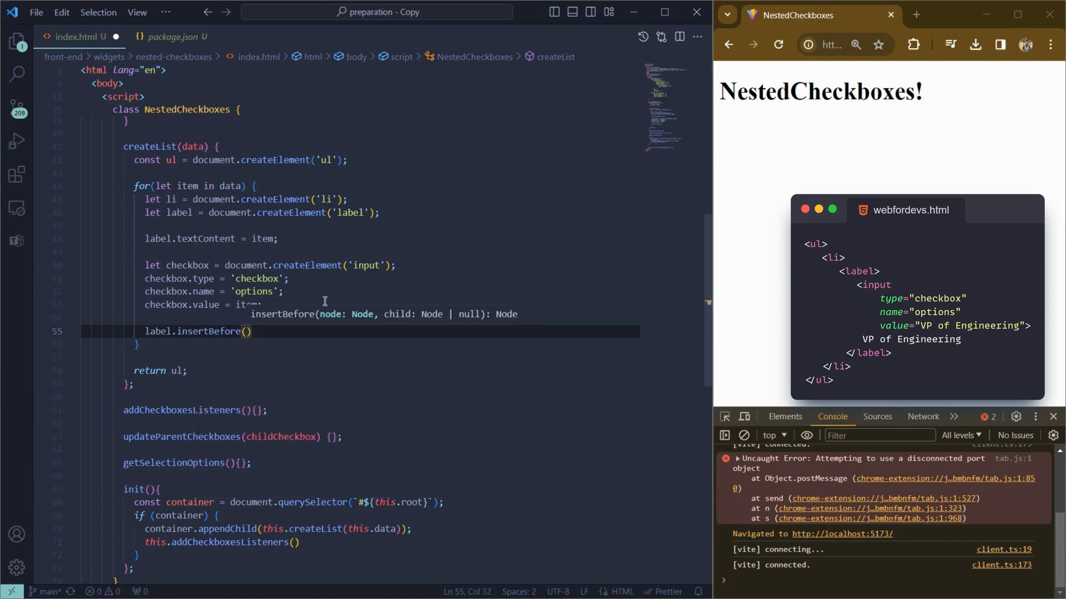
pyautogui.write('checkbox, label.firstChild')
pyautogui.write('li.')
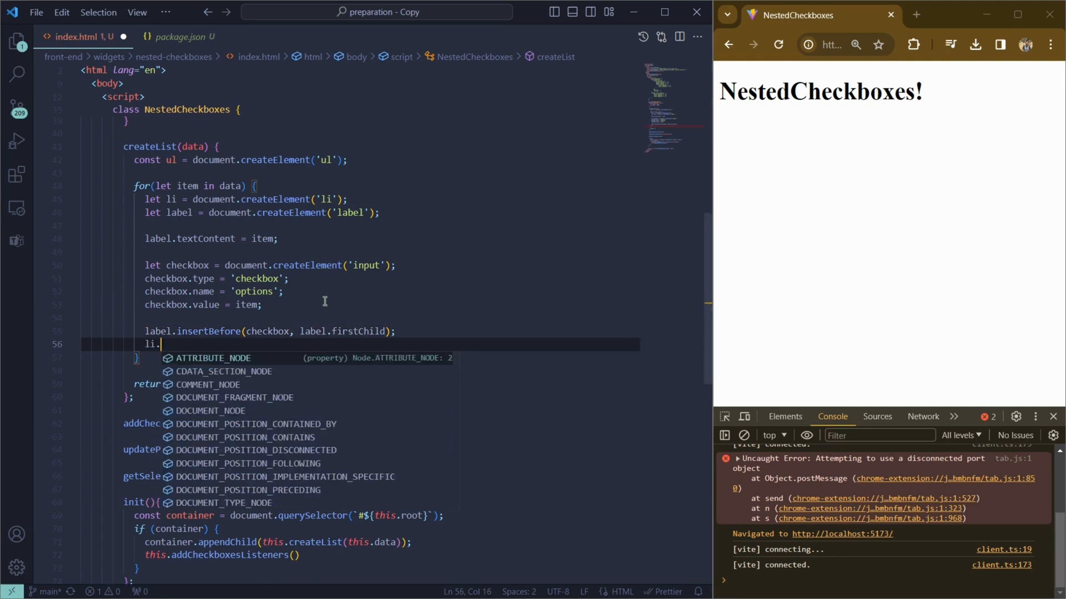
# Append each label to its li and call form.init() after instantiating the widget
pyautogui.write('appendChild')
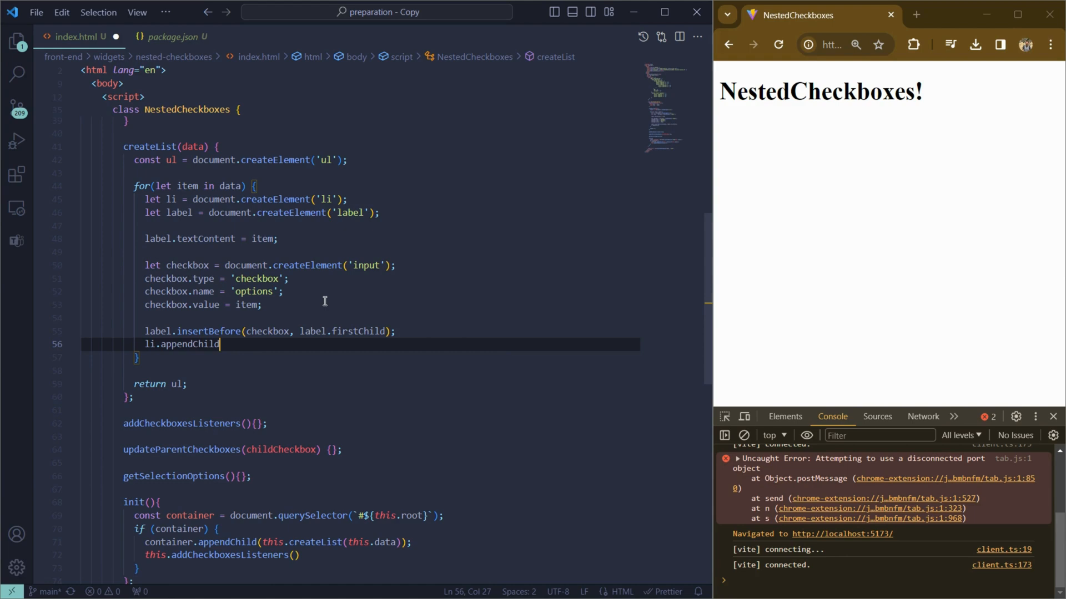
pyautogui.write('(label);')
pyautogui.write('if (')
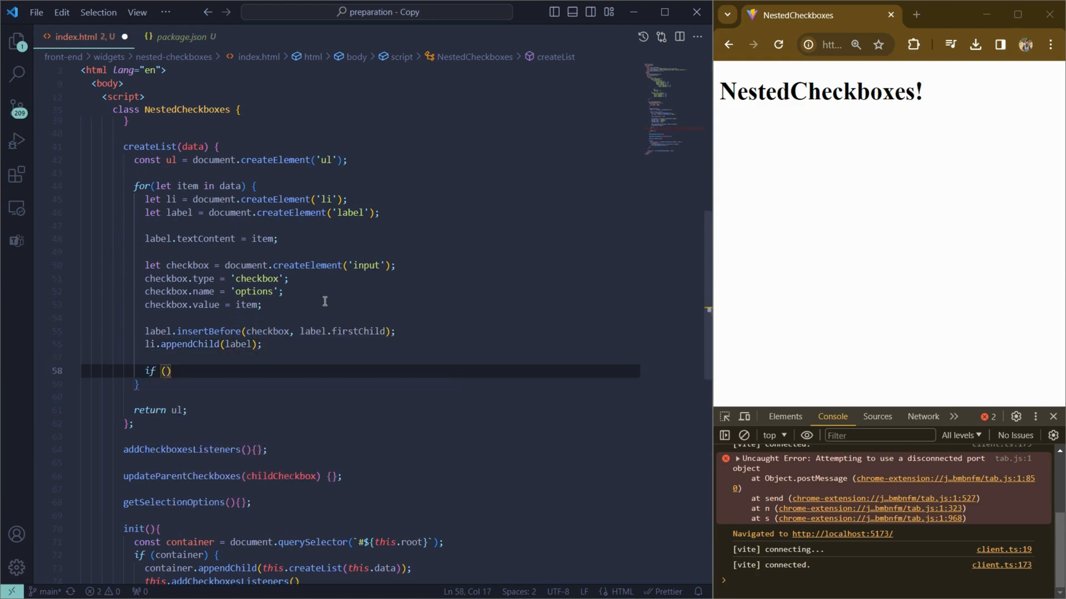
pyautogui.write('ob')
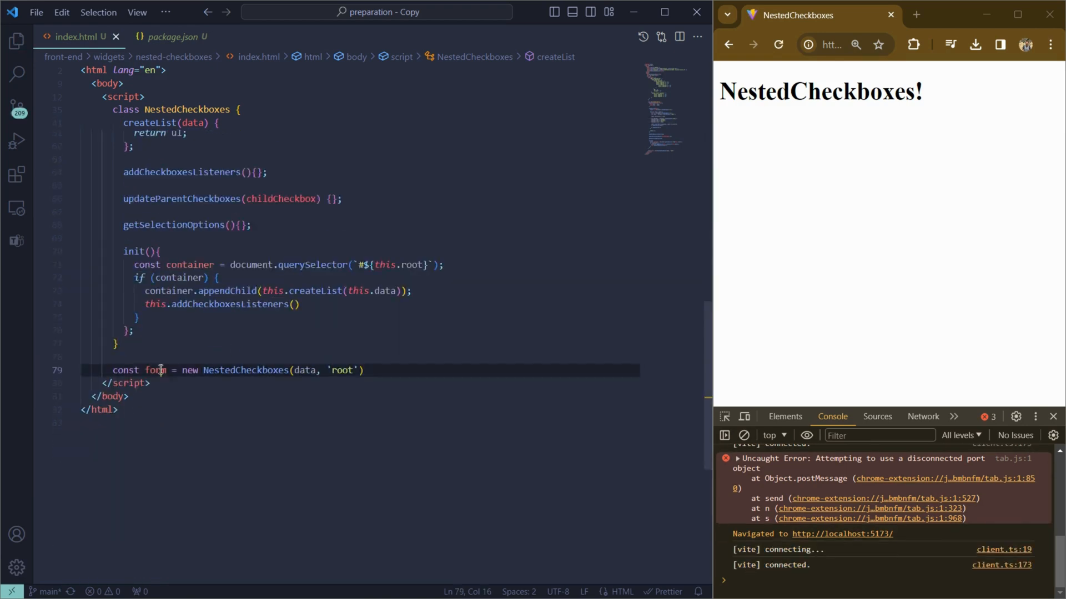
pyautogui.write('form.init')
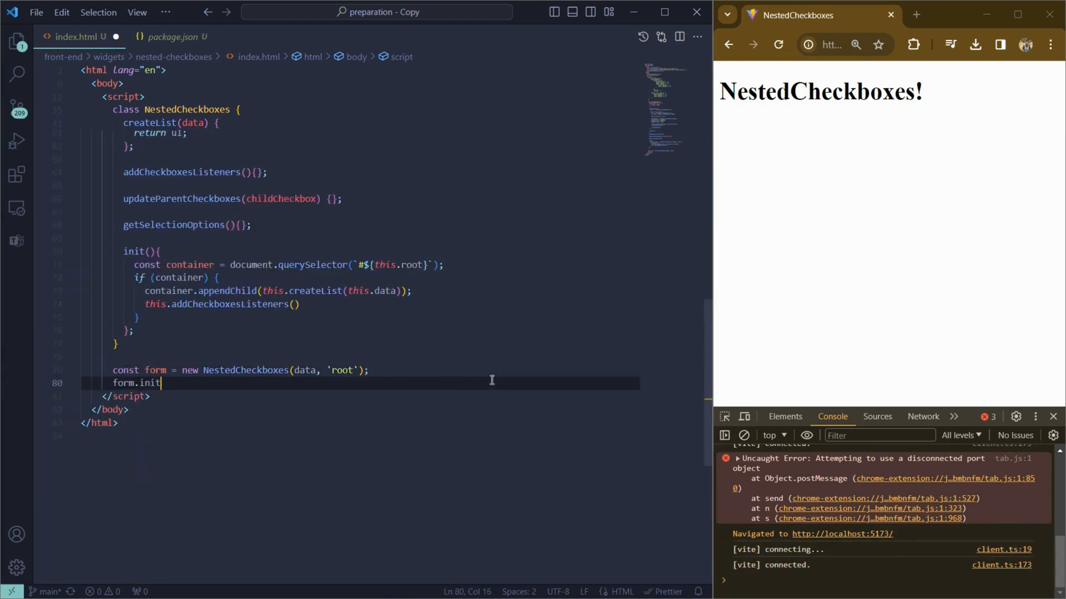
pyautogui.write('()')
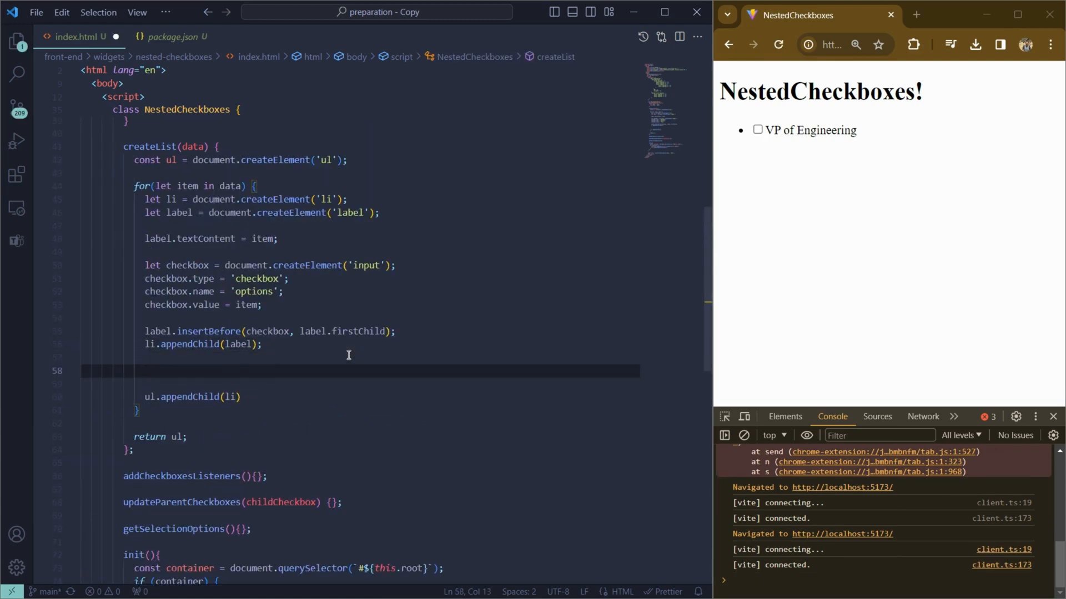
# If Object.keys(data[item]) has length, append this.createList(data[item]) to the li
pyautogui.write('if(o')
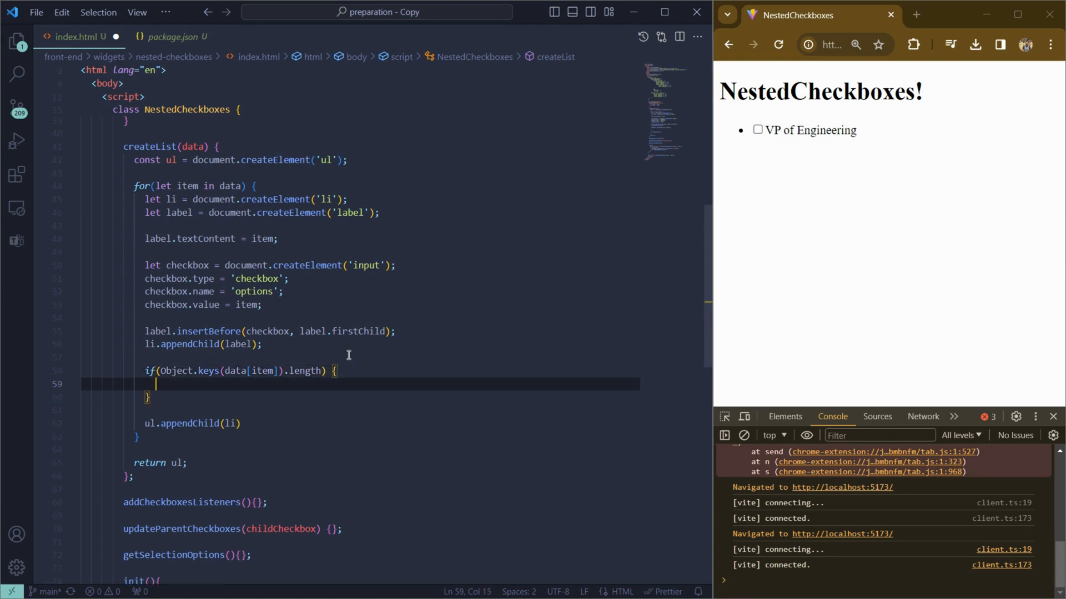
pyautogui.write('li.appendChild')
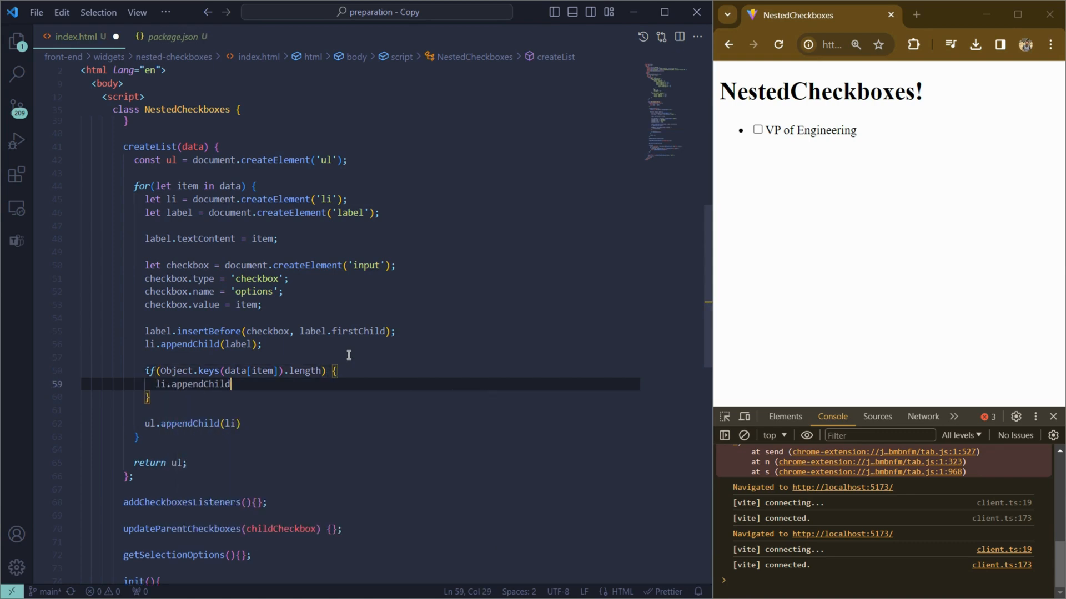
pyautogui.write('(this.createList')
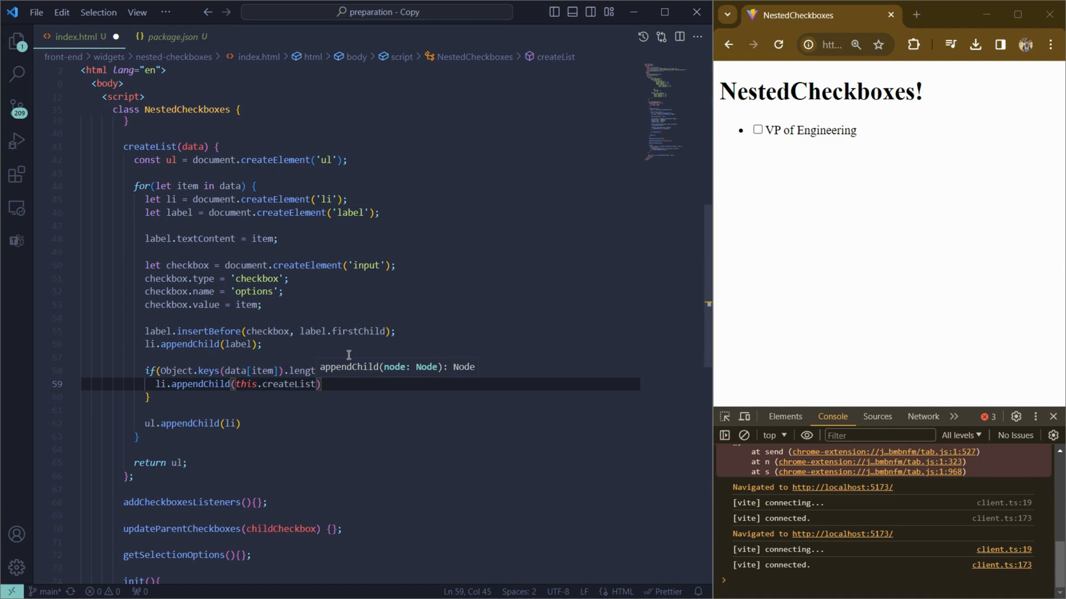
pyautogui.write('(data[item]')
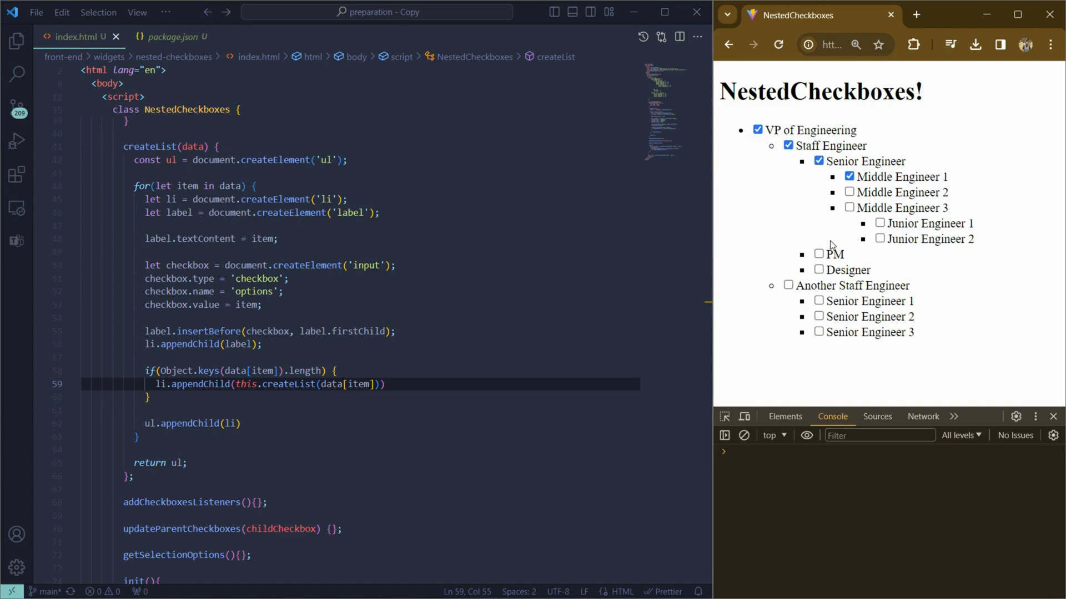
# Select all input[type='checkbox'] elements under the widget root with querySelectorAll
pyautogui.write('do')
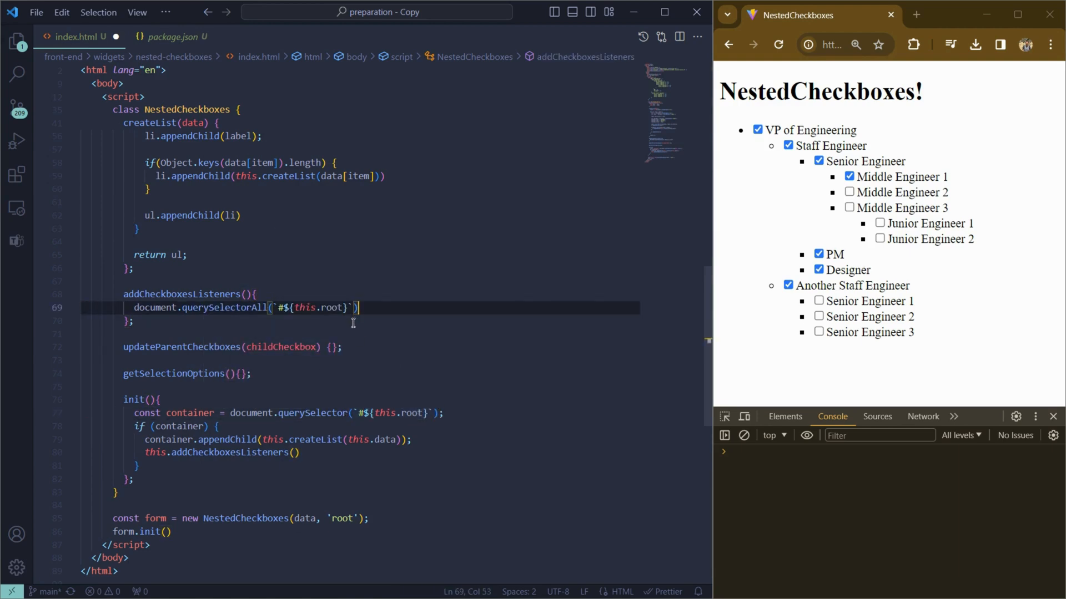
pyautogui.write('input[]')
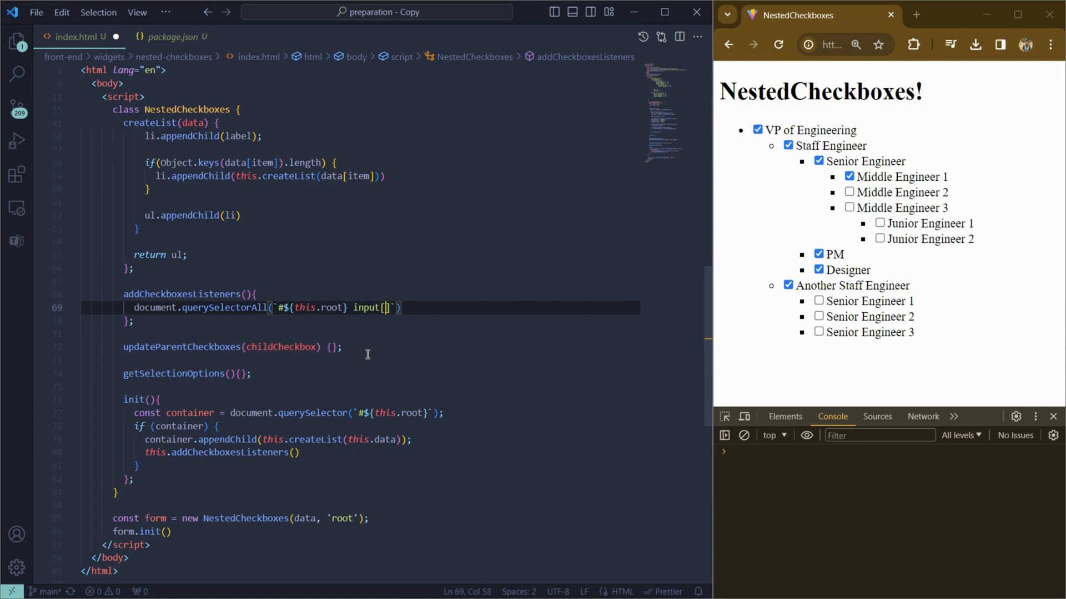
pyautogui.write("type='")
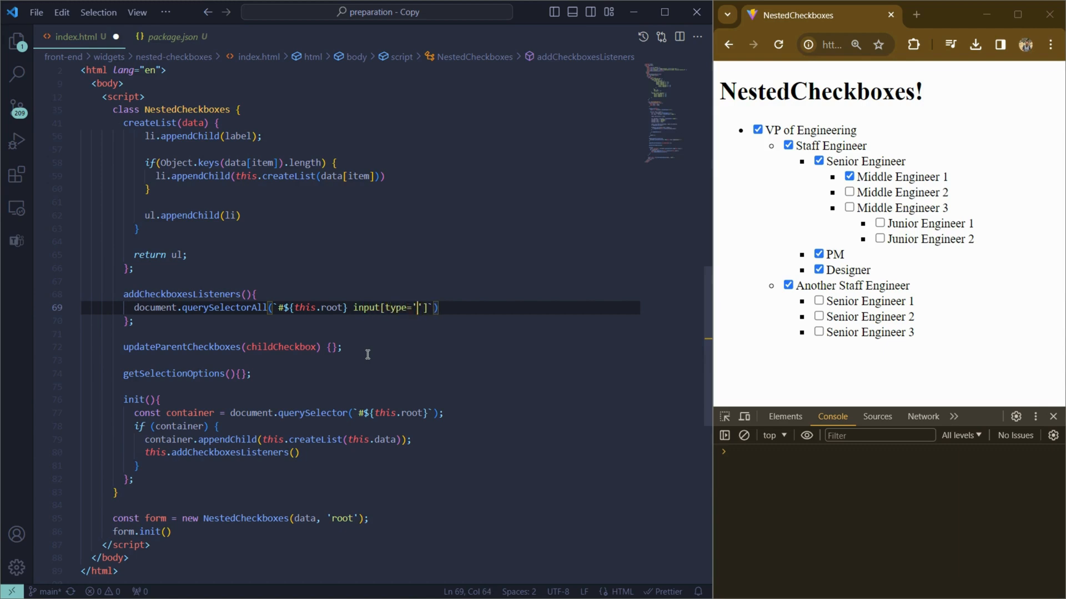
pyautogui.write('checkbox')
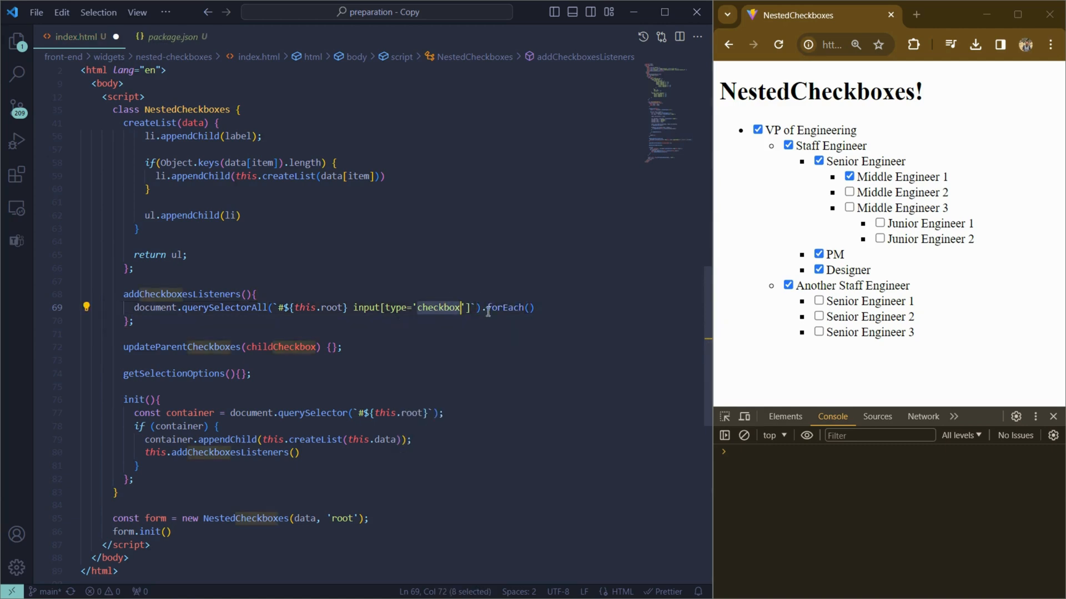
# For each checkbox attach a 'change' event listener receiving the event
pyautogui.write('checkbox => {}')
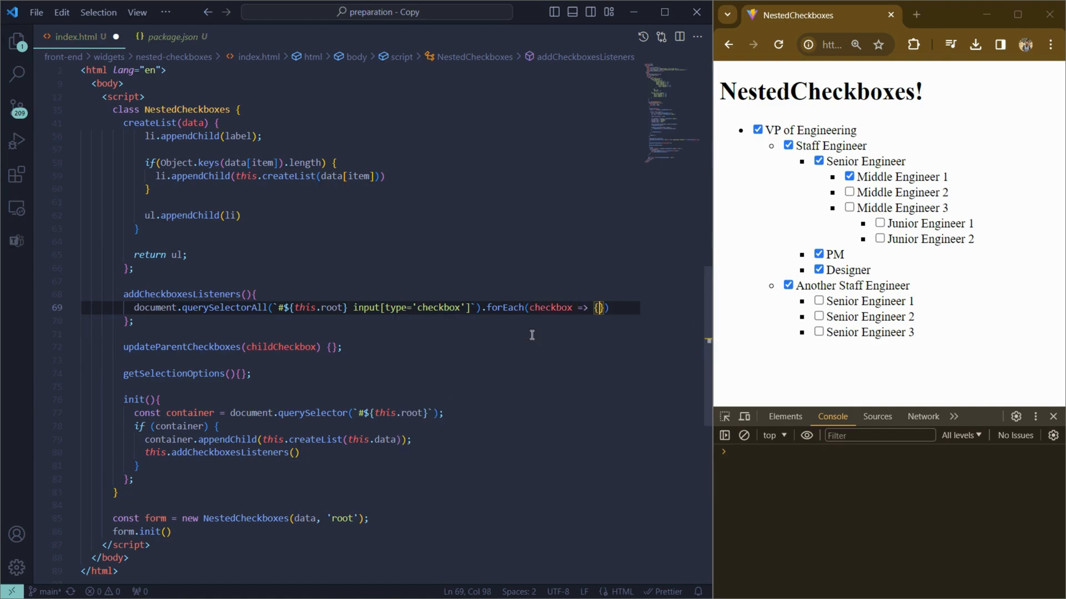
pyautogui.write('checkbox.addEventListener')
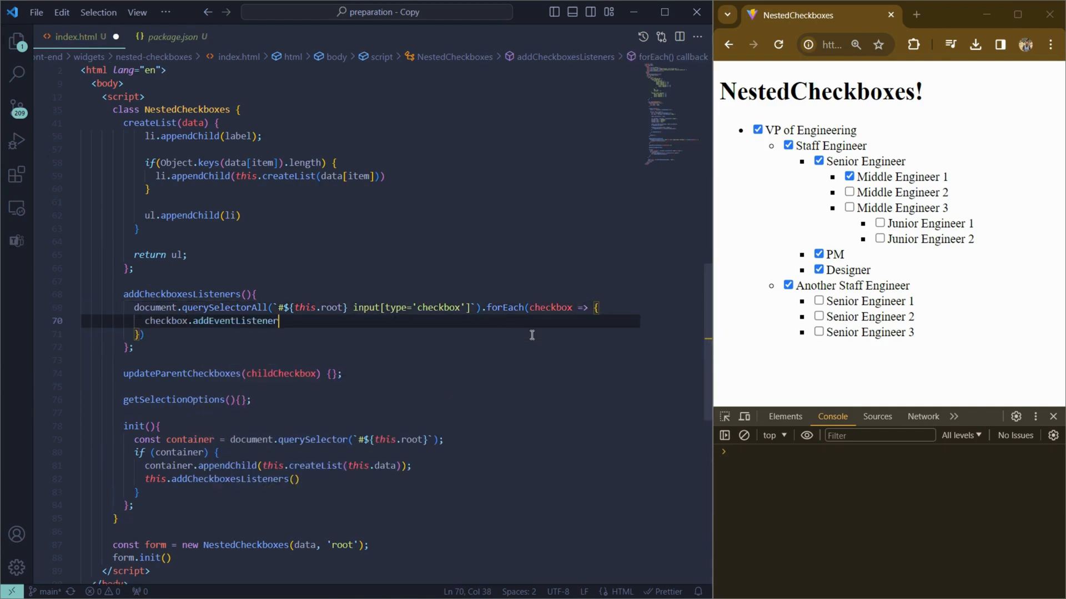
pyautogui.write("('change')")
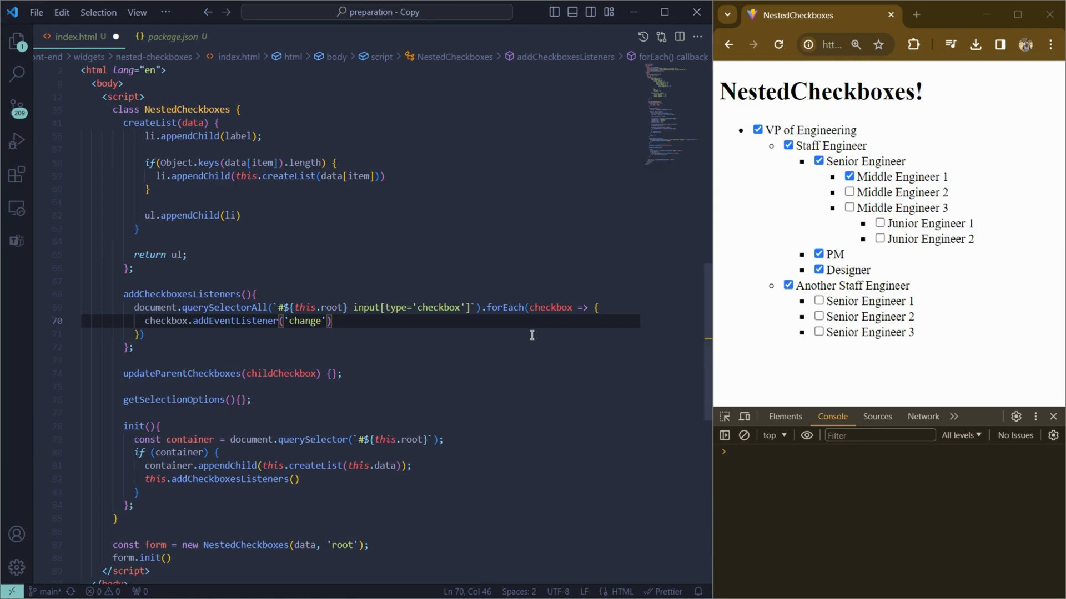
pyautogui.write(', (event)')
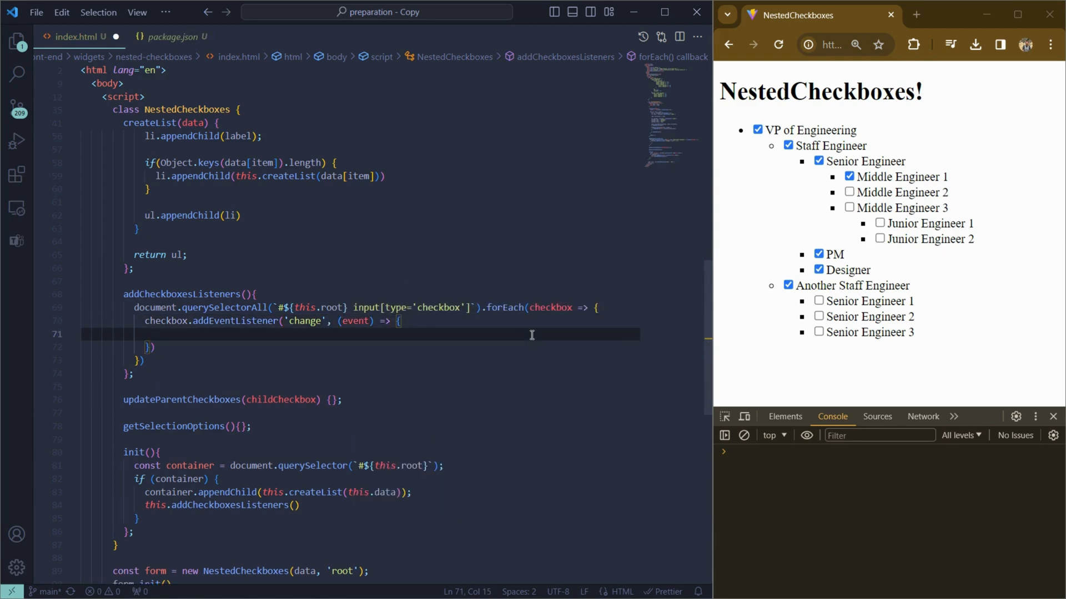
# Gather childCheckboxes from event.target.closest('li') via querySelectorAll on checkbox inputs
pyautogui.write('let childCheckbox')
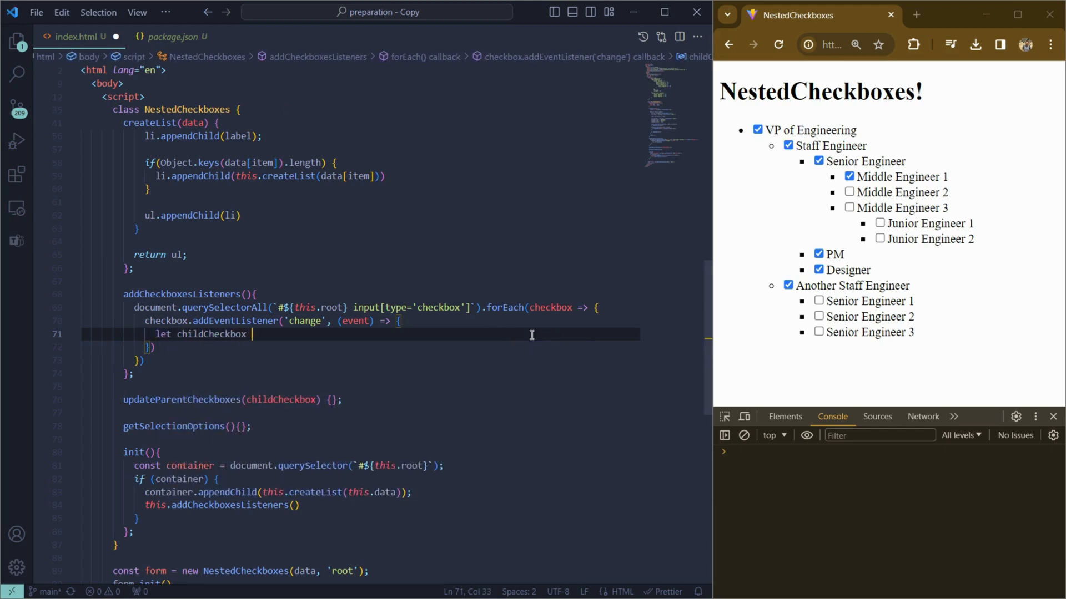
pyautogui.write('= event.ta')
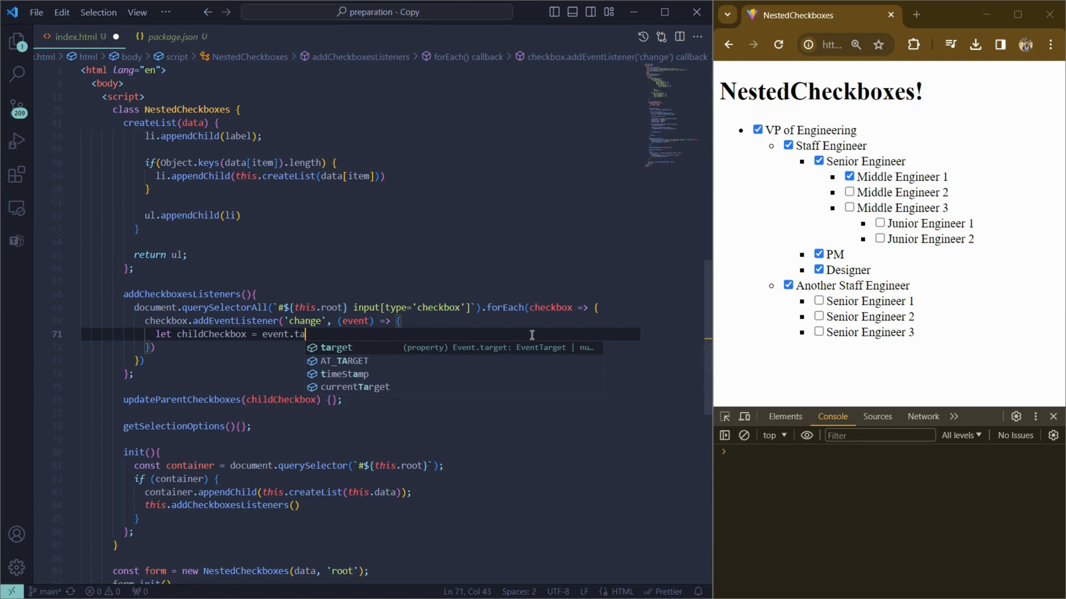
pyautogui.write('rget.closest')
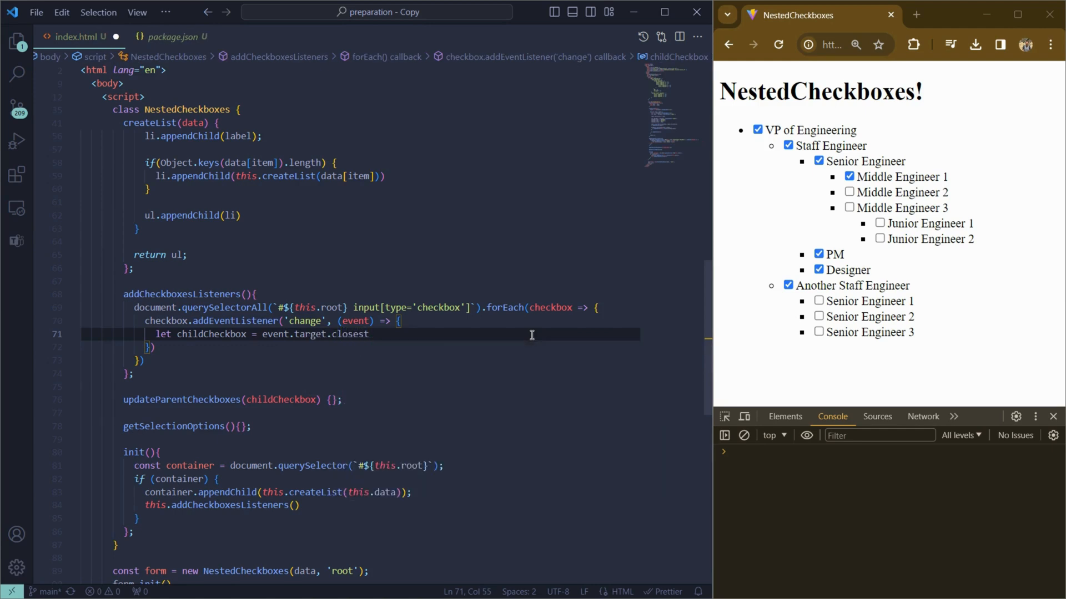
pyautogui.write("('li')")
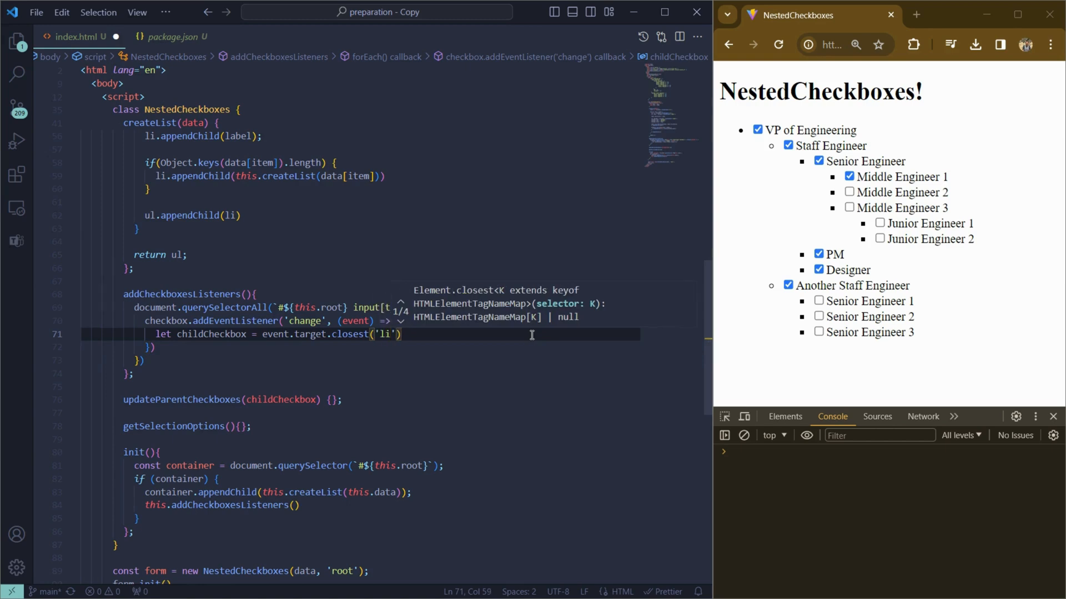
pyautogui.write(".querySelectorAll(''")
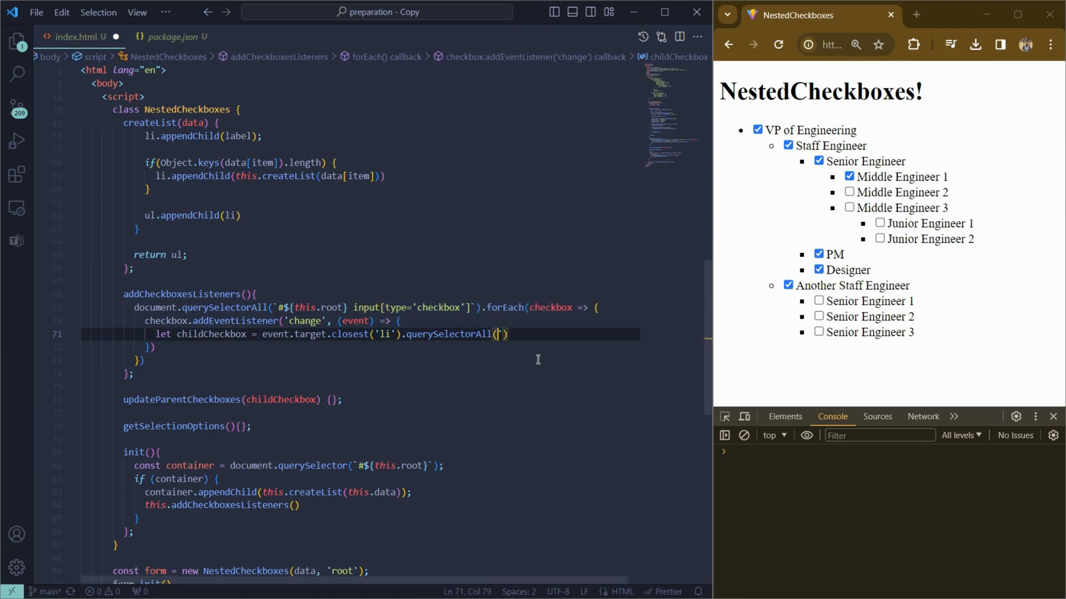
pyautogui.write('"input[type=\'checkbox\']"')
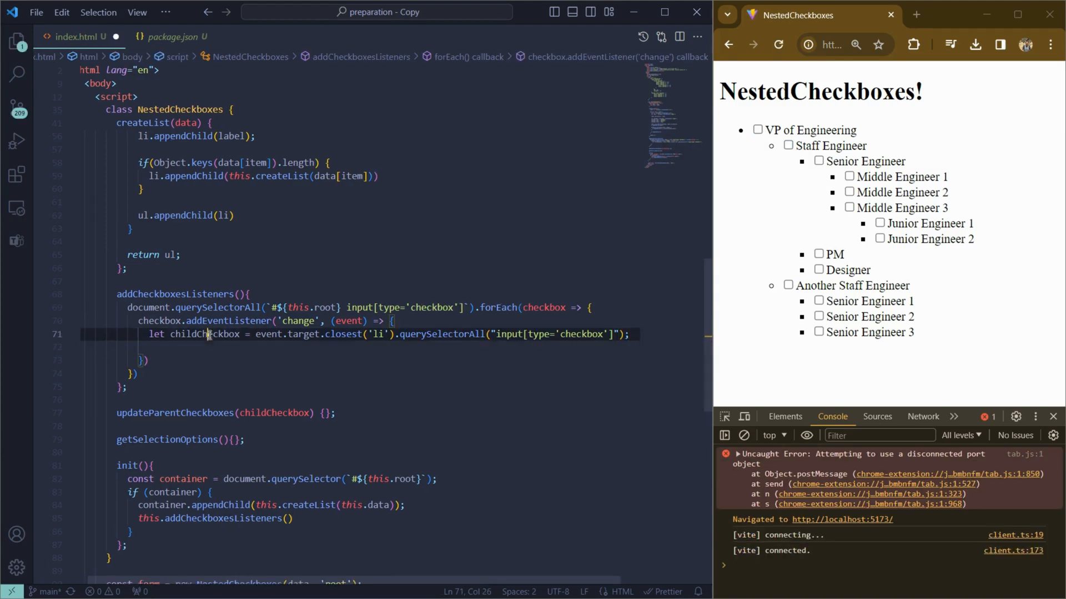
# Loop the child checkboxes and set checked = event.target.checked for every one that isn't the target
pyautogui.write('childCheckbox.forEach(')
pyautogui.write('es')
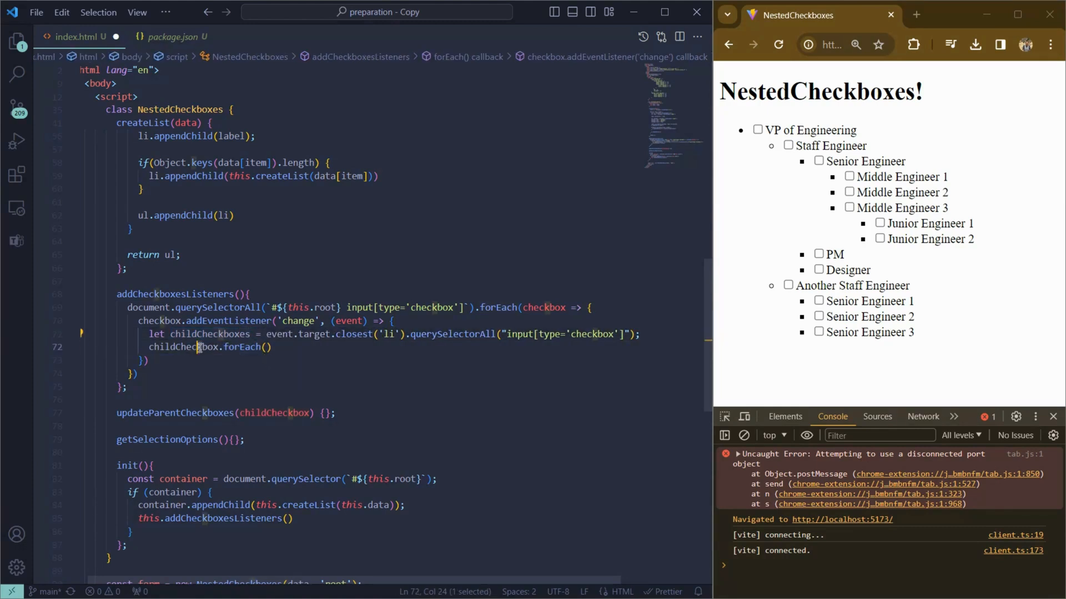
pyautogui.write('childCheckbox => {')
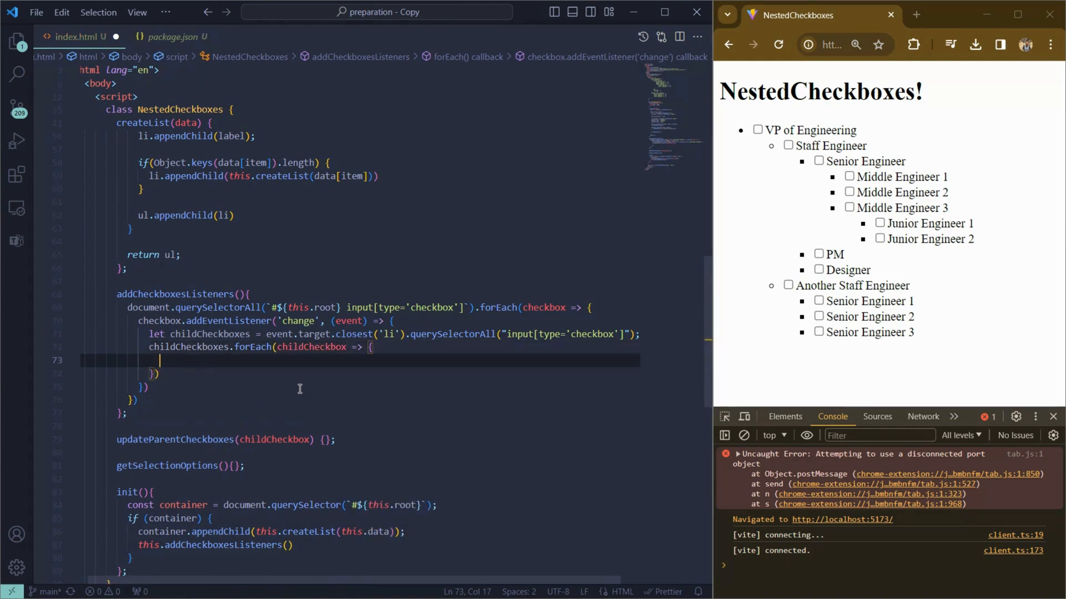
pyautogui.write('if (childCheckbox )')
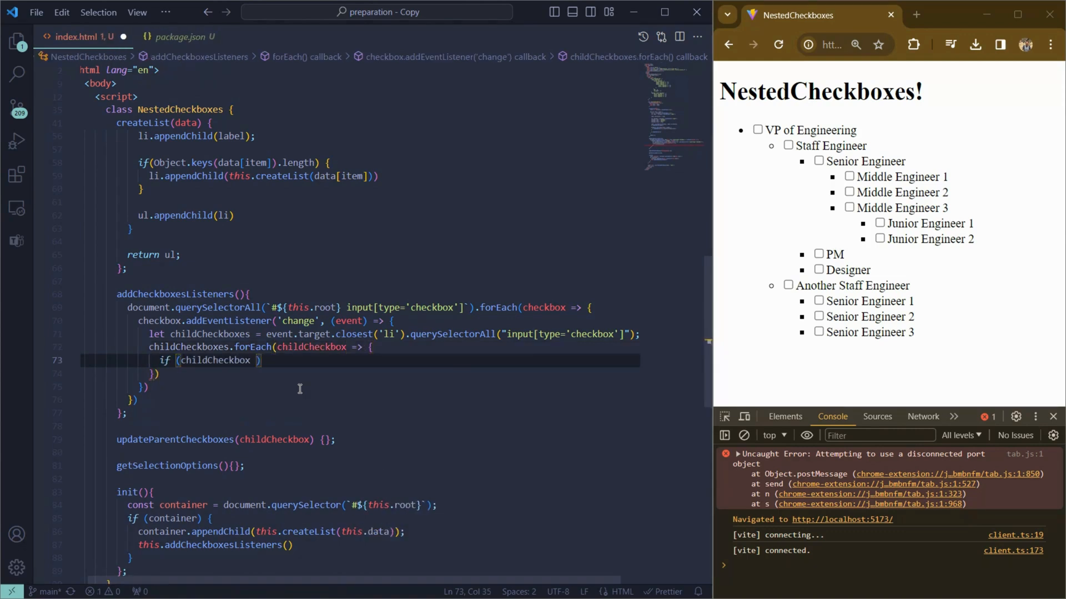
pyautogui.write('!== event.target')
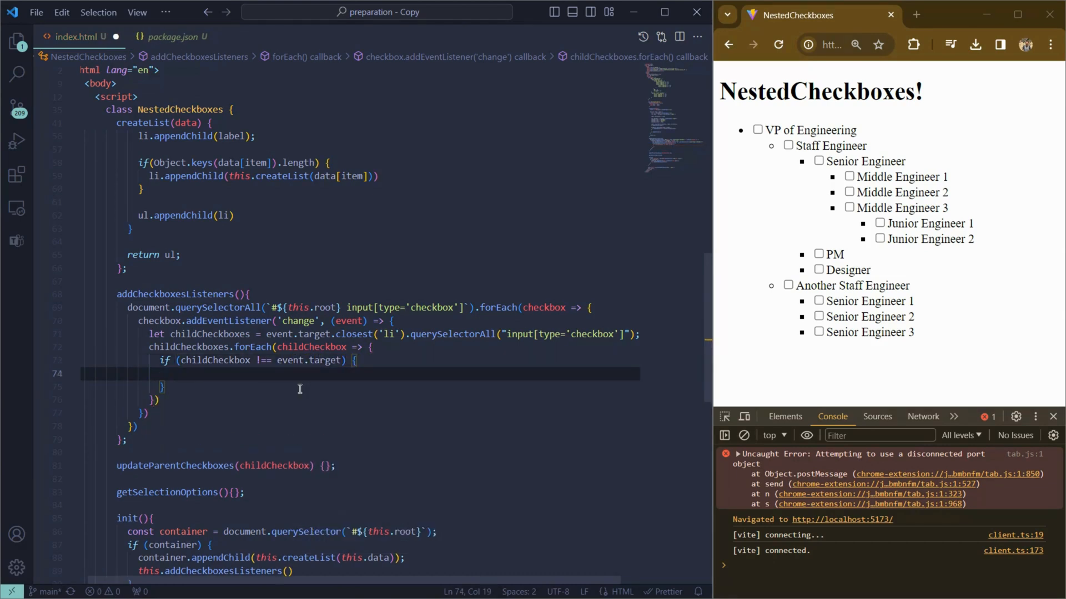
pyautogui.write('childCheckbox,che')
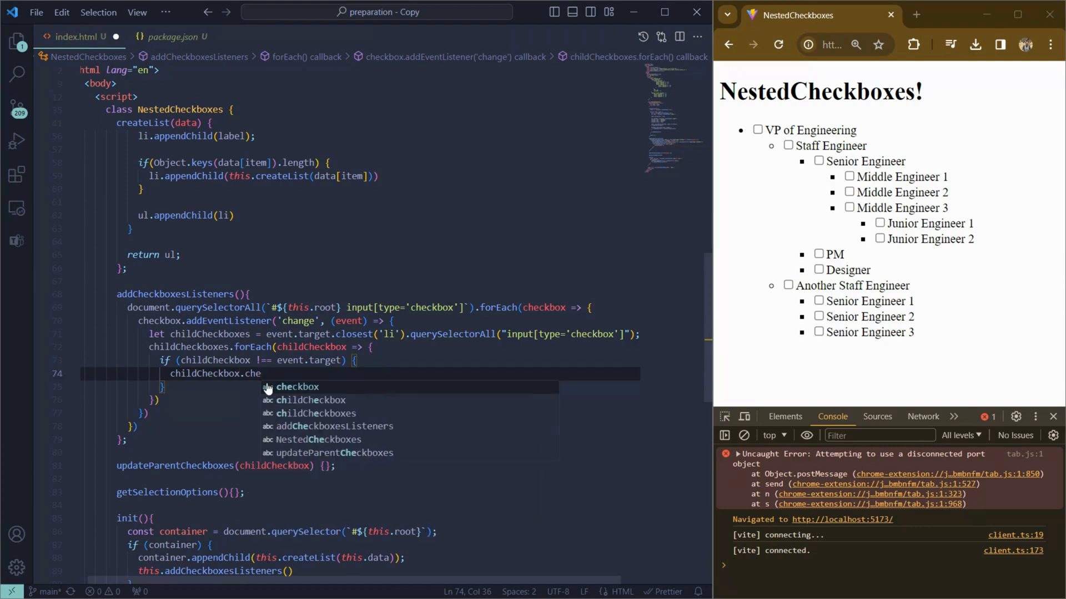
pyautogui.write('cked = e')
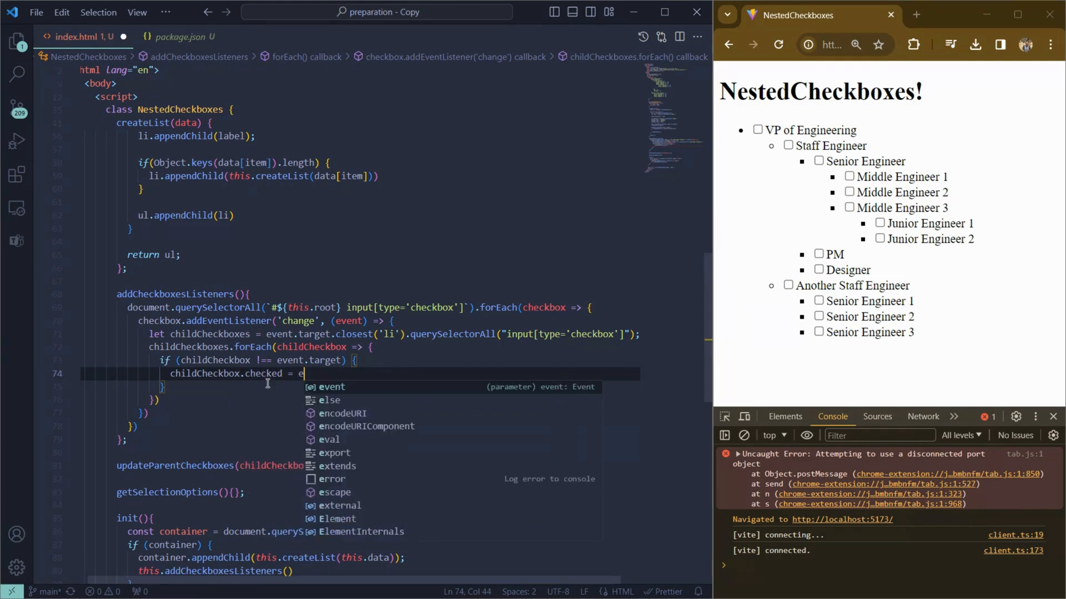
pyautogui.write('vent.target.checked')
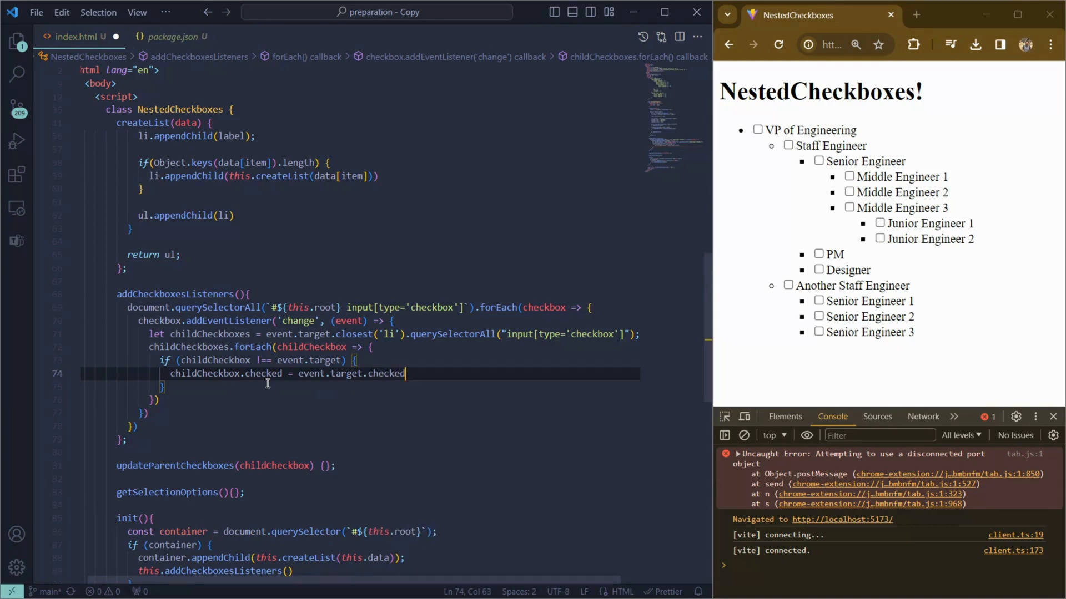
pyautogui.write(';')
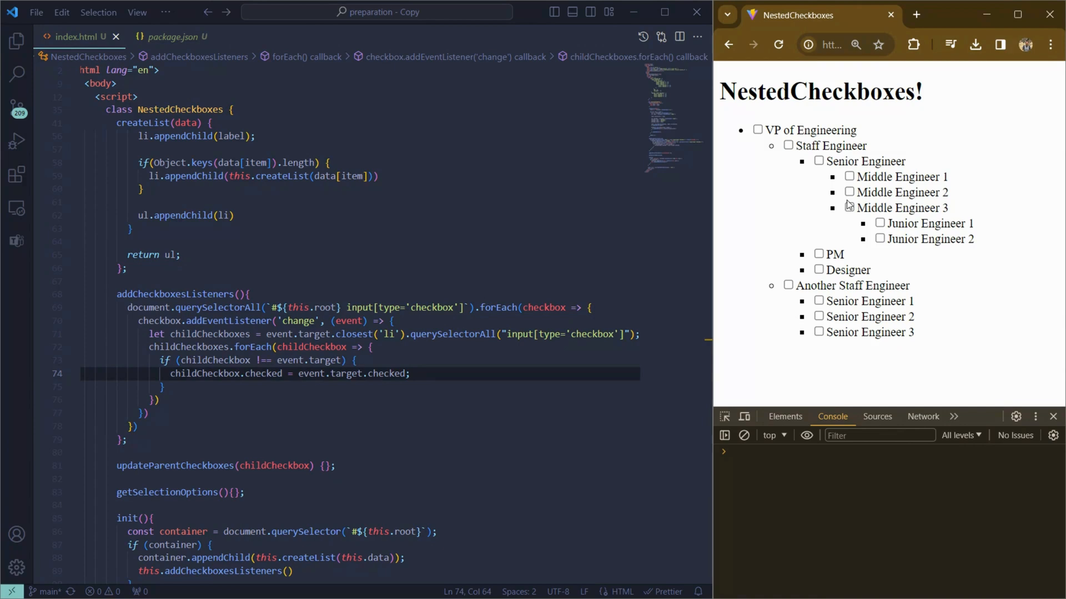
# Toggle Staff Engineer on, off and on again, then uncheck Middle Engineer 1 within its branch
pyautogui.click(788, 146)
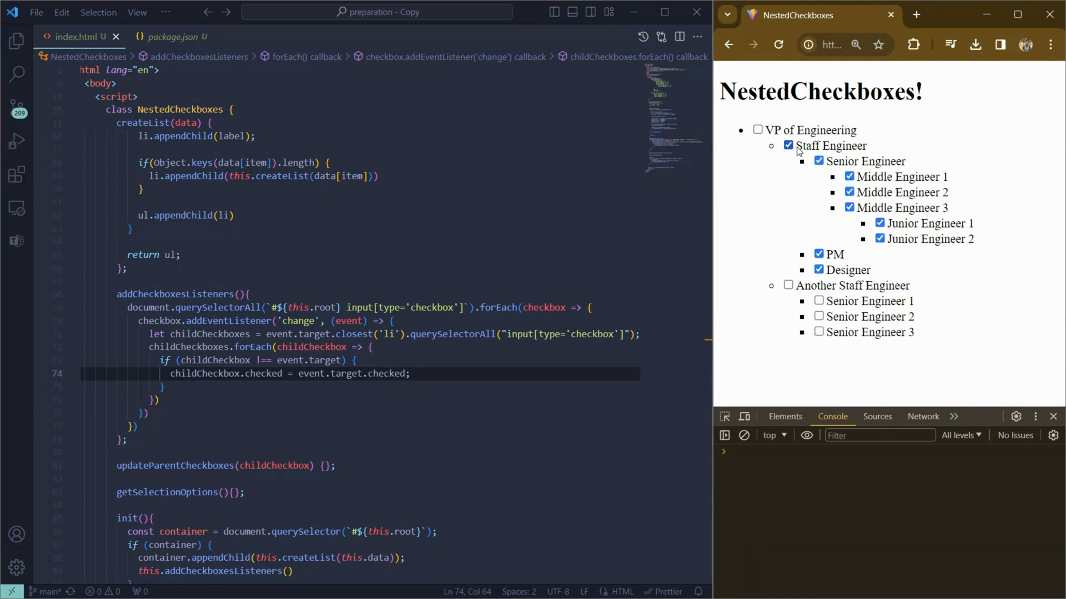
pyautogui.click(789, 145)
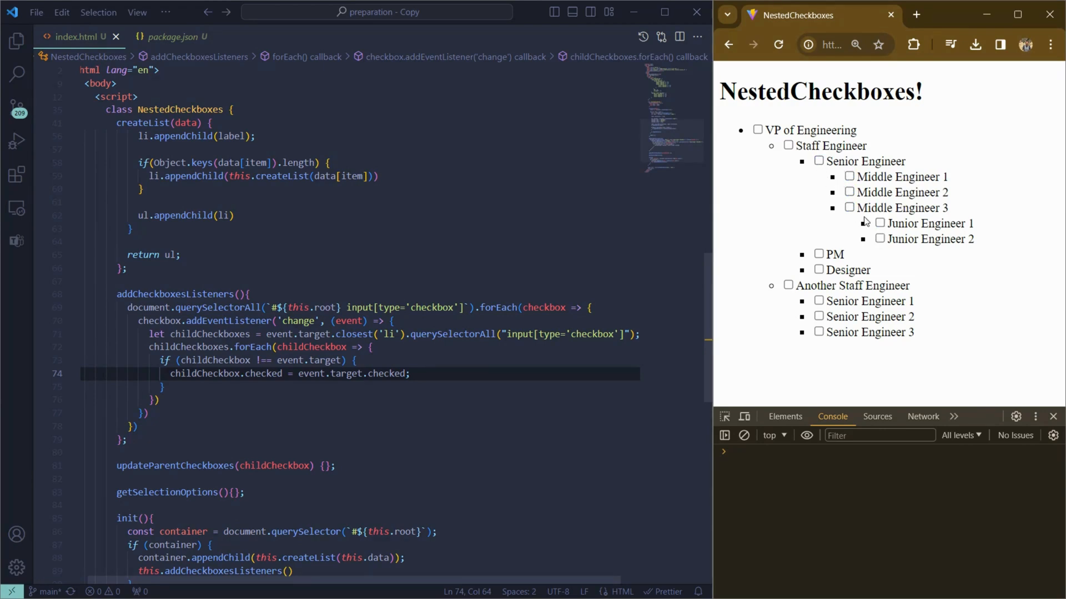
pyautogui.moveTo(815, 177)
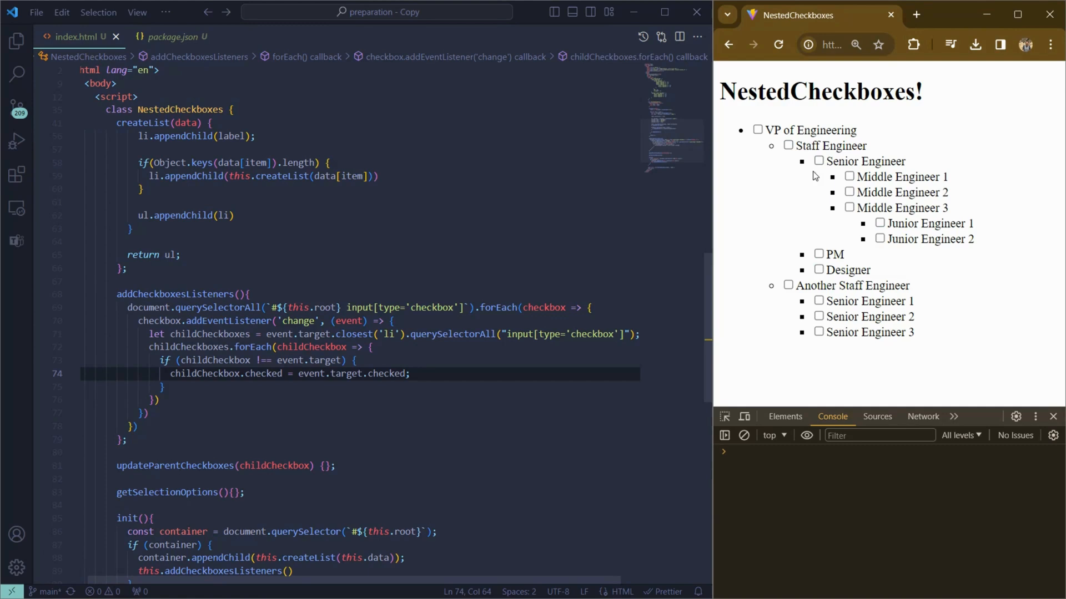
pyautogui.click(788, 145)
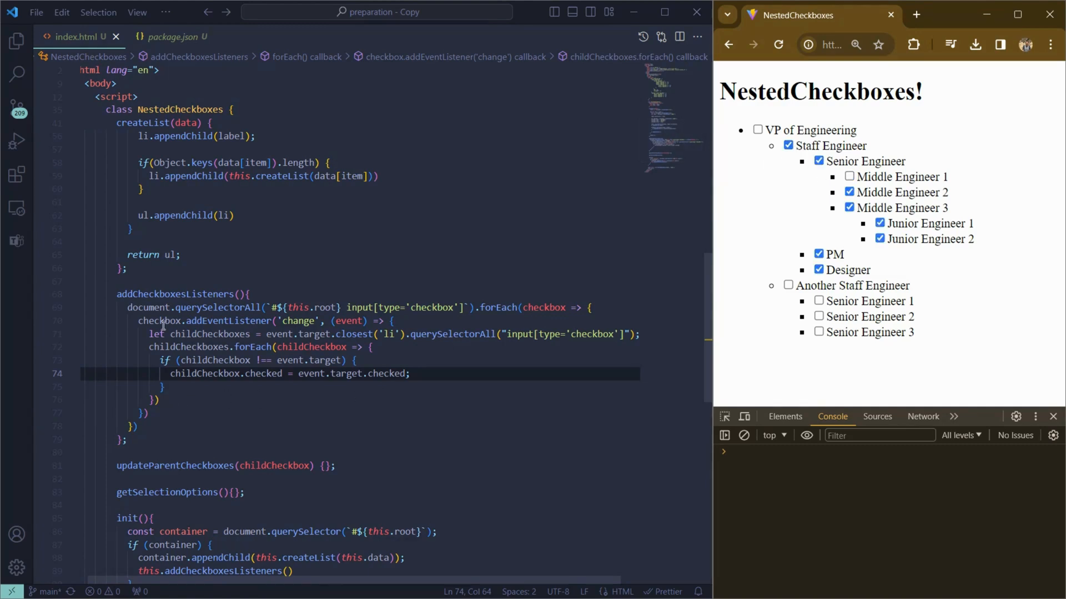
pyautogui.click(285, 426)
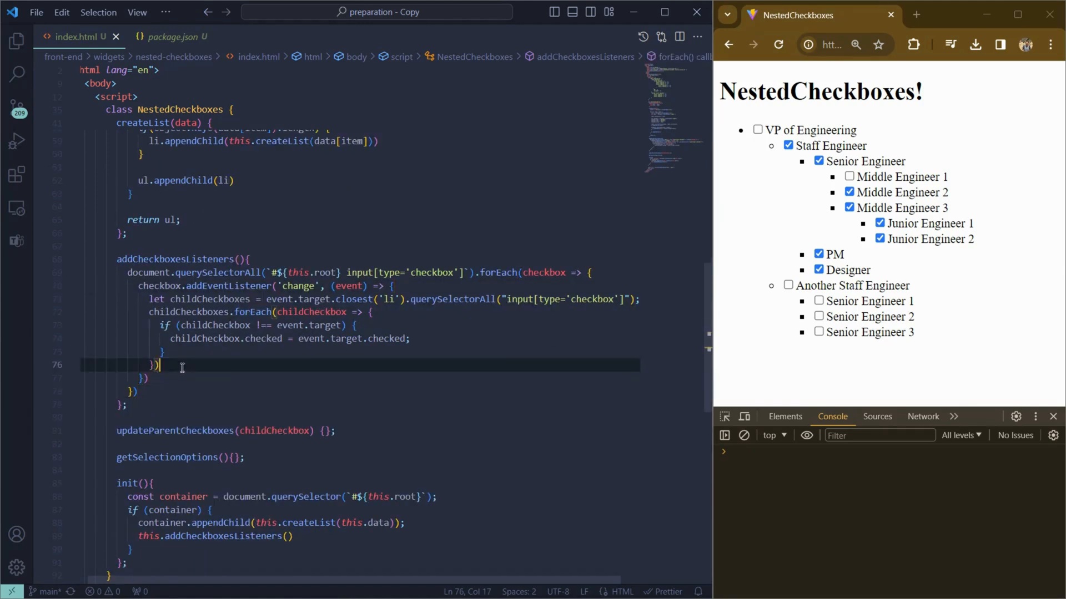
# Call updateParentCheckboxes(event.target), locate parentLi via closest('ul').closest('li') and return early if missing
pyautogui.write('this.u')
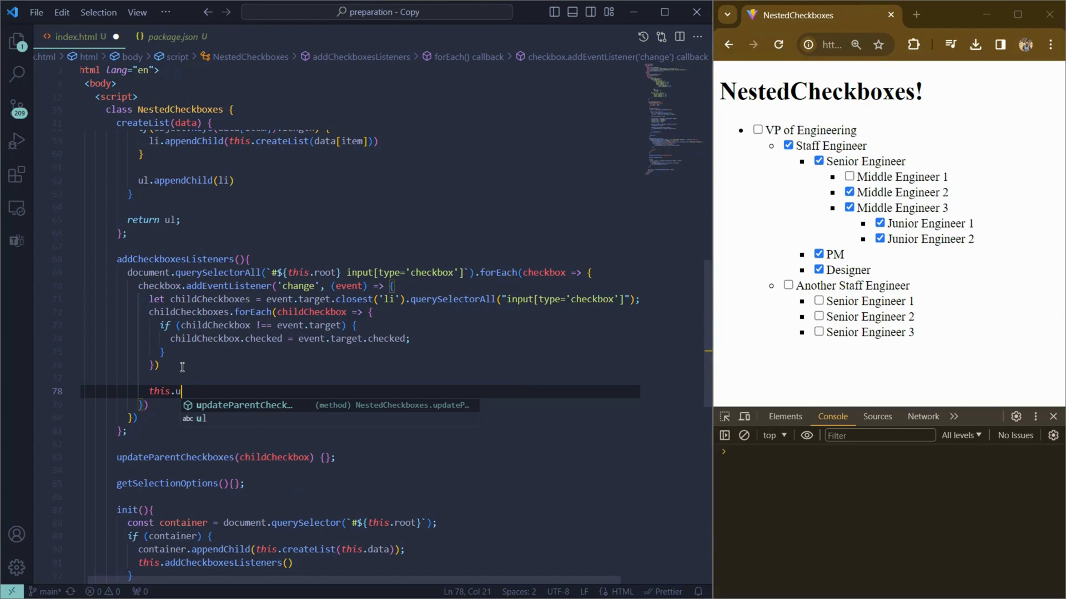
pyautogui.write('pdateParentCheckboxes(event.target')
pyautogui.write('let parent')
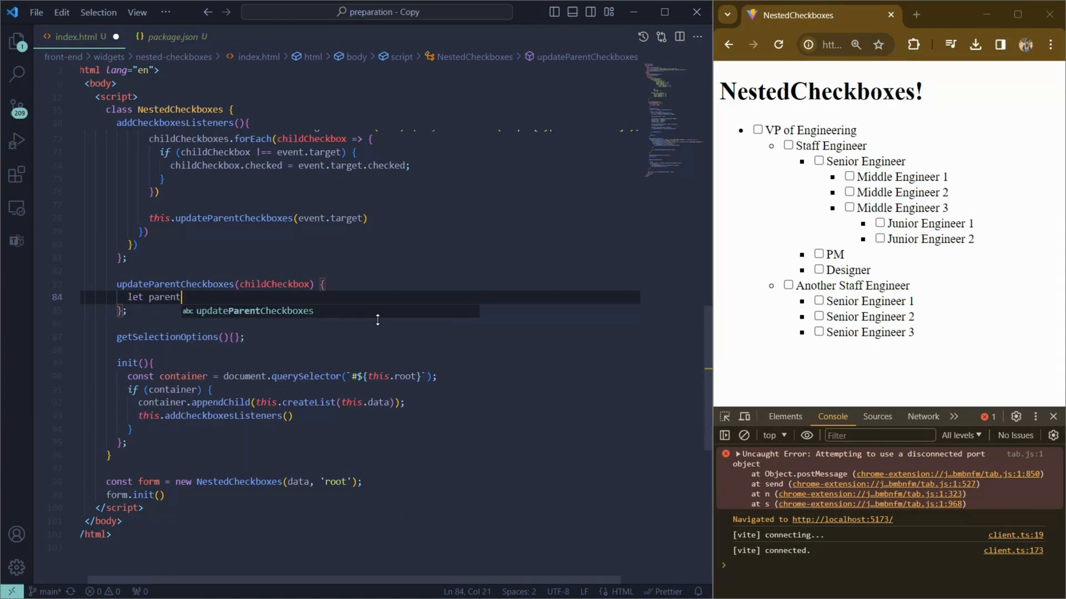
pyautogui.write('Li =')
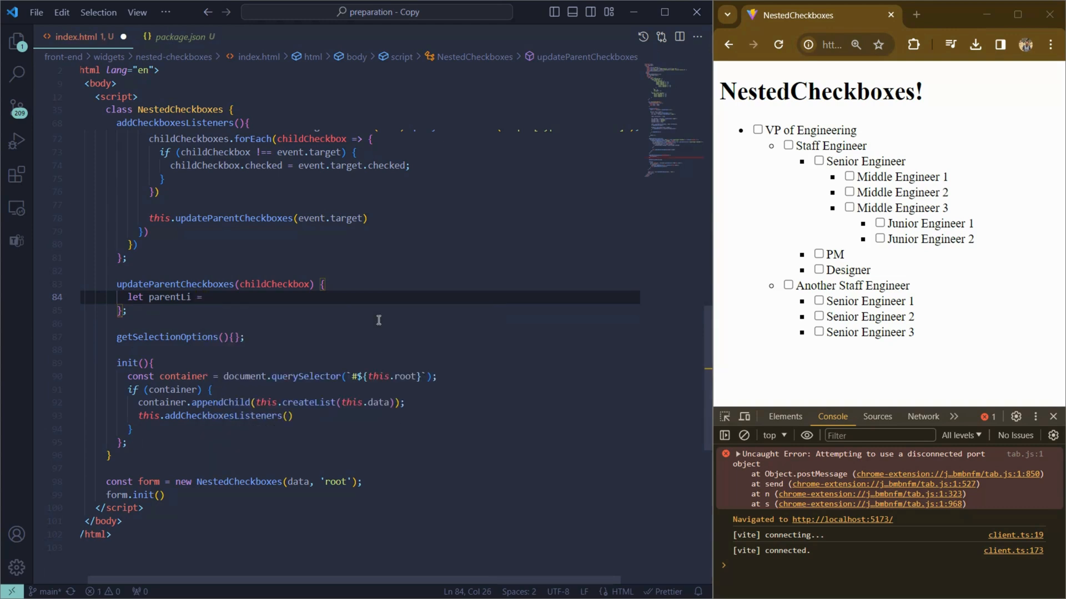
pyautogui.write("childCheckbox.closest('ul').closest('li');")
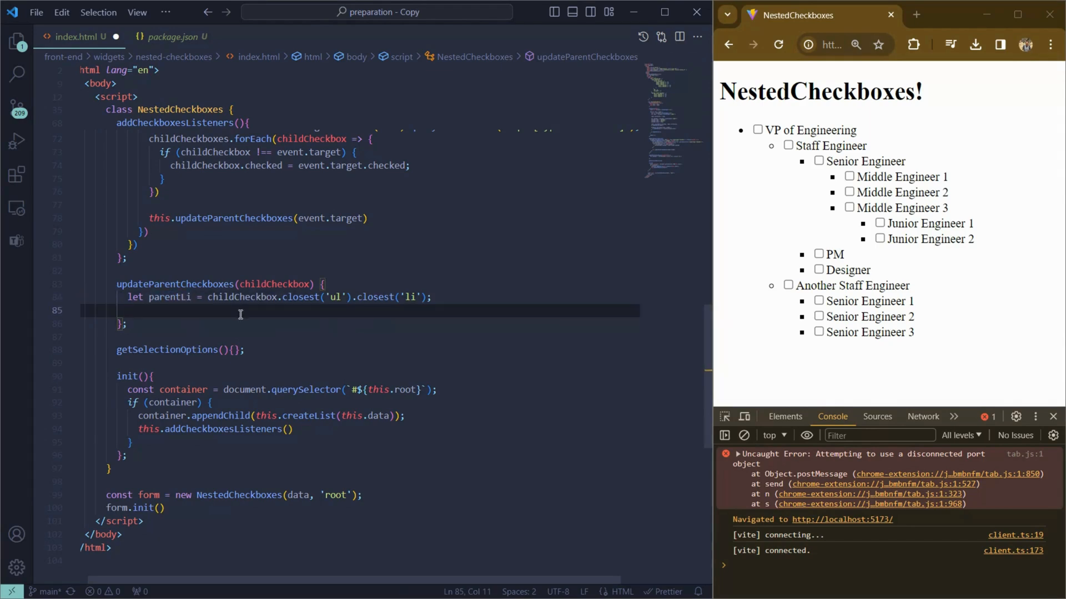
pyautogui.write('if (!parentLi) return;')
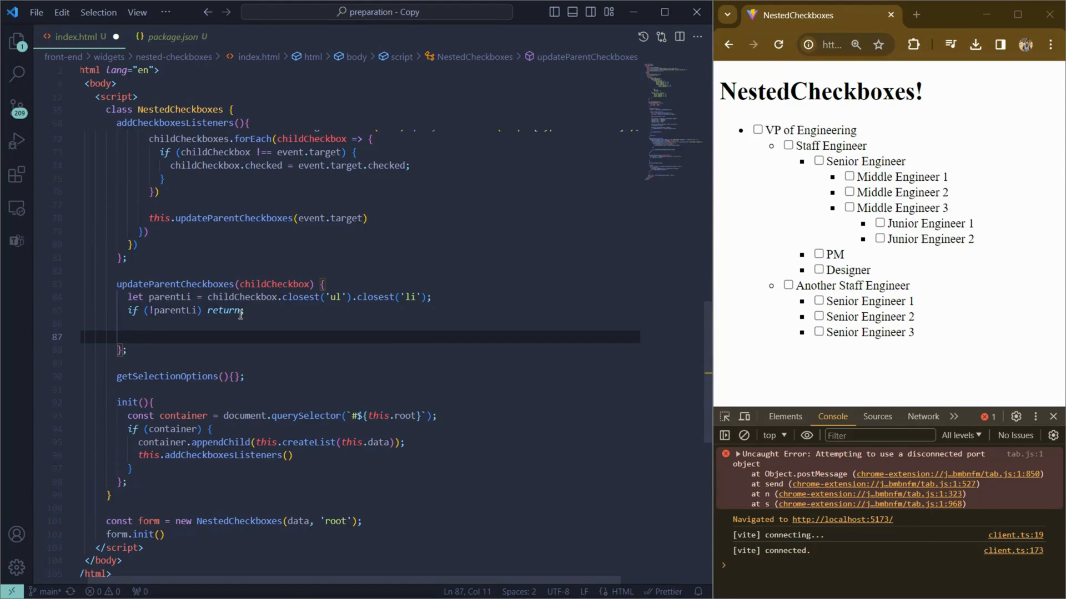
pyautogui.write('let parentCh')
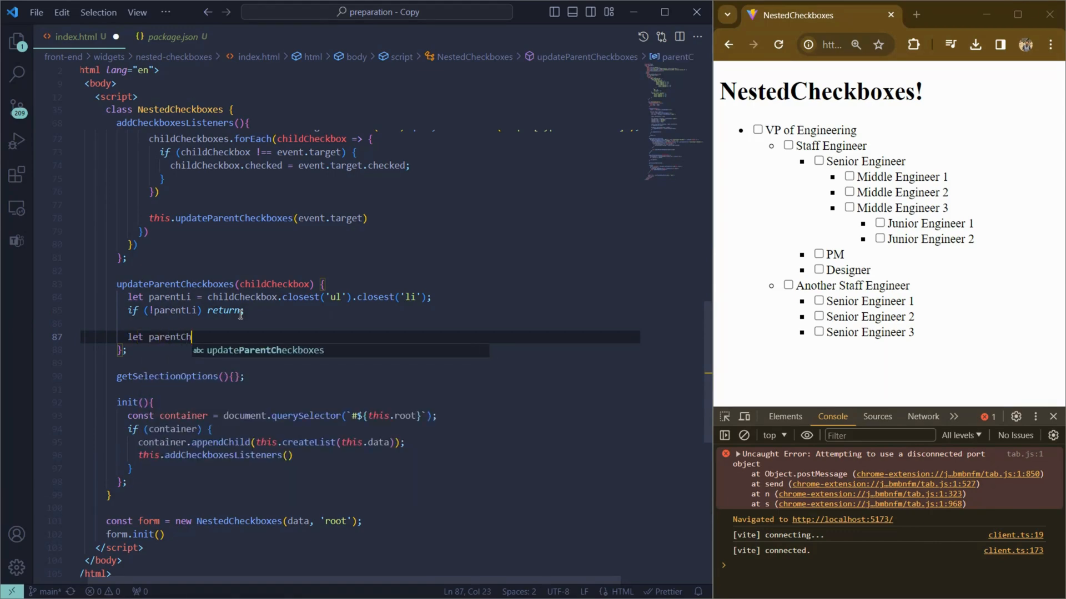
pyautogui.write('eckbox')
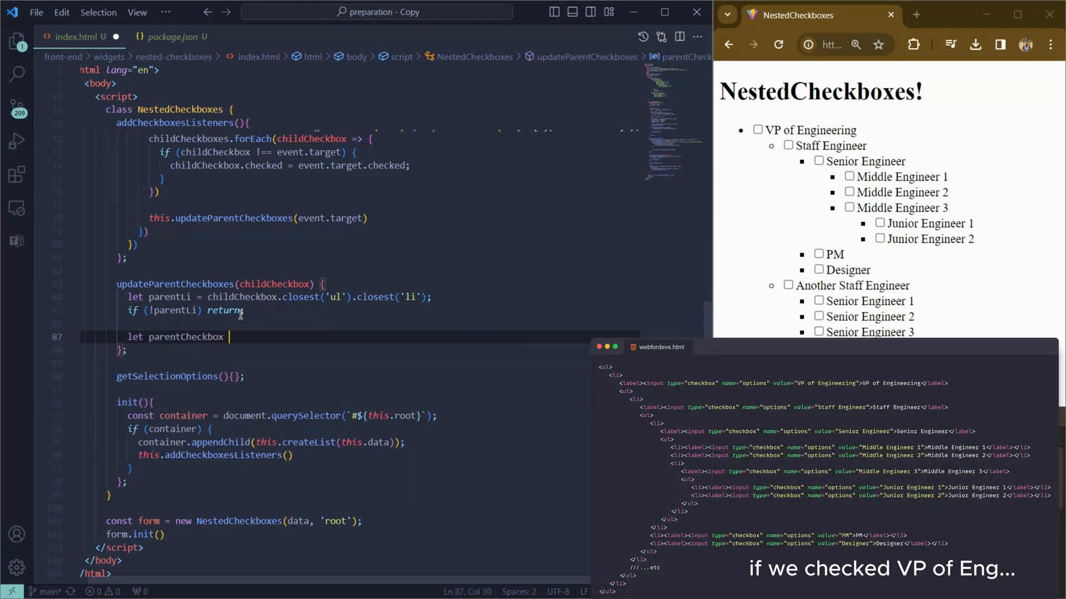
# Declare parentCheckbox from parentLi and siblingCheckboxes queried from the parent list
pyautogui.write('= parentLi.querySelector("input[type=\'checkbox\']");')
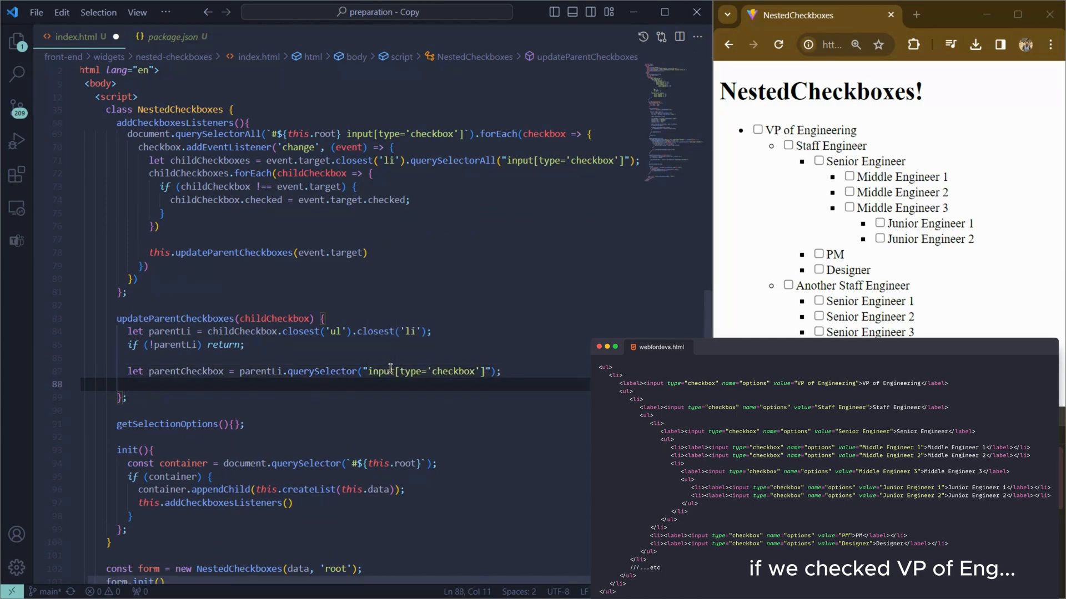
pyautogui.write('let s')
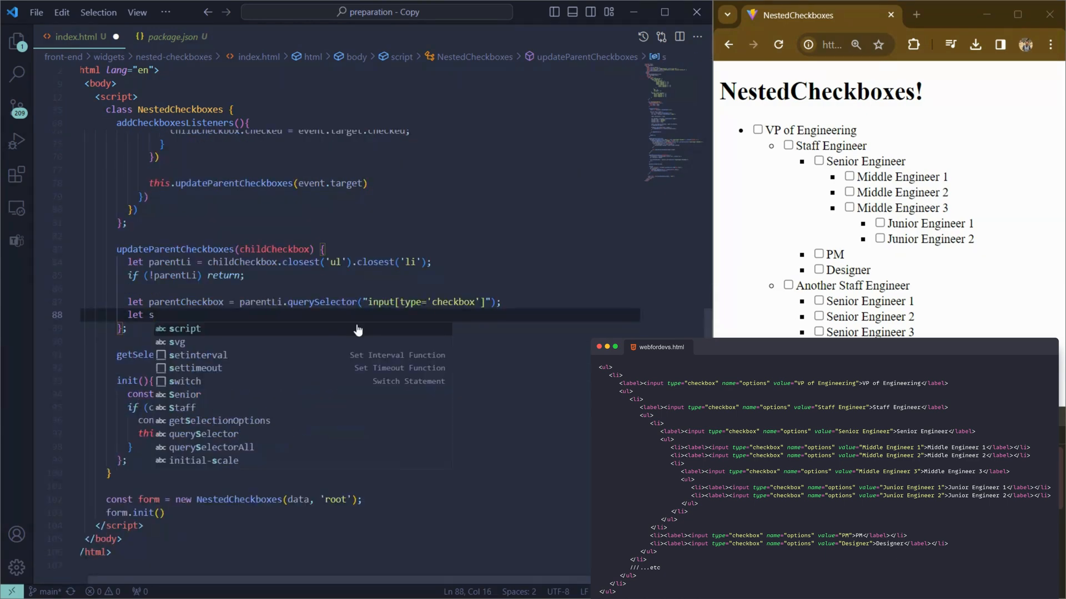
pyautogui.write('iblingCheckboxes')
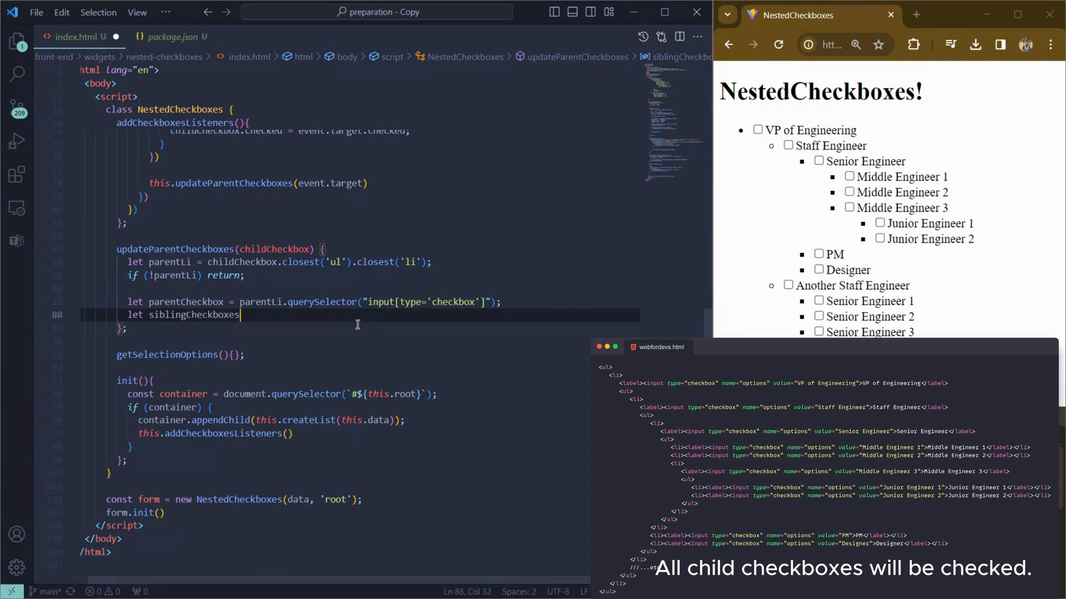
pyautogui.write('= parentLi.querySelectorAll("li input[type=\'checkbox\']");')
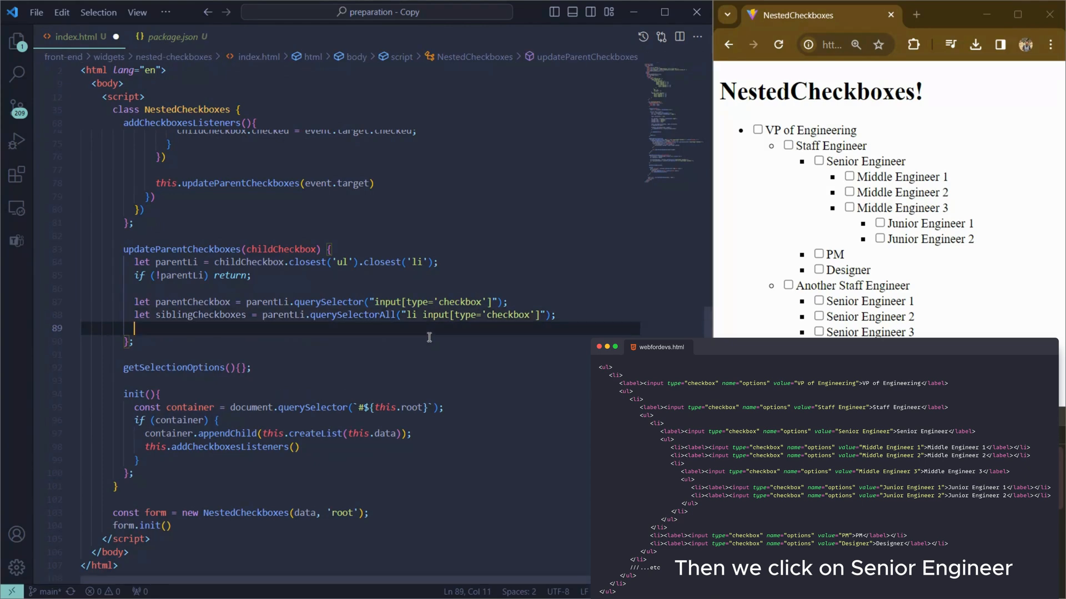
# Set parentCheckbox.checked = Array.from(siblingCheckboxes).every(checkbox => checkbox.checked)
pyautogui.write('parentCheckbox')
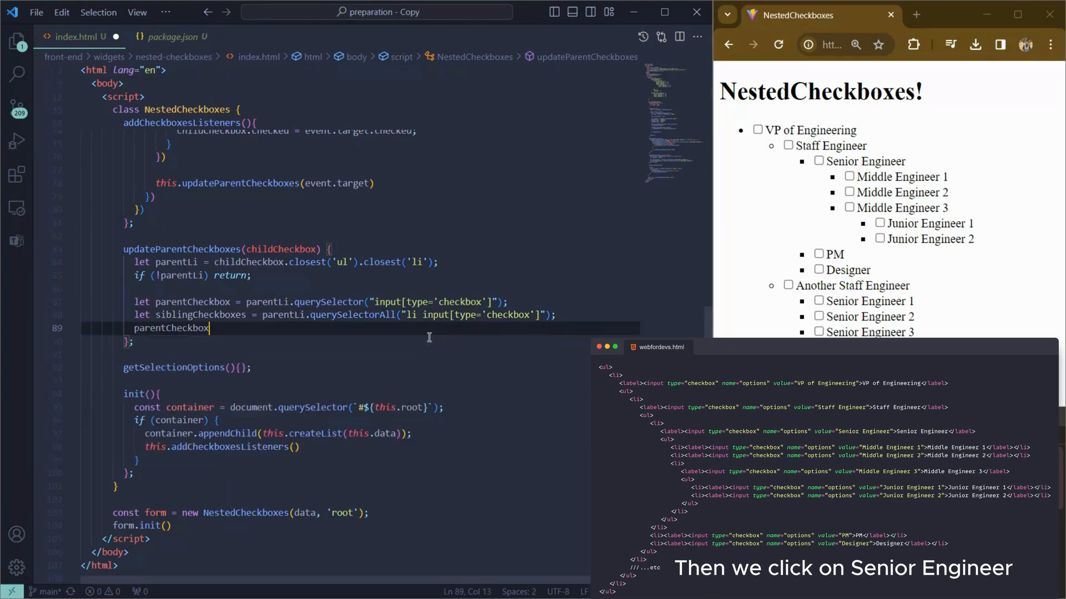
pyautogui.write('.checked')
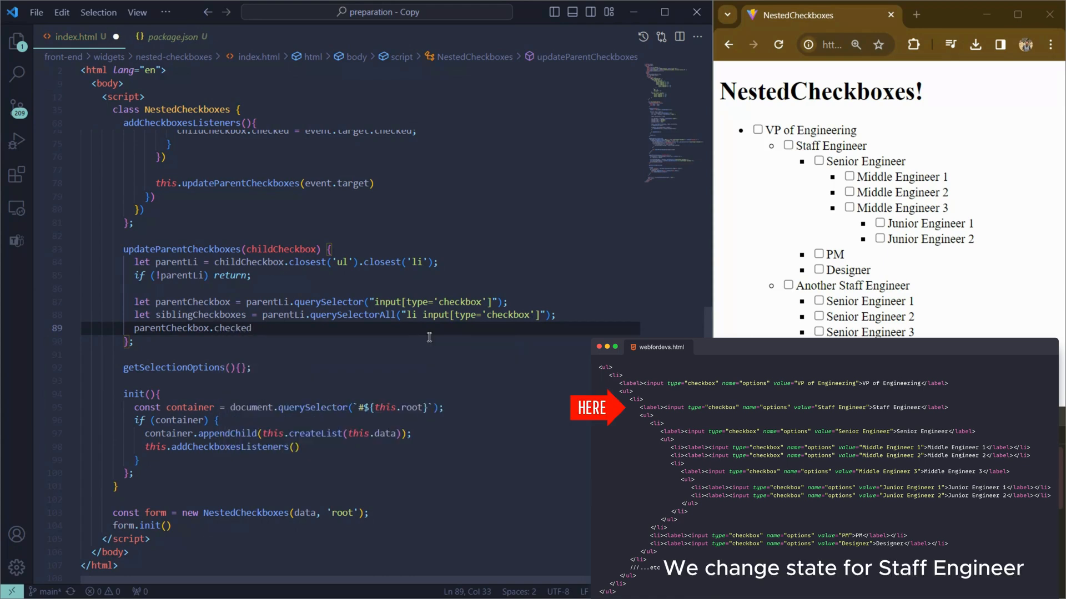
pyautogui.write('= Array.from')
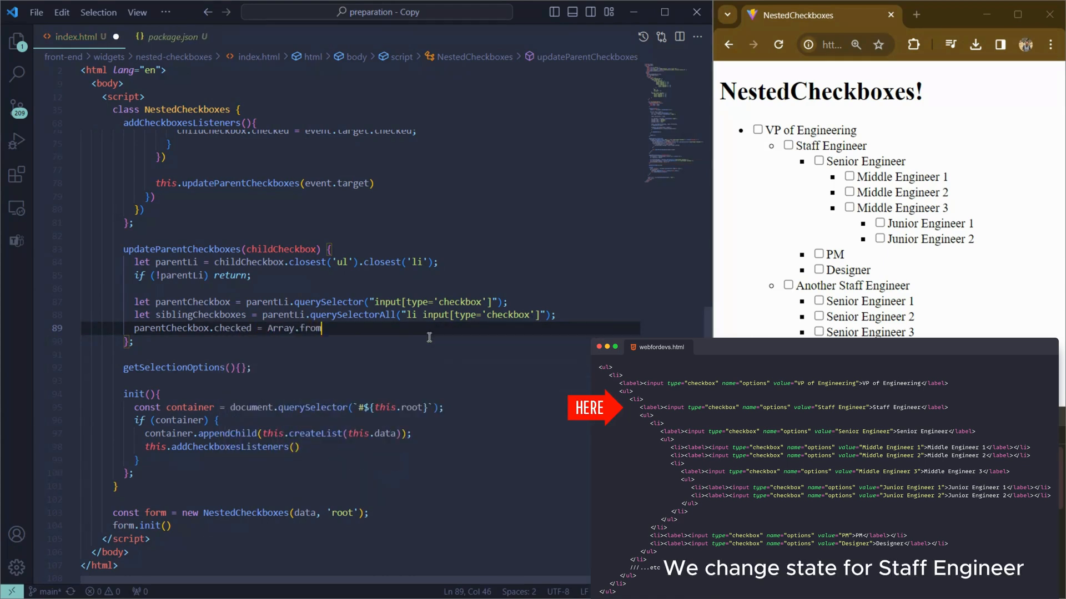
pyautogui.write('(siblingCheckboxes)')
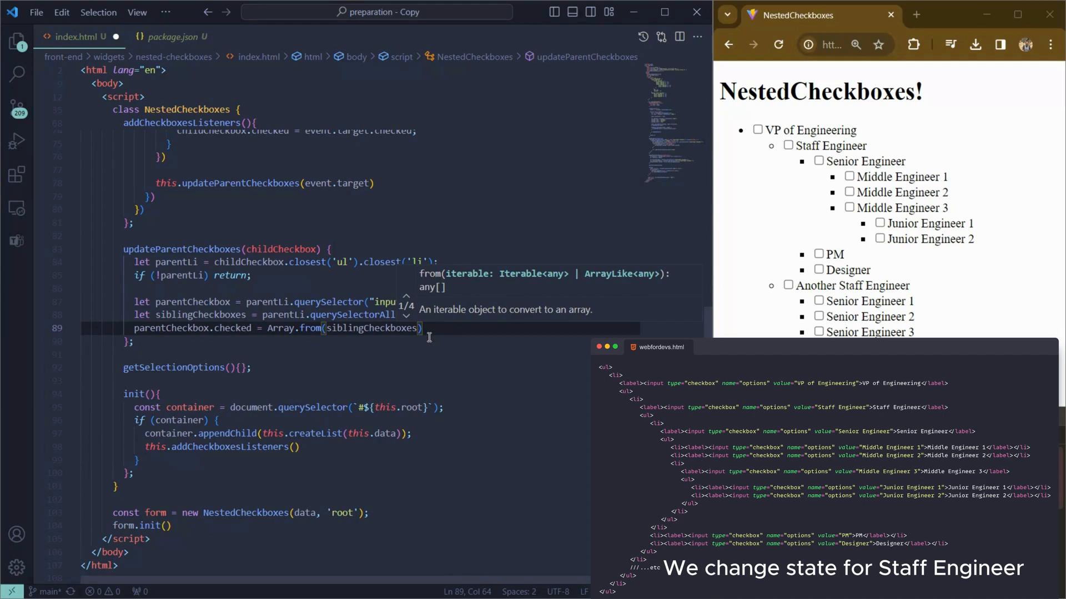
pyautogui.write('.every(c')
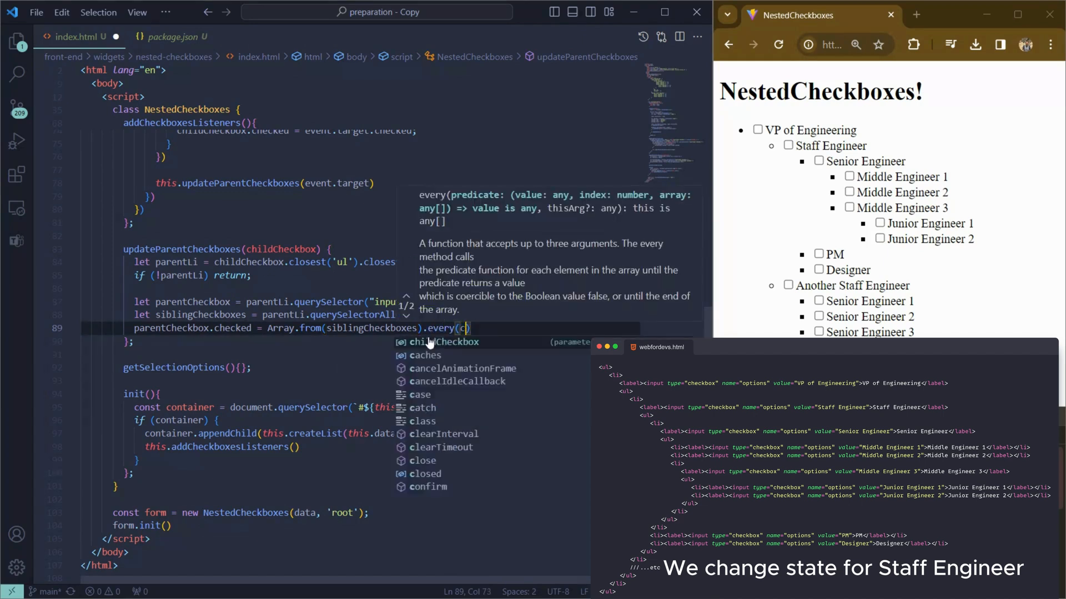
pyautogui.write('checkbox?')
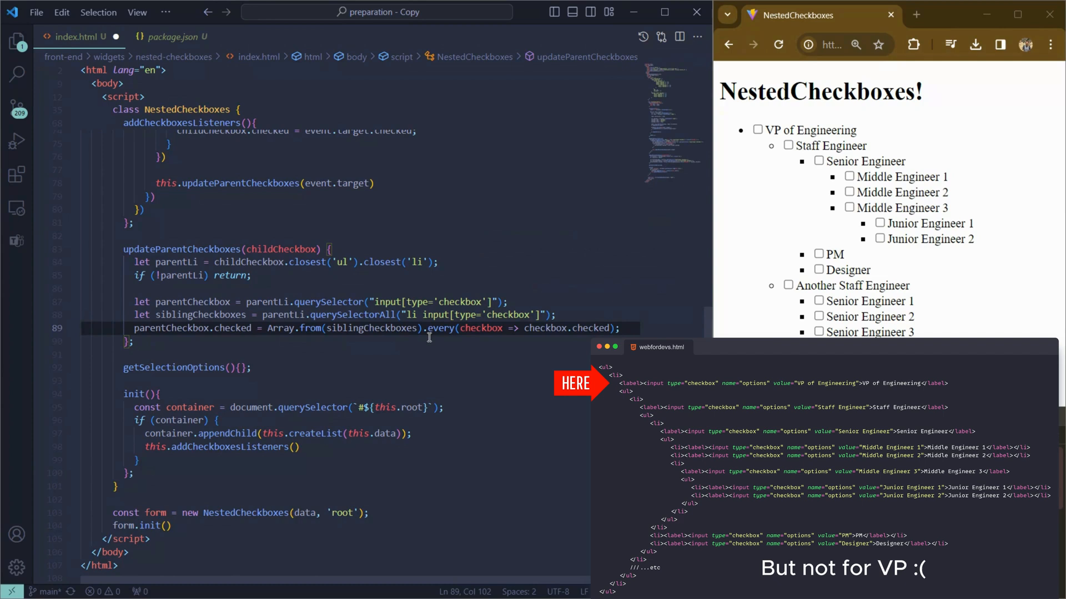
pyautogui.press('enter')
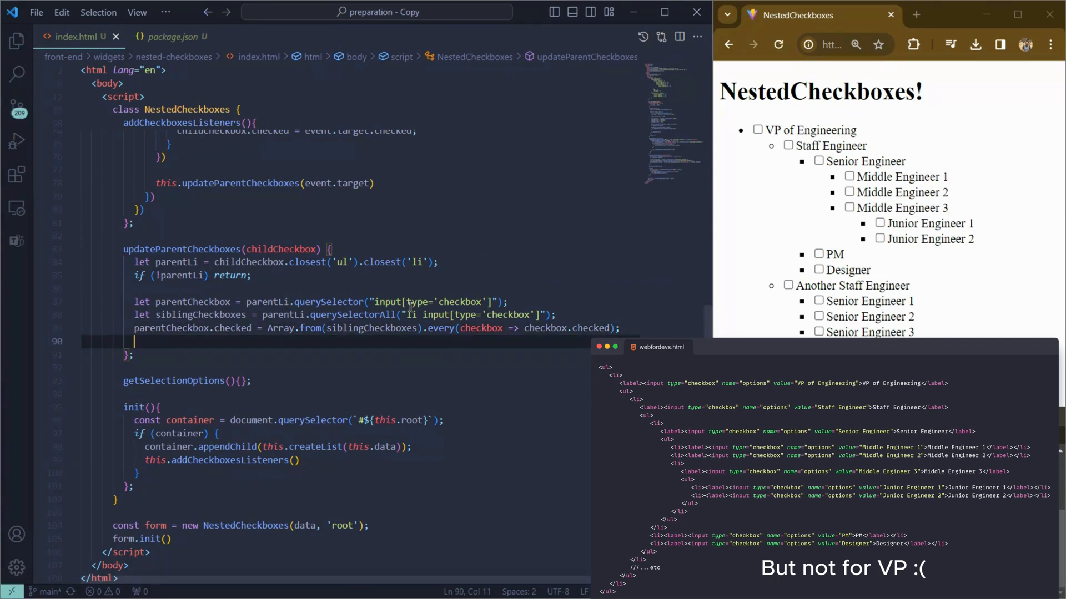
# Tick and untick Senior Engineer in Chrome, then begin if (parentLi in VS Code
pyautogui.click(818, 162)
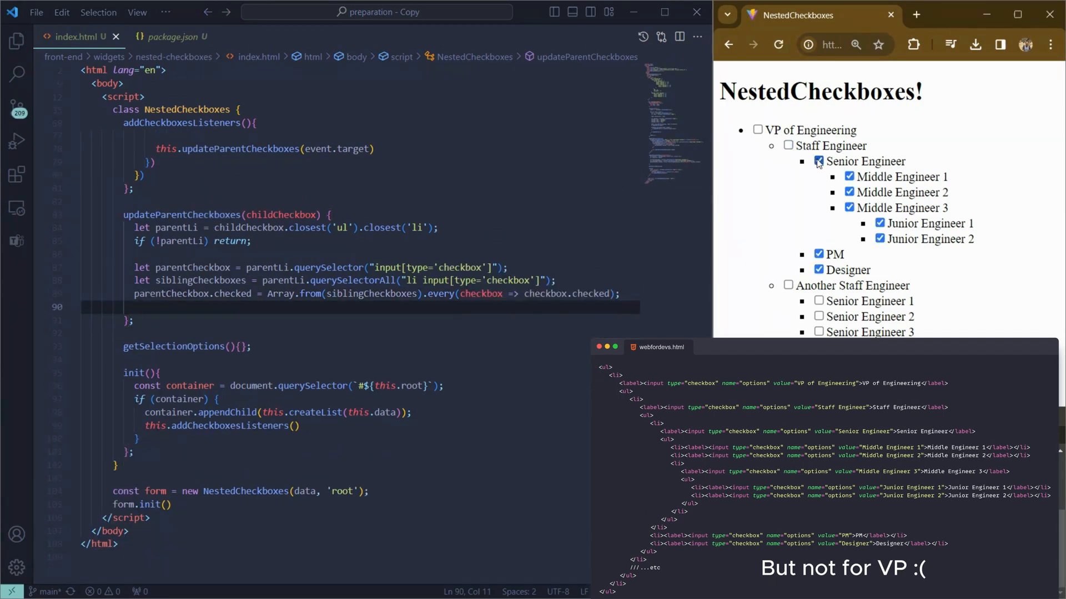
pyautogui.click(816, 161)
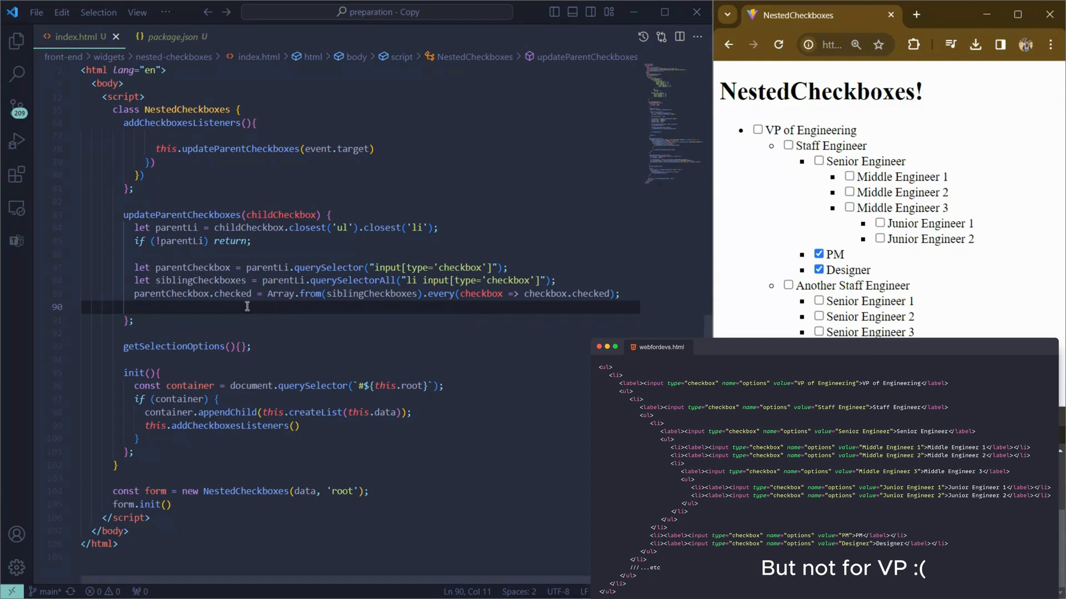
pyautogui.write("if (parentLi.closest('ul")
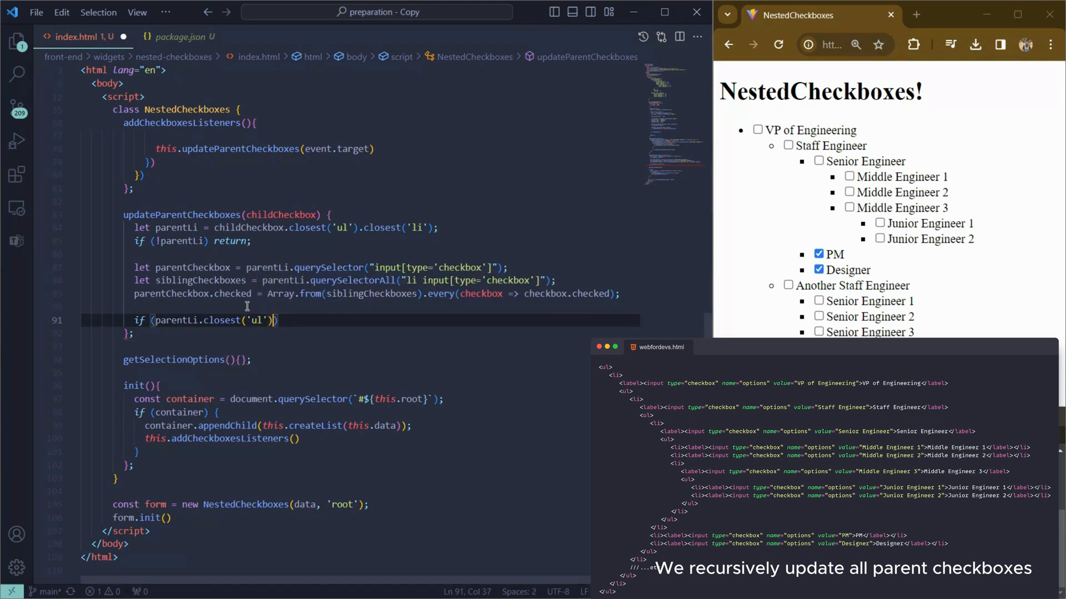
# Complete the condition parentLi.closest('ul').closest('li') and recurse with this.updateParentCheckboxes(parentCheckbox)
pyautogui.write('.closest')
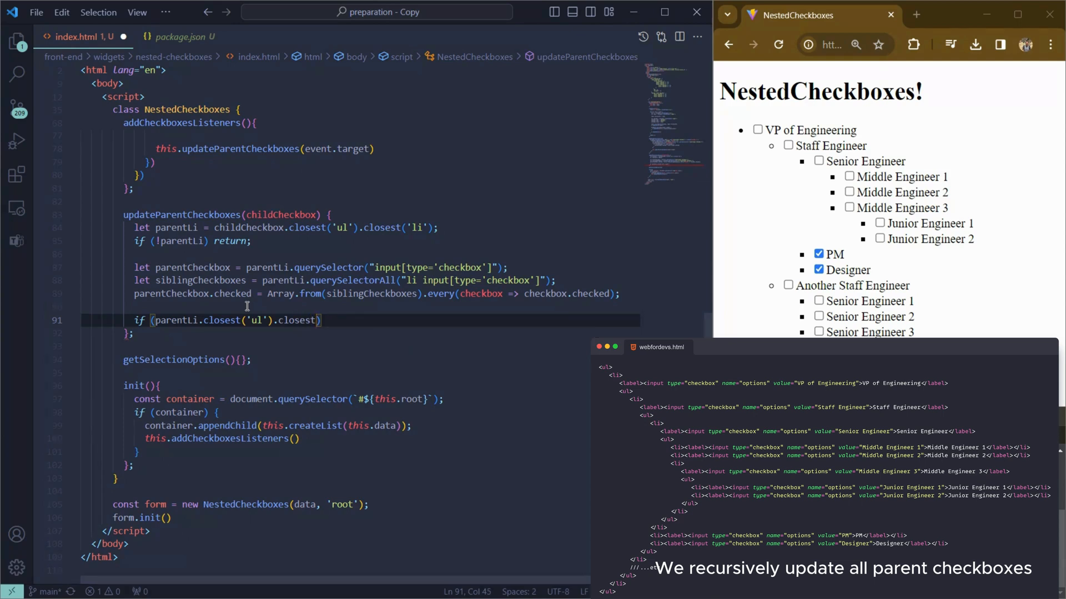
pyautogui.write("'li'")
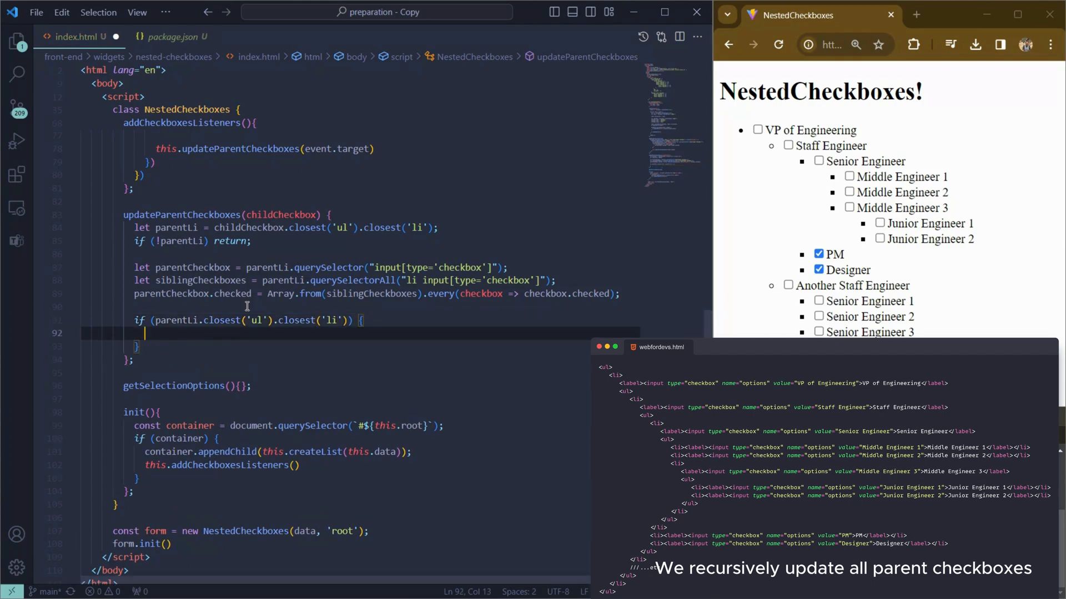
pyautogui.write('this.updateParentCheckboxes()')
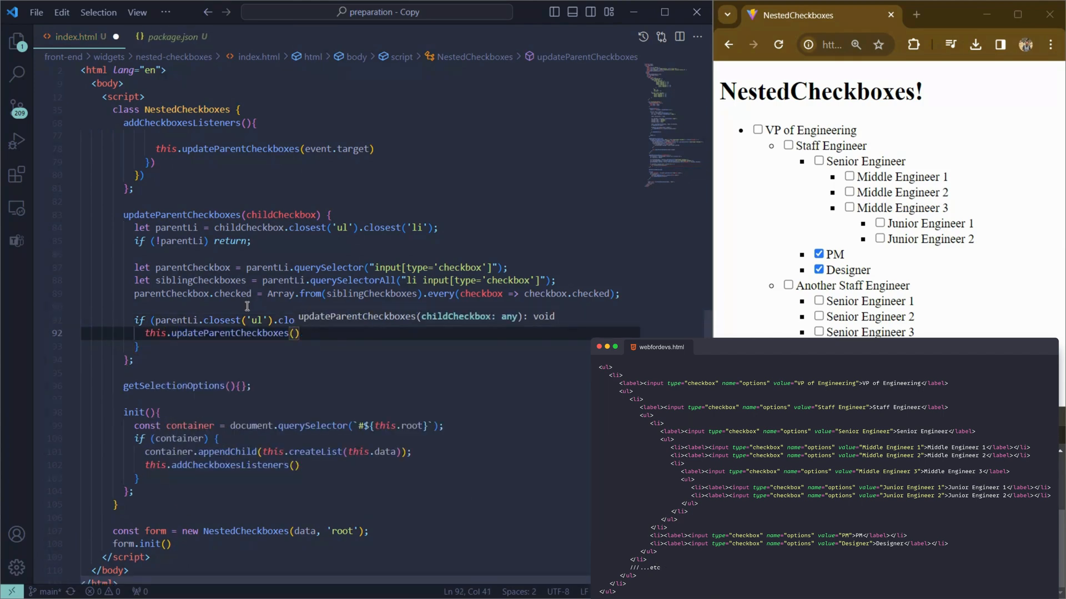
pyautogui.write('parentCheckbox')
pyautogui.click(223, 464)
pyautogui.write(';')
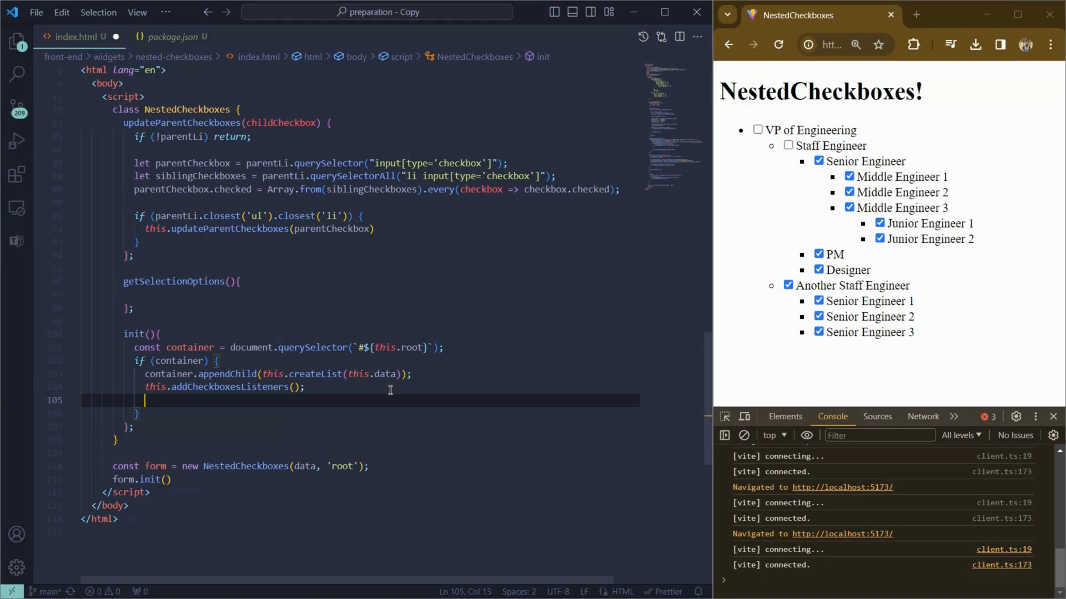
# Create a button element in init with textContent 'Get Selected Items'
pyautogui.press('Enter')
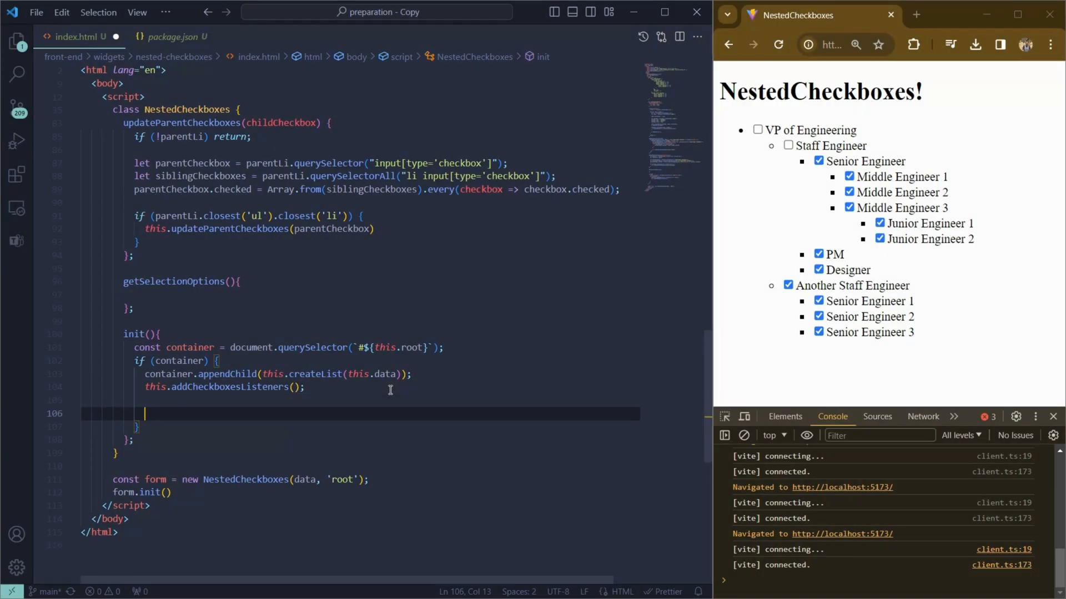
pyautogui.write('const button =')
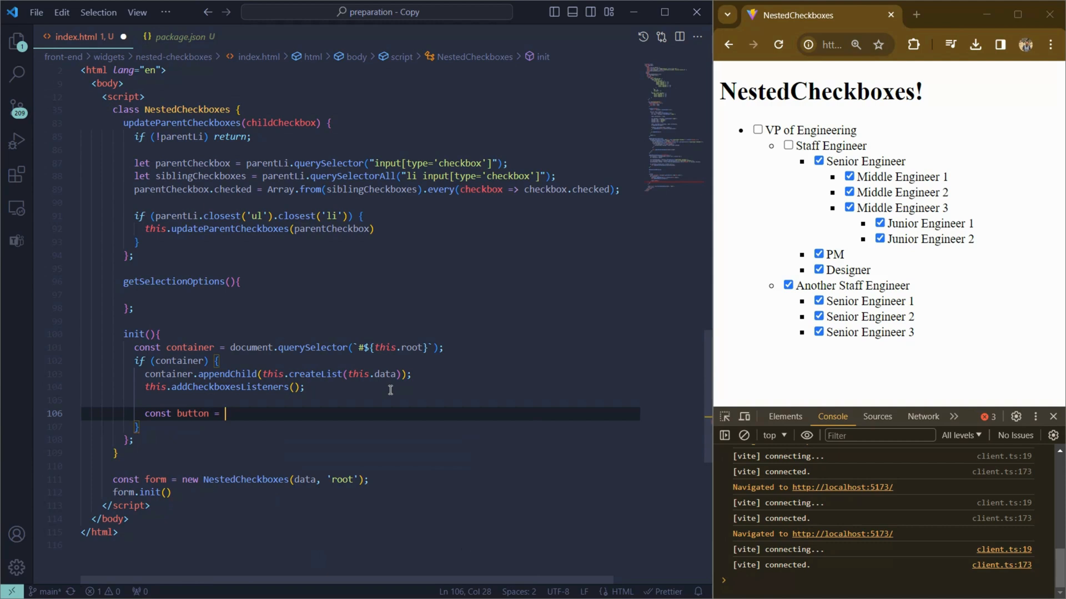
pyautogui.write("document.createElement('button');")
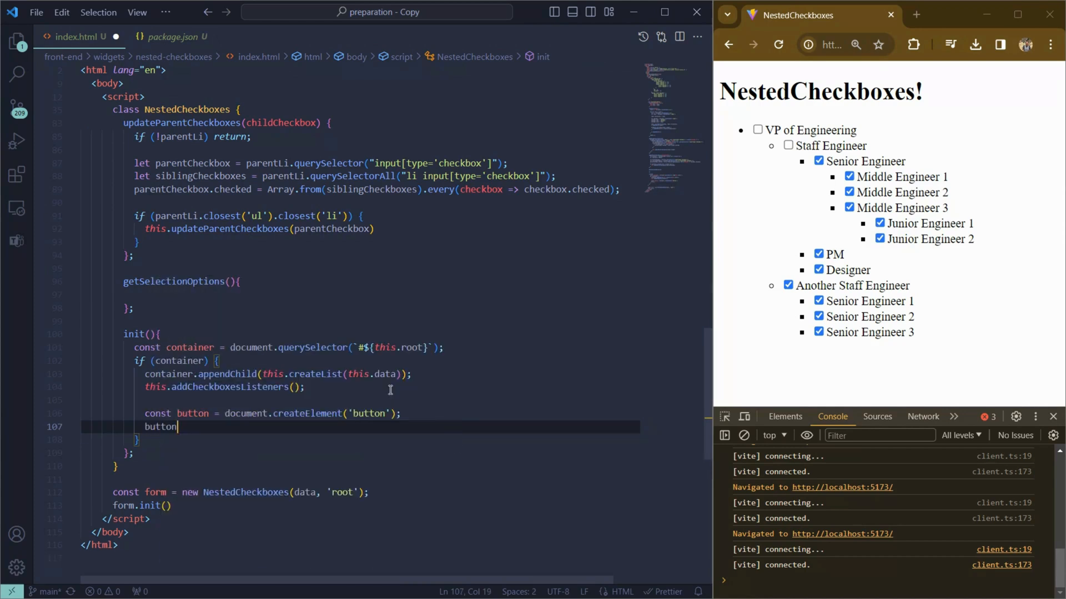
pyautogui.write(".textContent = '")
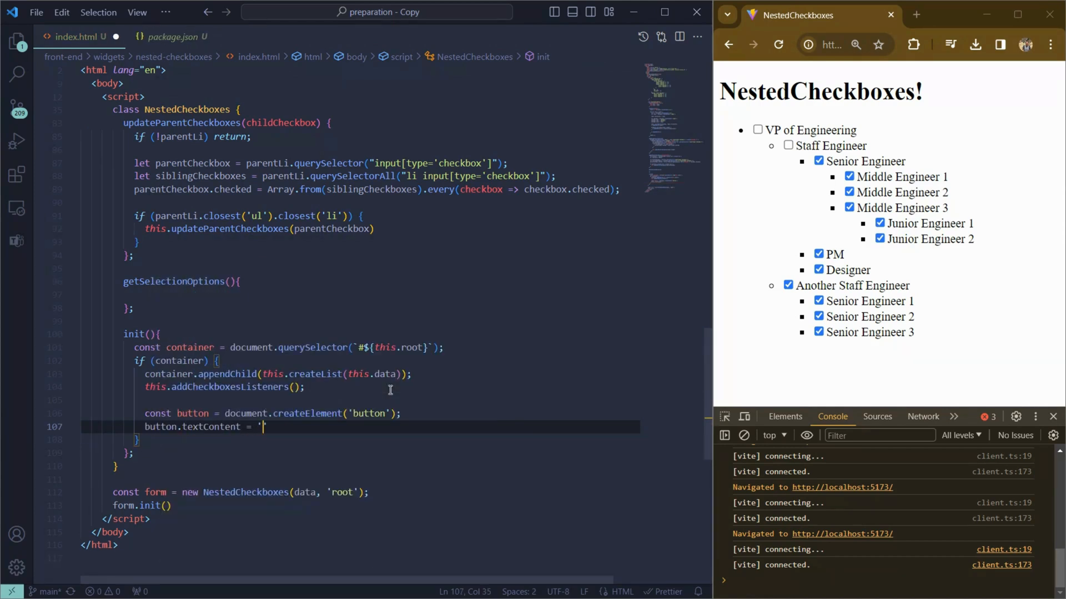
pyautogui.write('Get data')
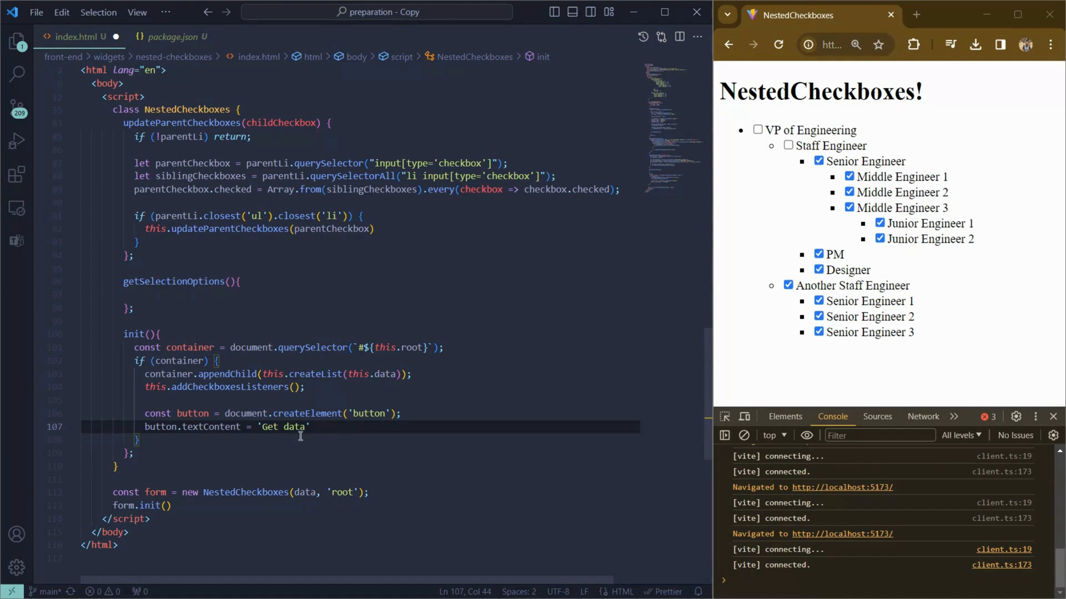
pyautogui.write('Selected')
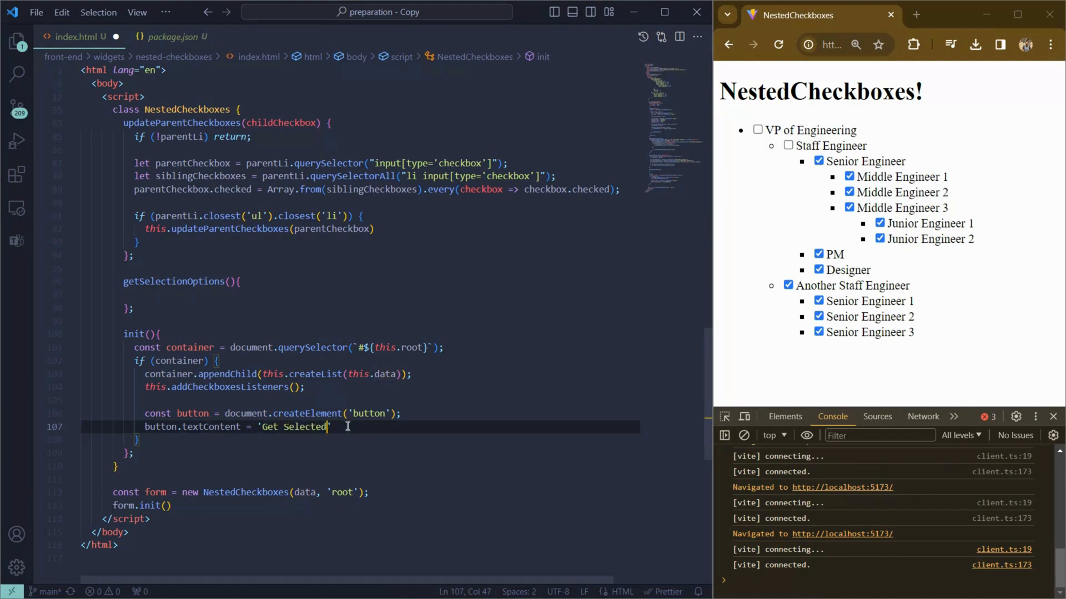
pyautogui.write("Items';")
pyautogui.write('button.addEventListener')
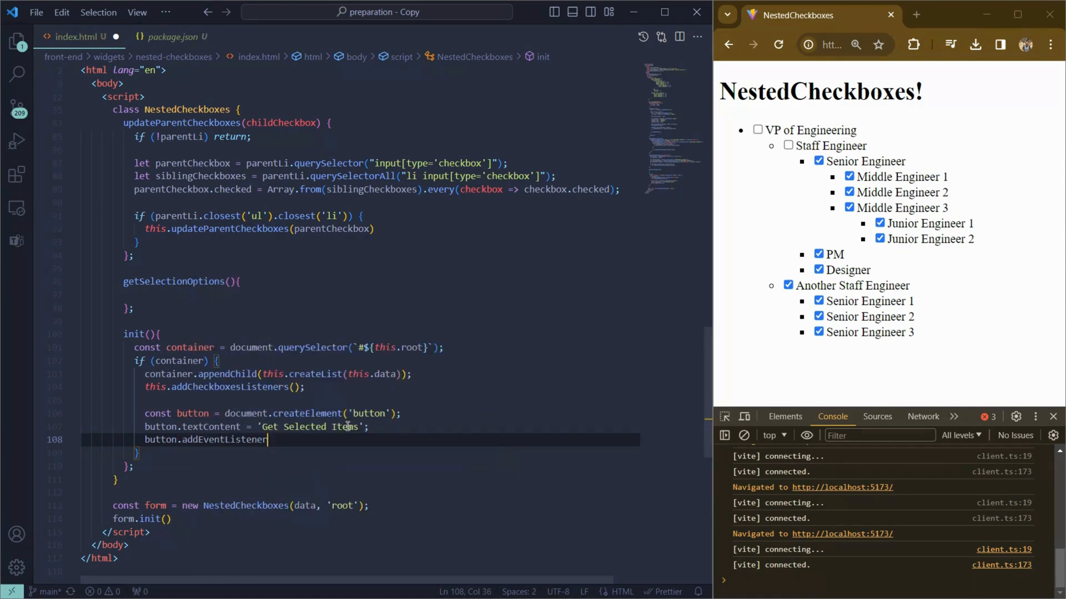
# Add a click listener calling this.getSelectionOptions() and append the button to the container
pyautogui.write("('click' )")
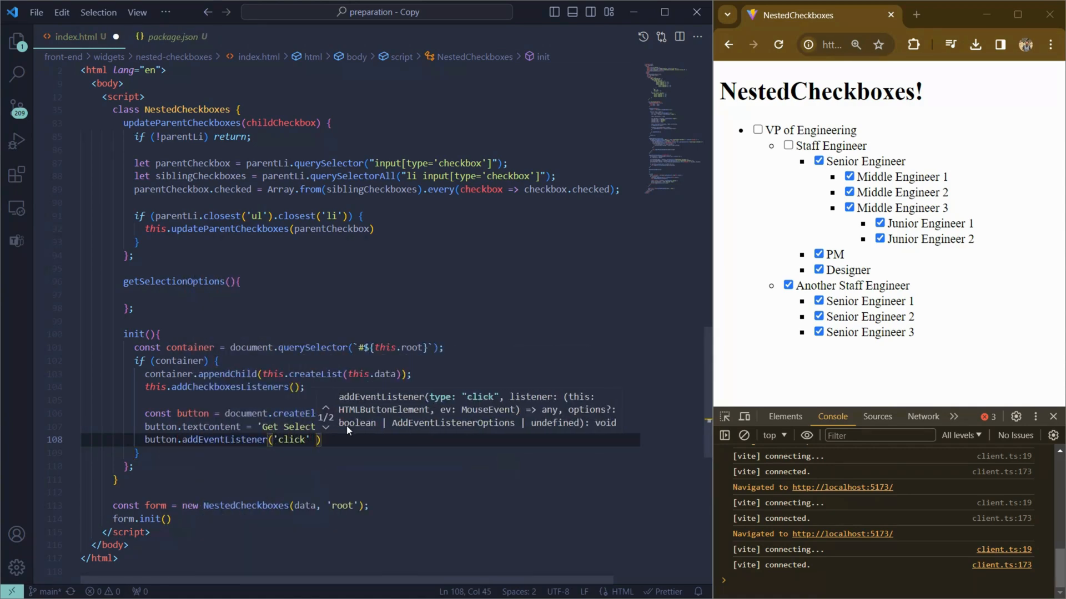
pyautogui.write('=> this.getSelectionOptions(')
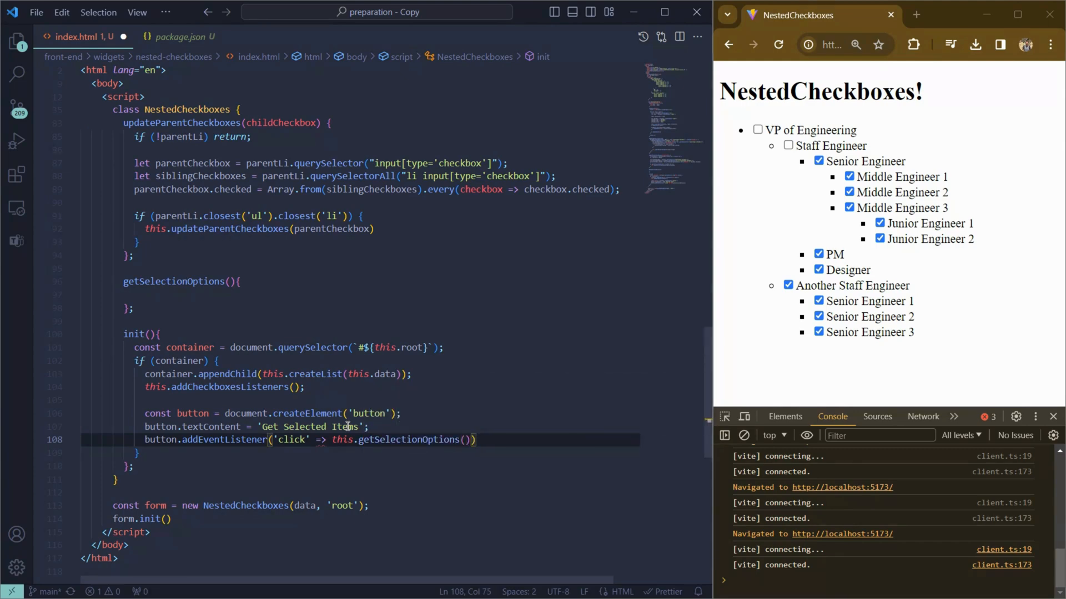
pyautogui.write('container.appendChild')
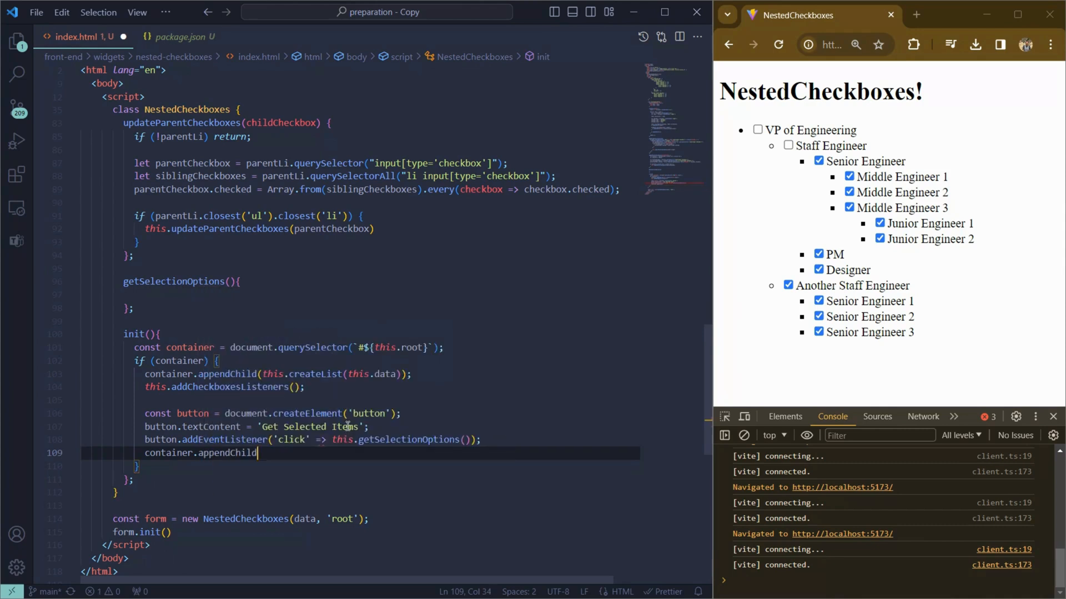
pyautogui.write('(button')
pyautogui.click(313, 440)
pyautogui.write(', (')
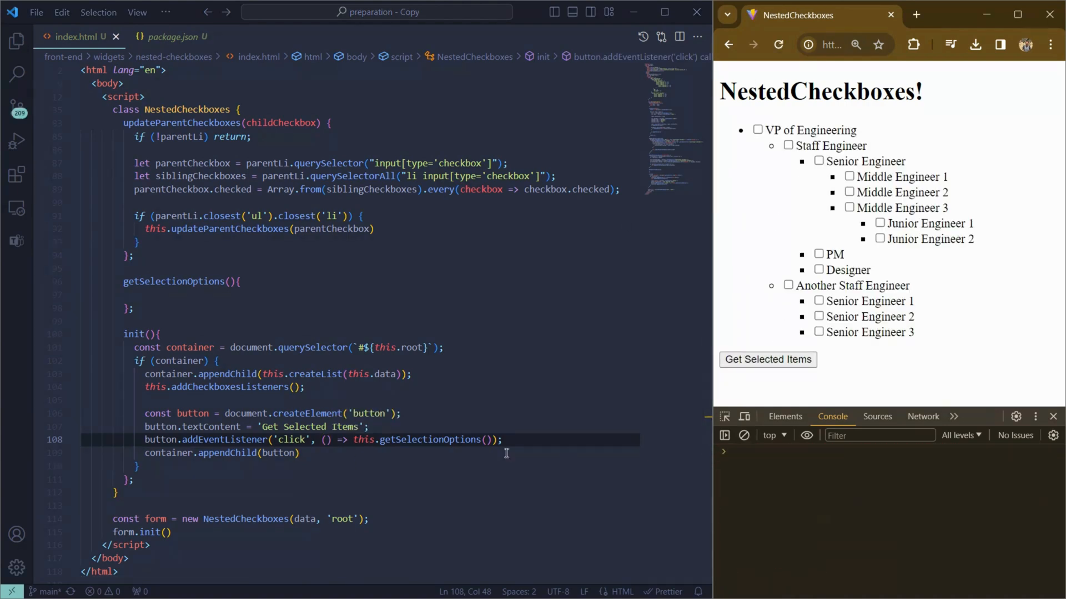
# Declare checkedItems as querySelectorAll of `#${this.root} input[type='checkbox']:checked`
pyautogui.write('c')
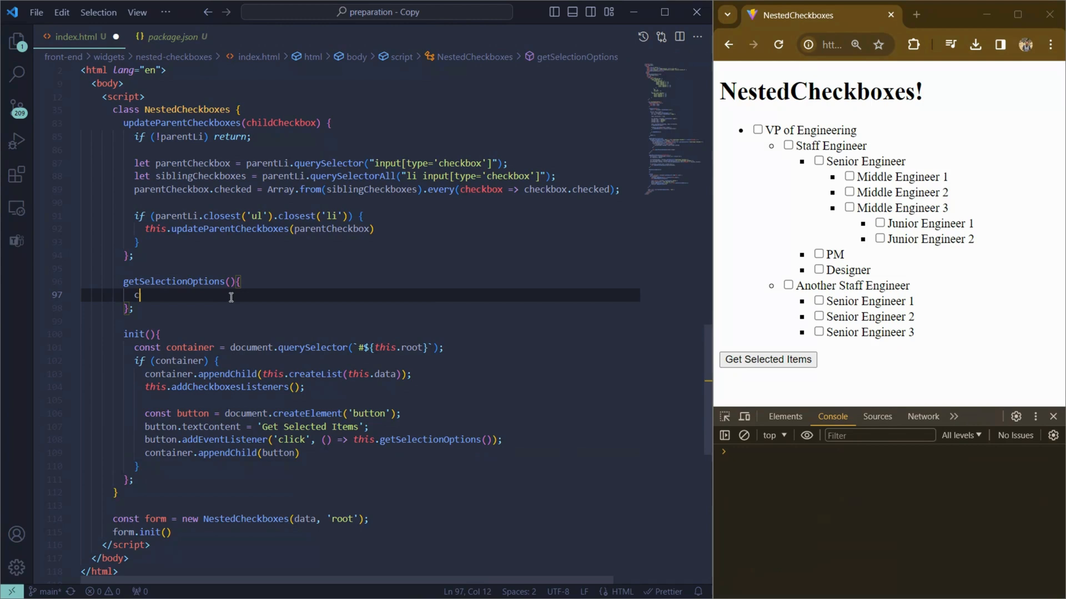
pyautogui.write('let')
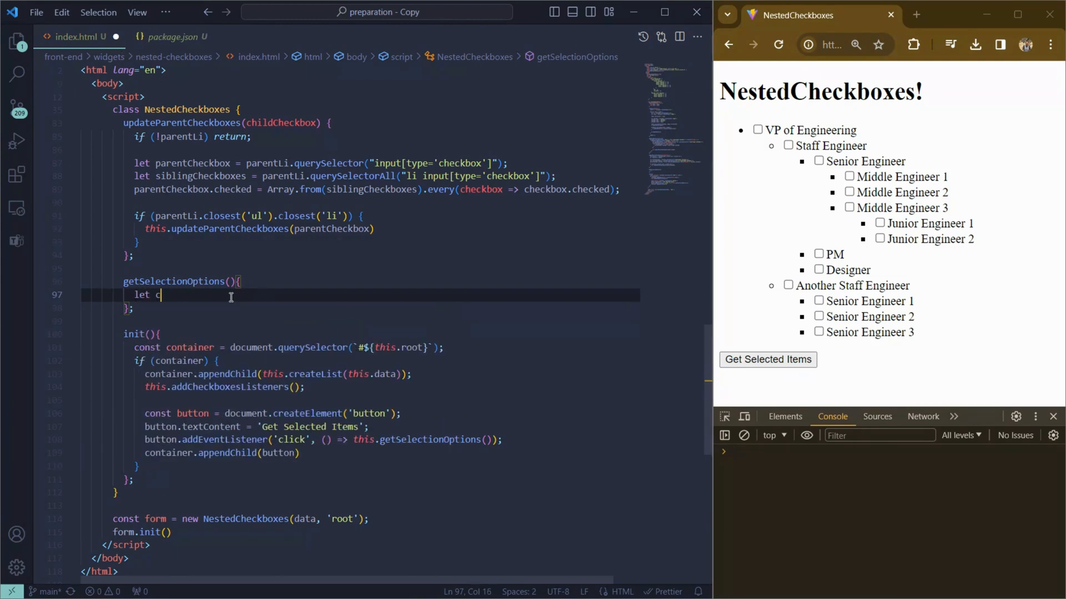
pyautogui.write('hecked')
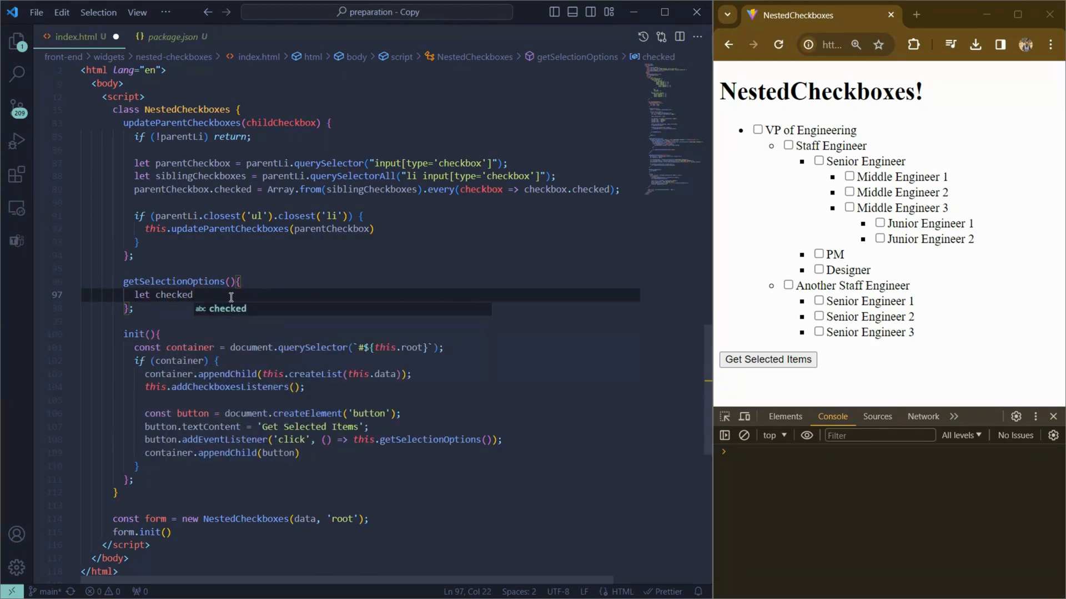
pyautogui.write('Items = document.')
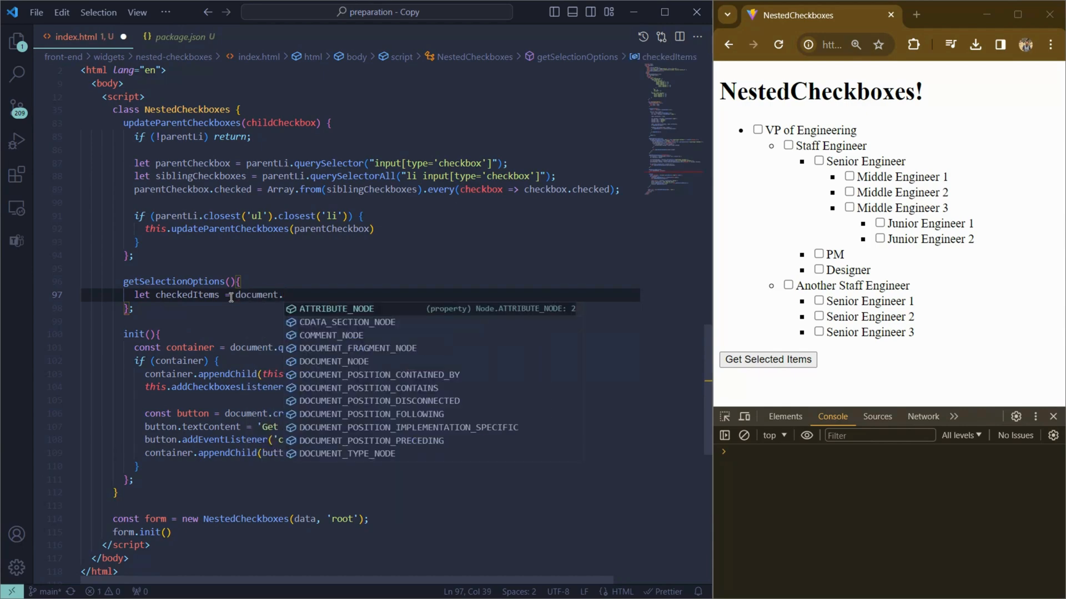
pyautogui.write('querySelectorAll(')
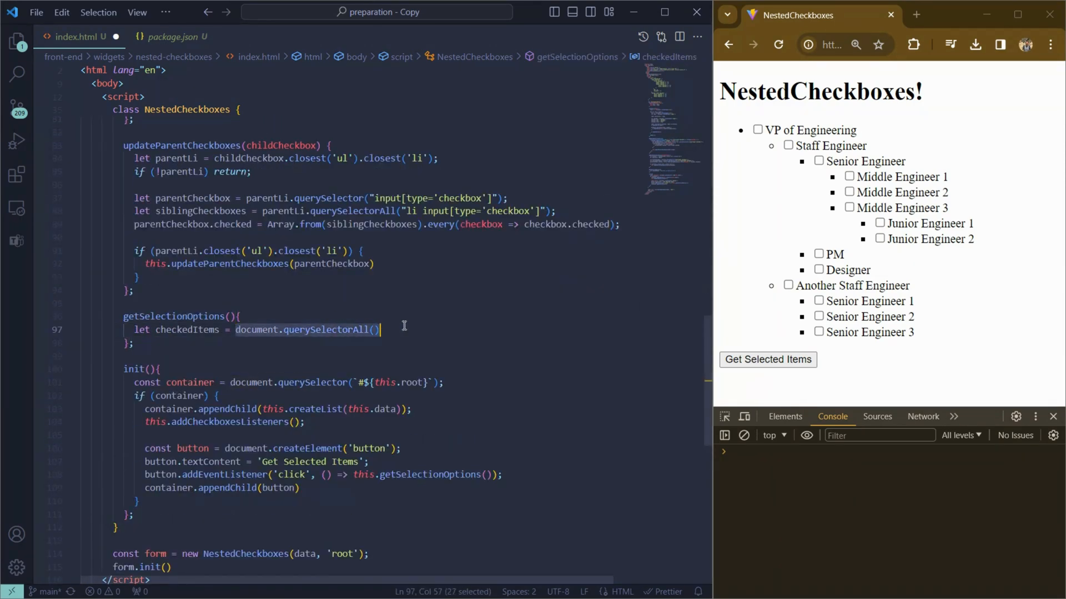
pyautogui.write("`#${this.root} input[type='checkbox']`")
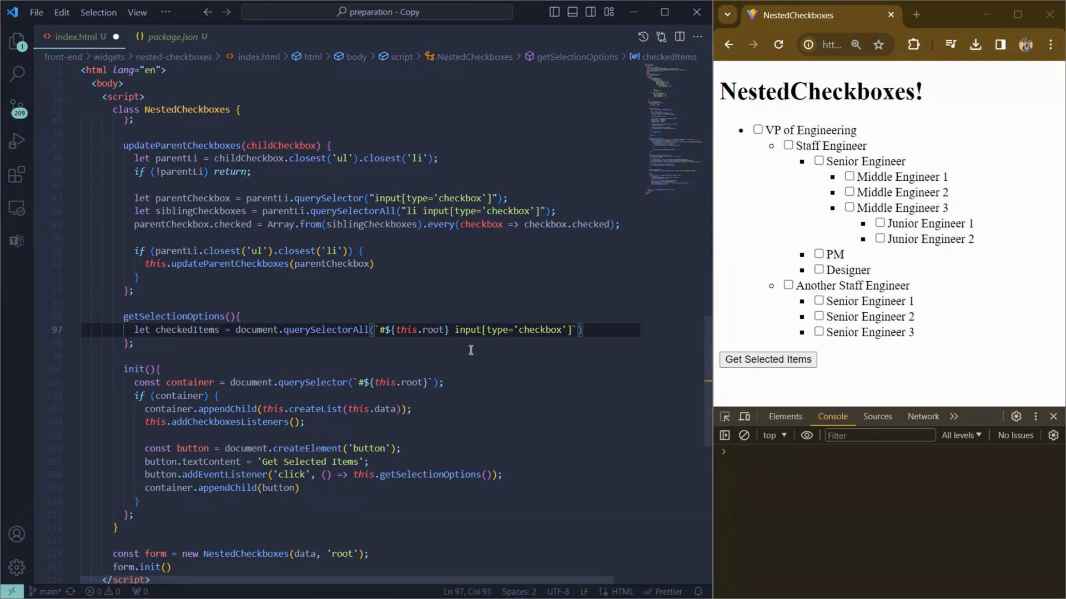
pyautogui.write(':checked')
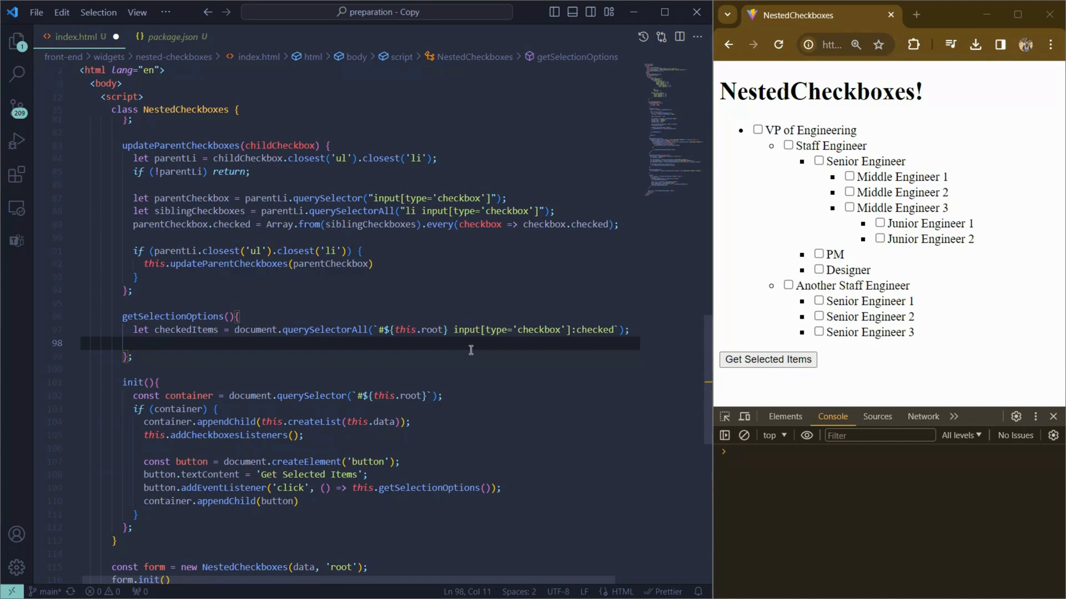
# Log Array.from(checkedItems.map(checkbox => checkbox.value)) to the console
pyautogui.write('console.log()')
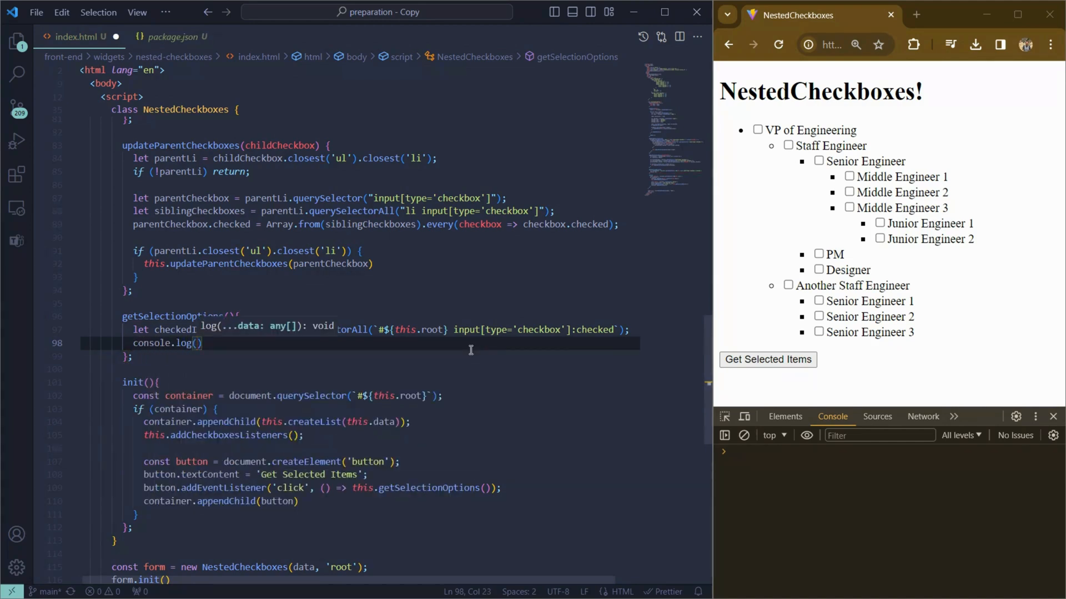
pyautogui.write('Array.from')
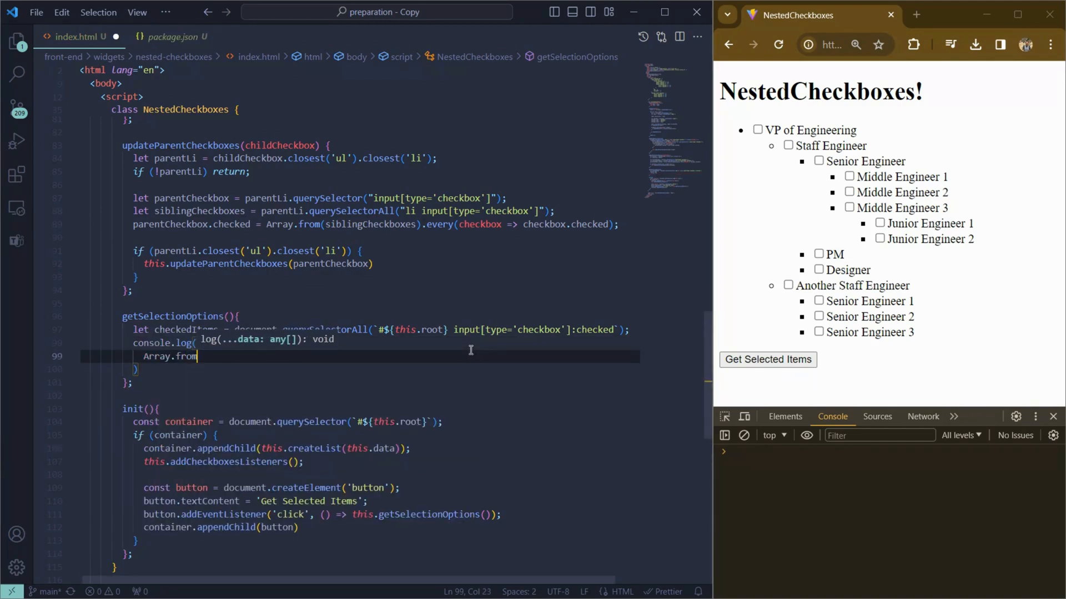
pyautogui.write('(checkedItems.')
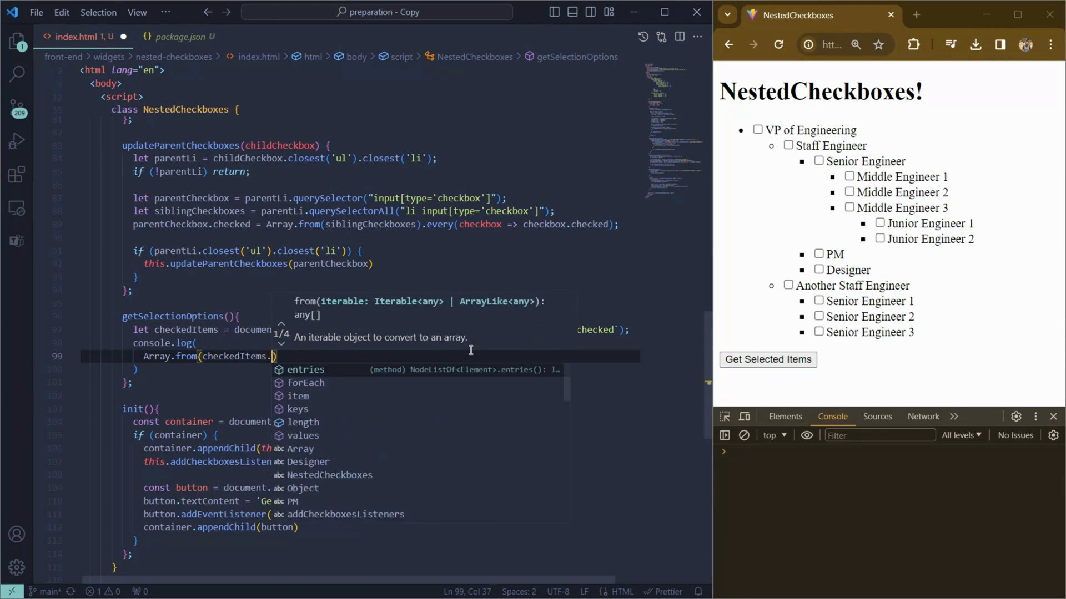
pyautogui.write('map(checkbox')
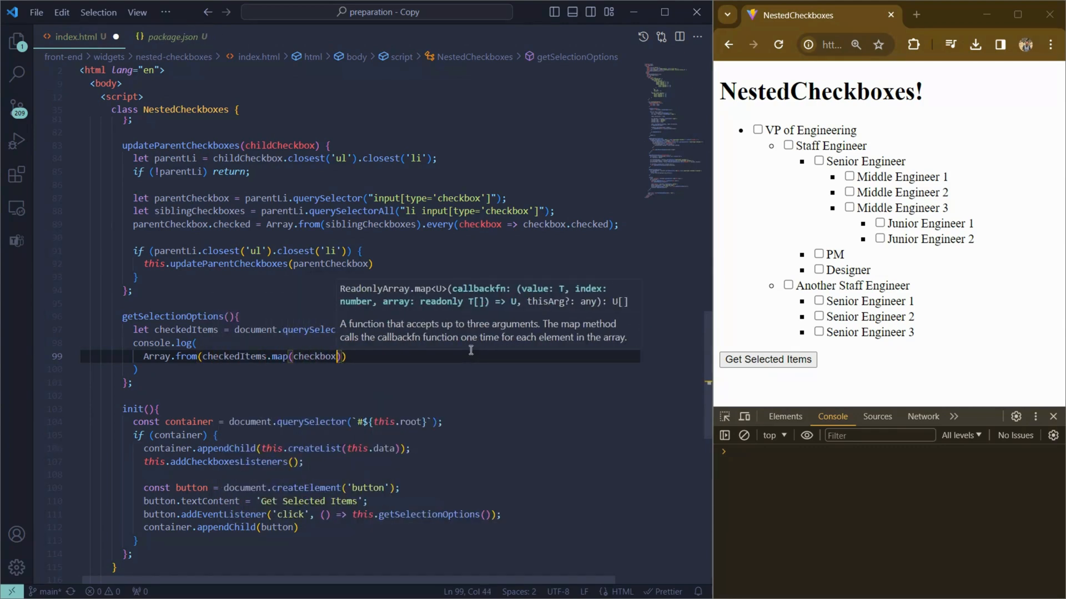
pyautogui.write('=> checkbox.value')
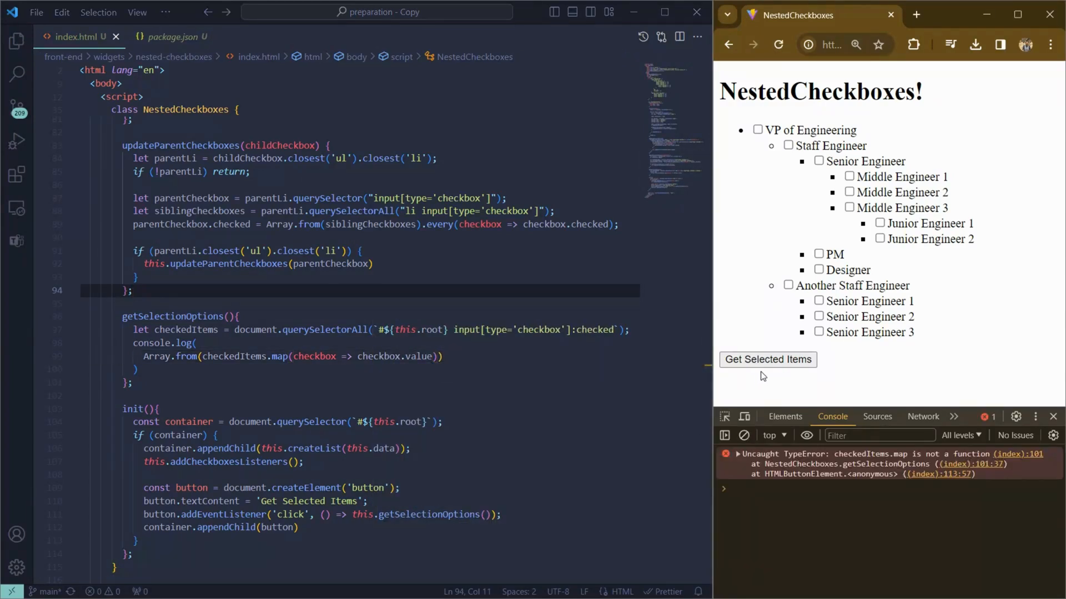
# Rewrite the log as Array.from(checkedItems).map(checkbox => checkbox.value) and retest the button
pyautogui.doubleClick(235, 356)
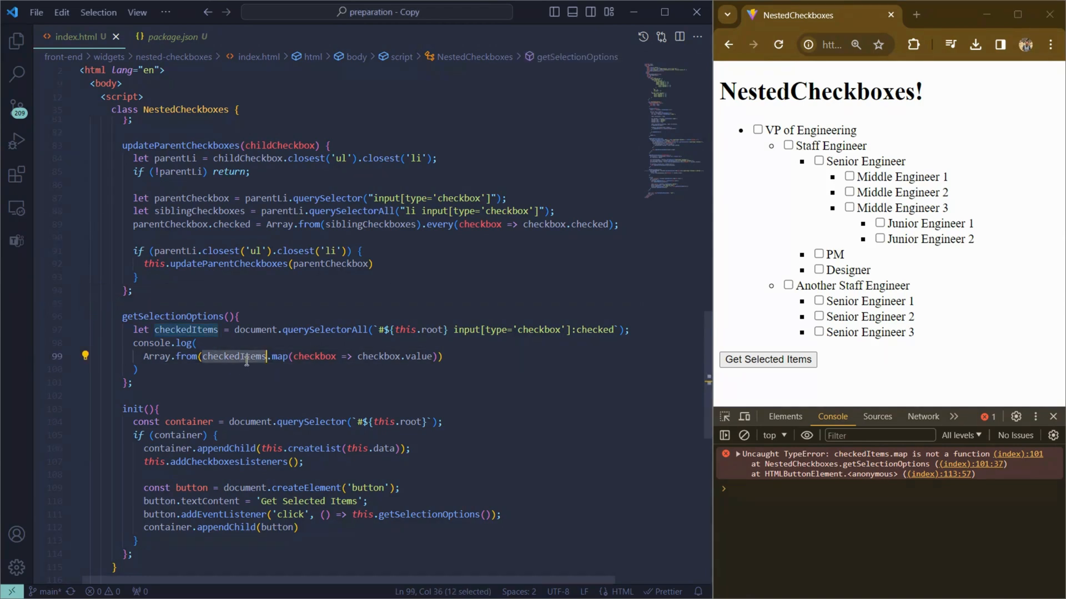
pyautogui.moveTo(231, 356)
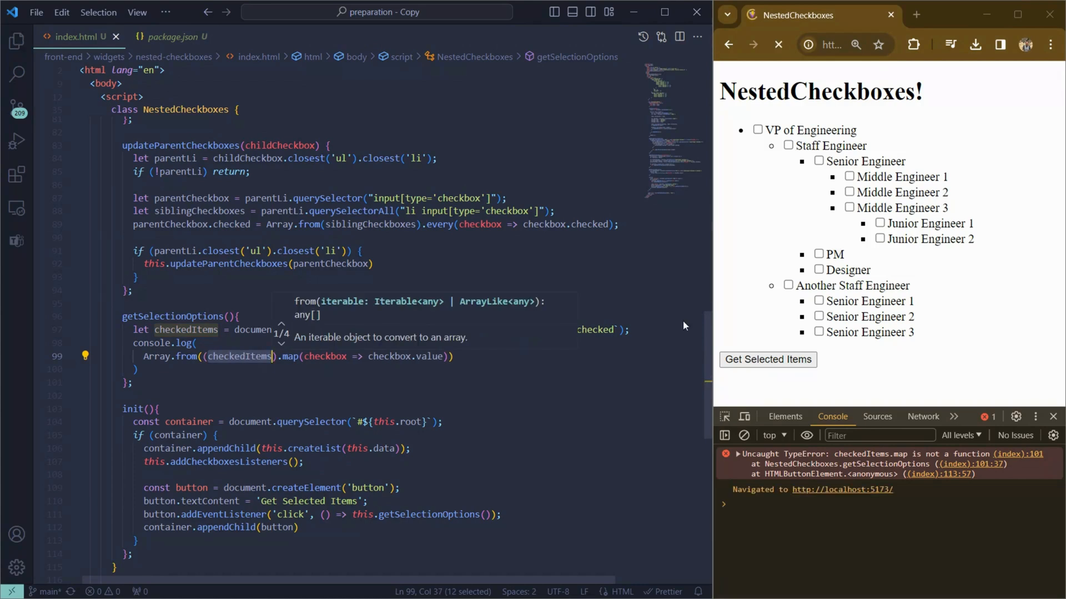
pyautogui.click(767, 359)
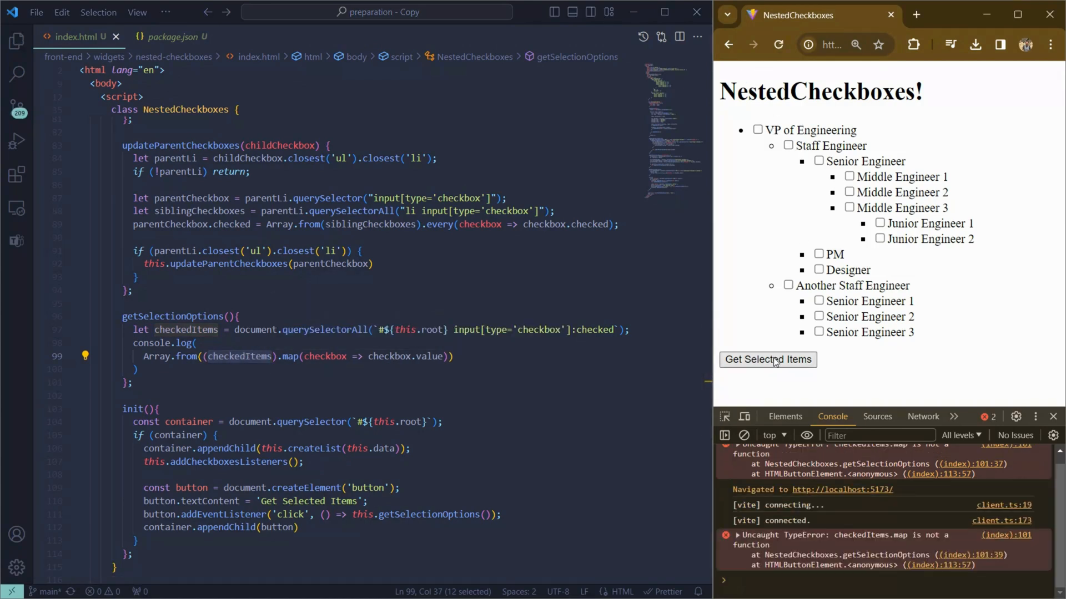
pyautogui.click(283, 368)
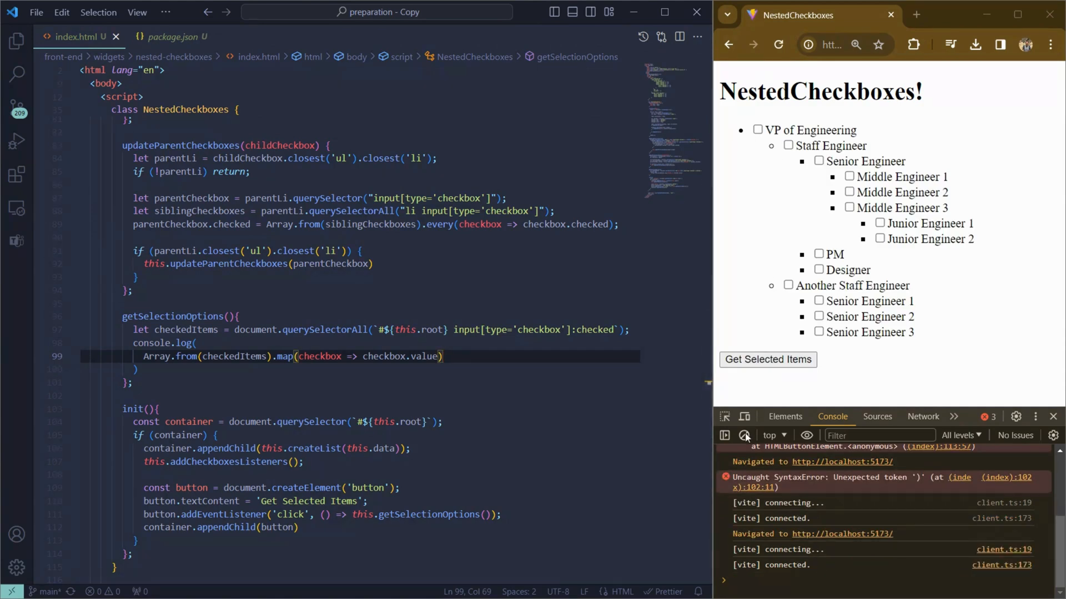
# Clear the console, toggle VP of Engineering and Staff Engineer branches, and log the checked items with Get Selected Items
pyautogui.click(744, 435)
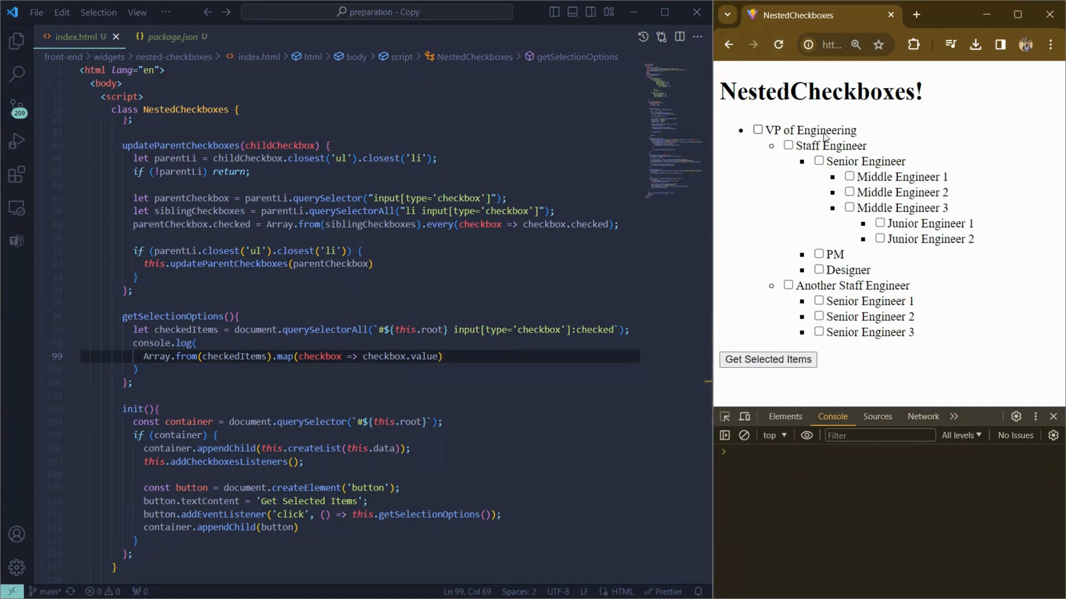
pyautogui.click(758, 130)
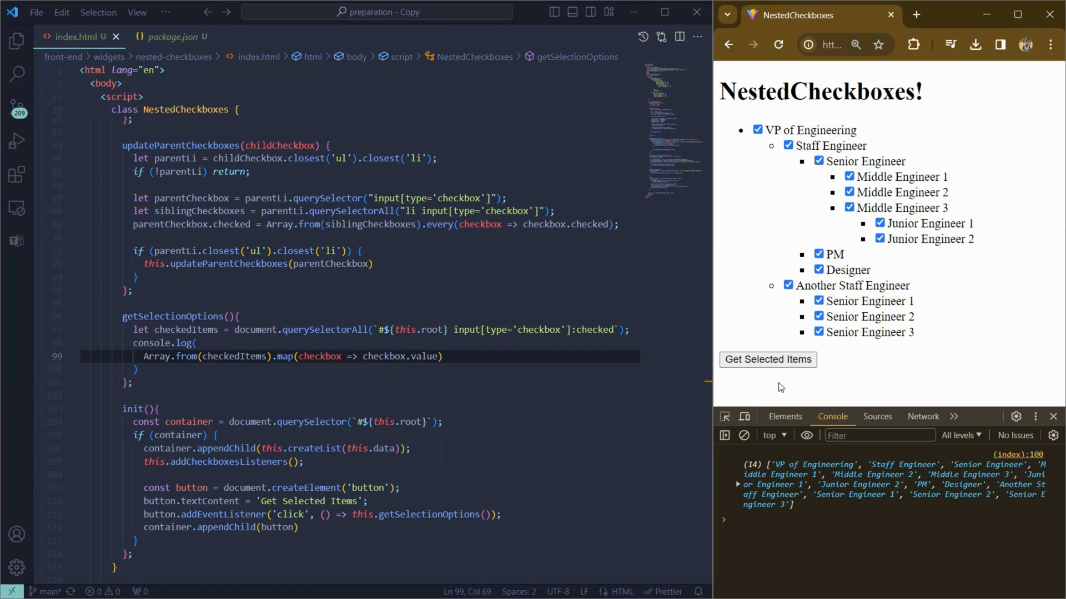
pyautogui.click(758, 130)
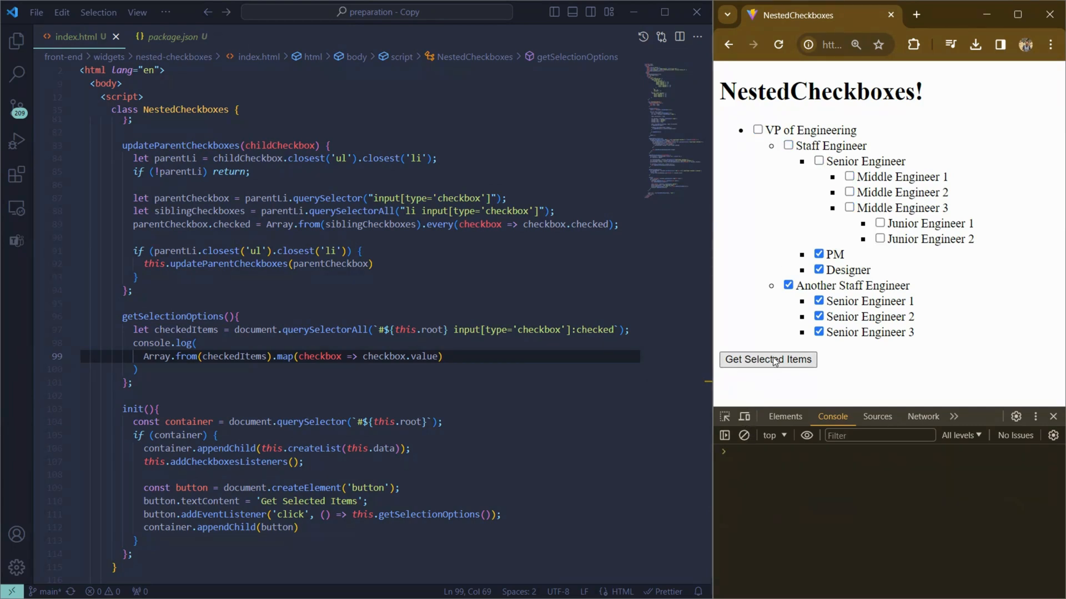
pyautogui.click(767, 359)
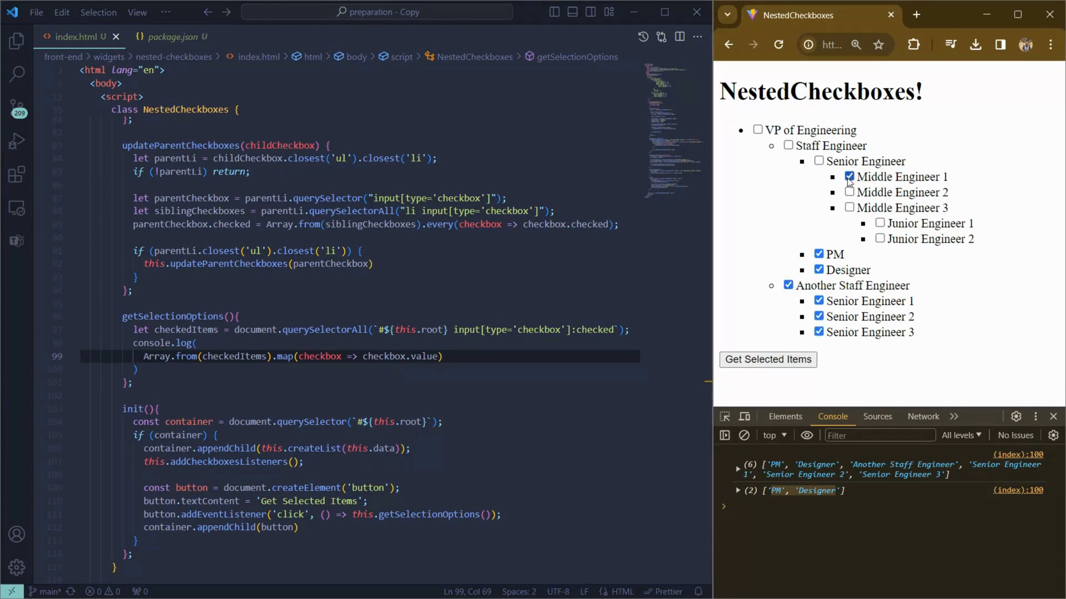
pyautogui.click(819, 161)
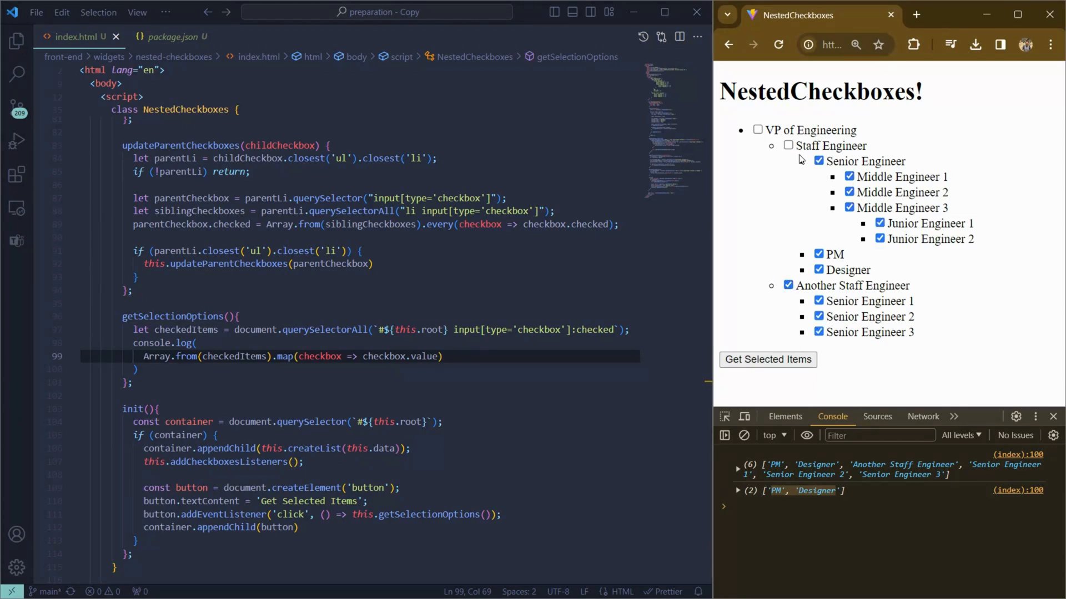
pyautogui.click(819, 161)
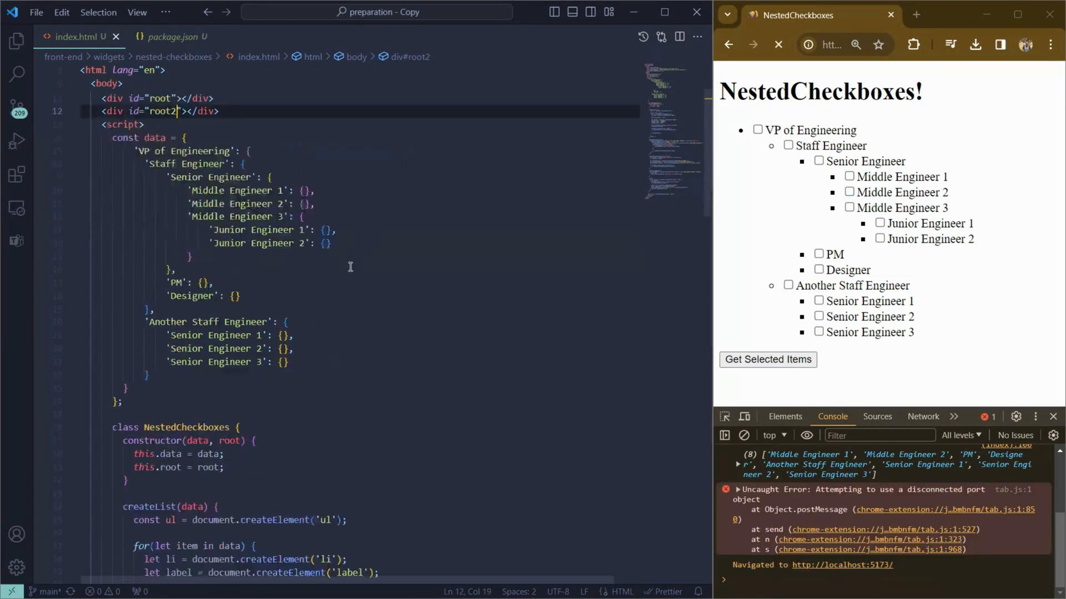
# Scroll to the second widget in root2, check Designer and log its own checked items
pyautogui.scroll(-3)
pyautogui.write("const form2 = new NestedCheckboxes(data, 'root2');")
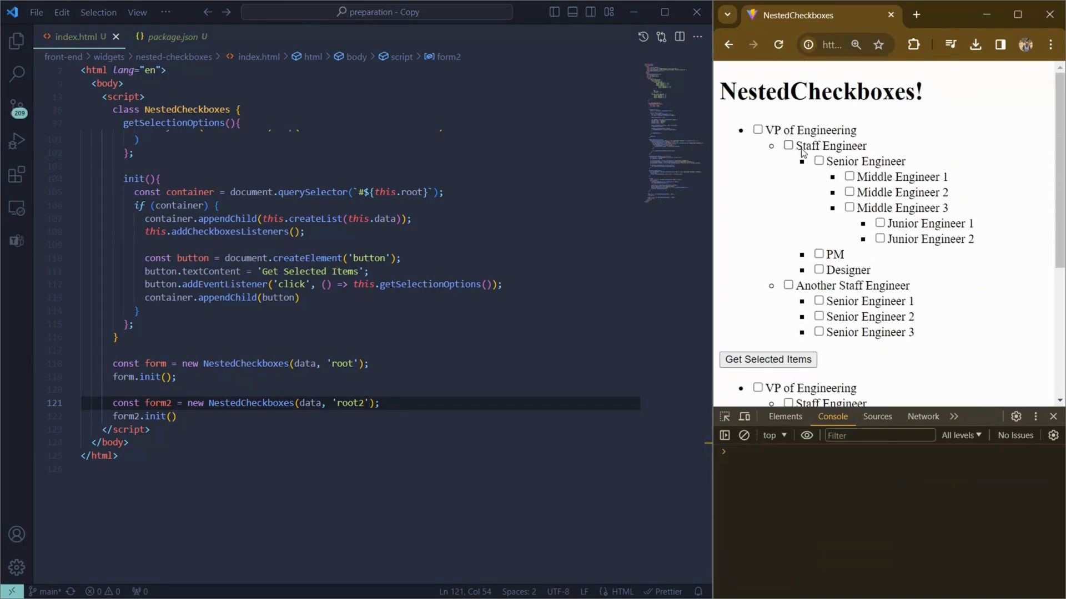
pyautogui.click(767, 360)
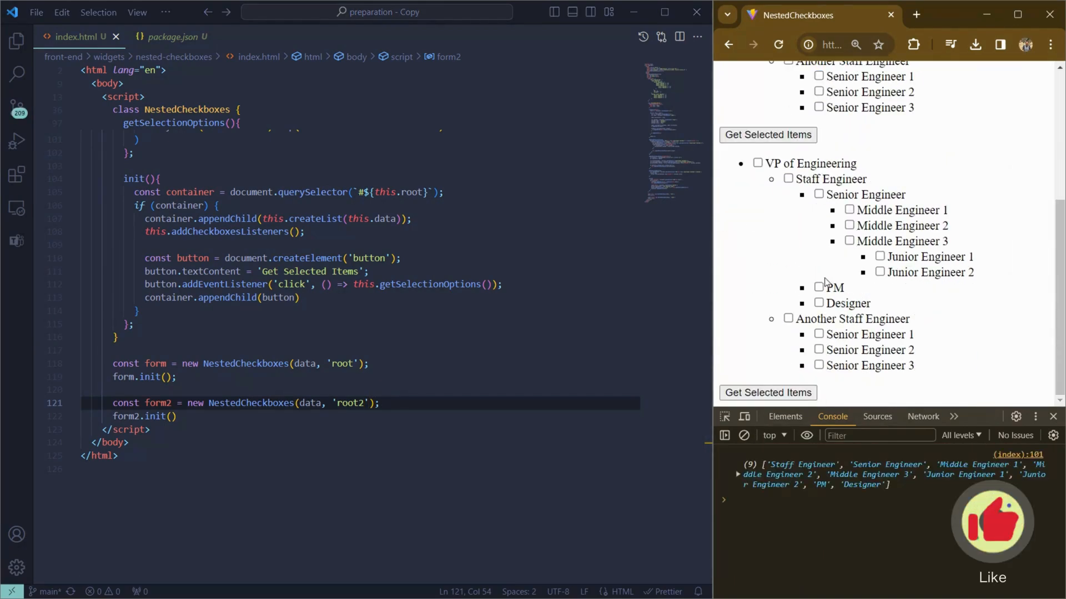
pyautogui.click(819, 303)
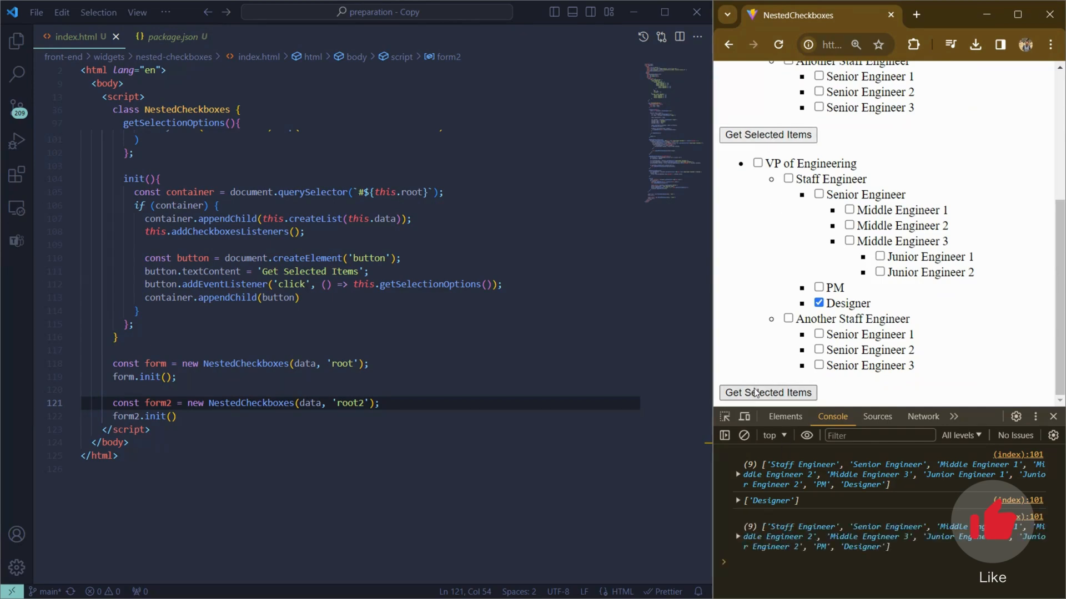